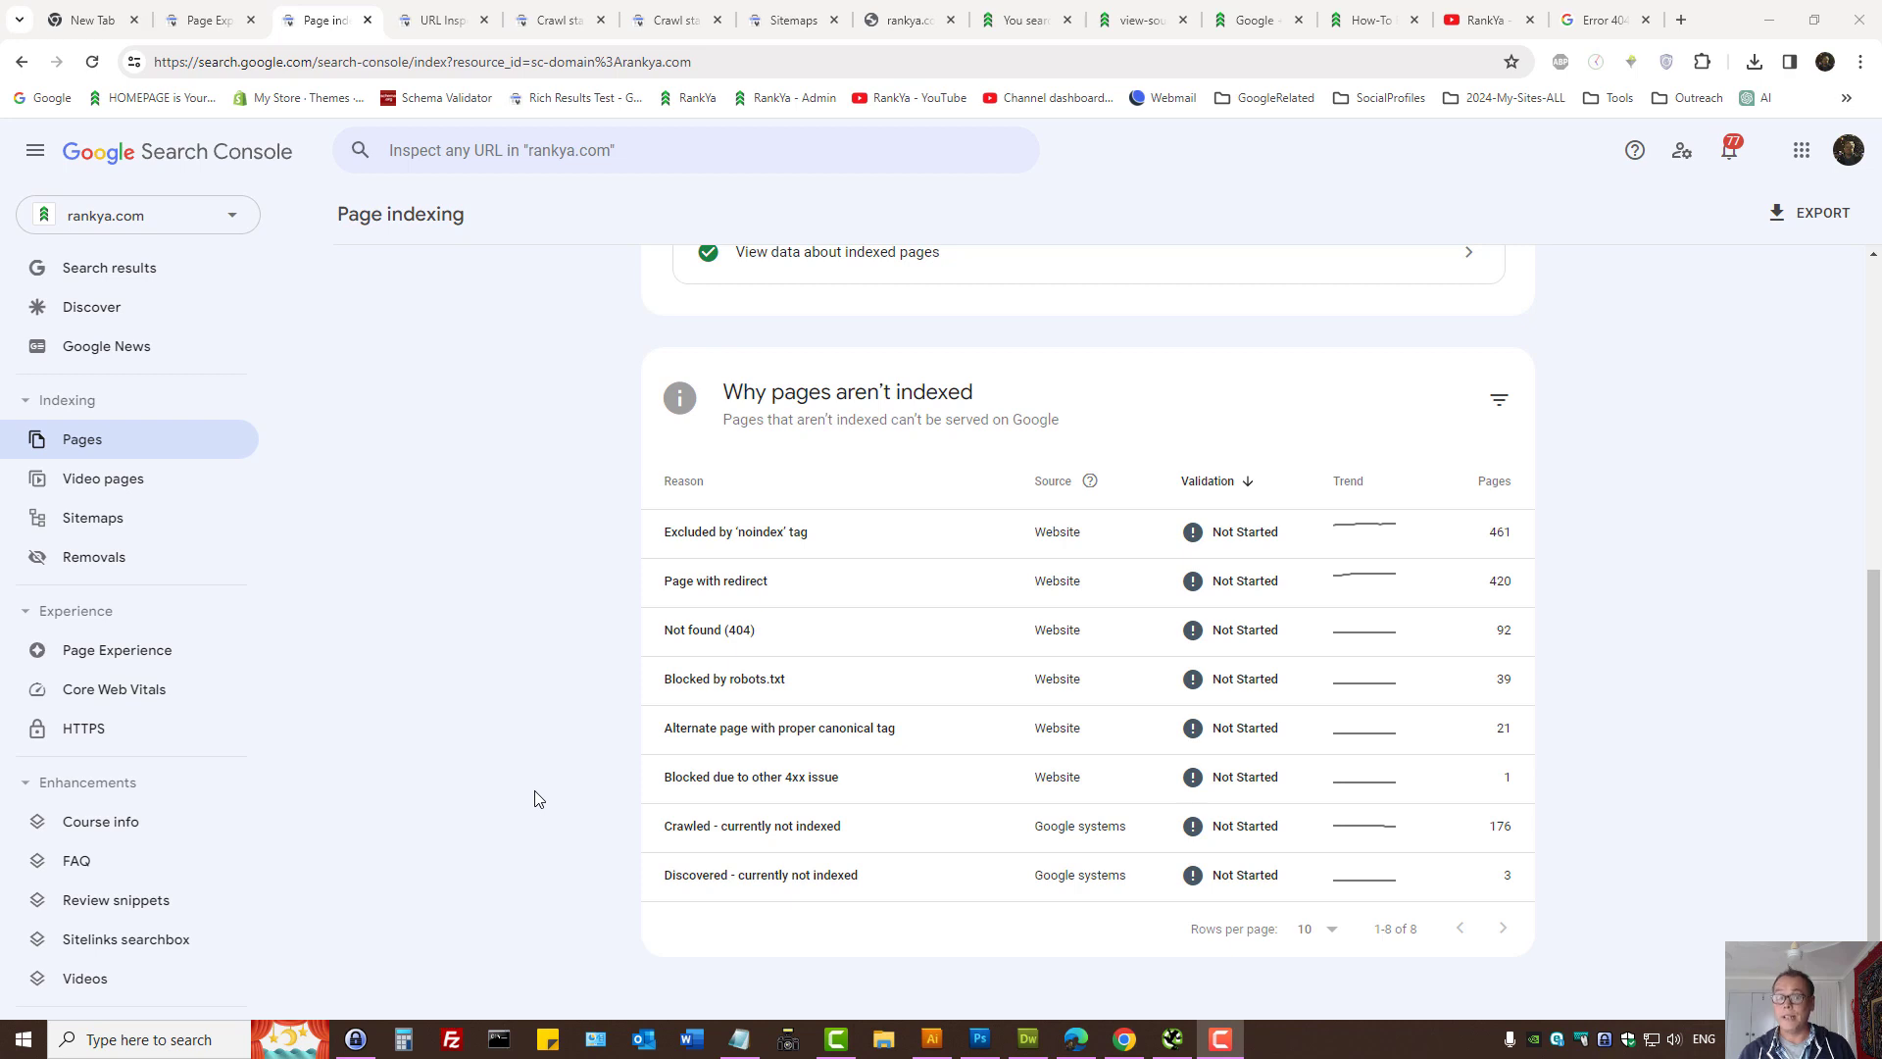
mouse_move(436, 382)
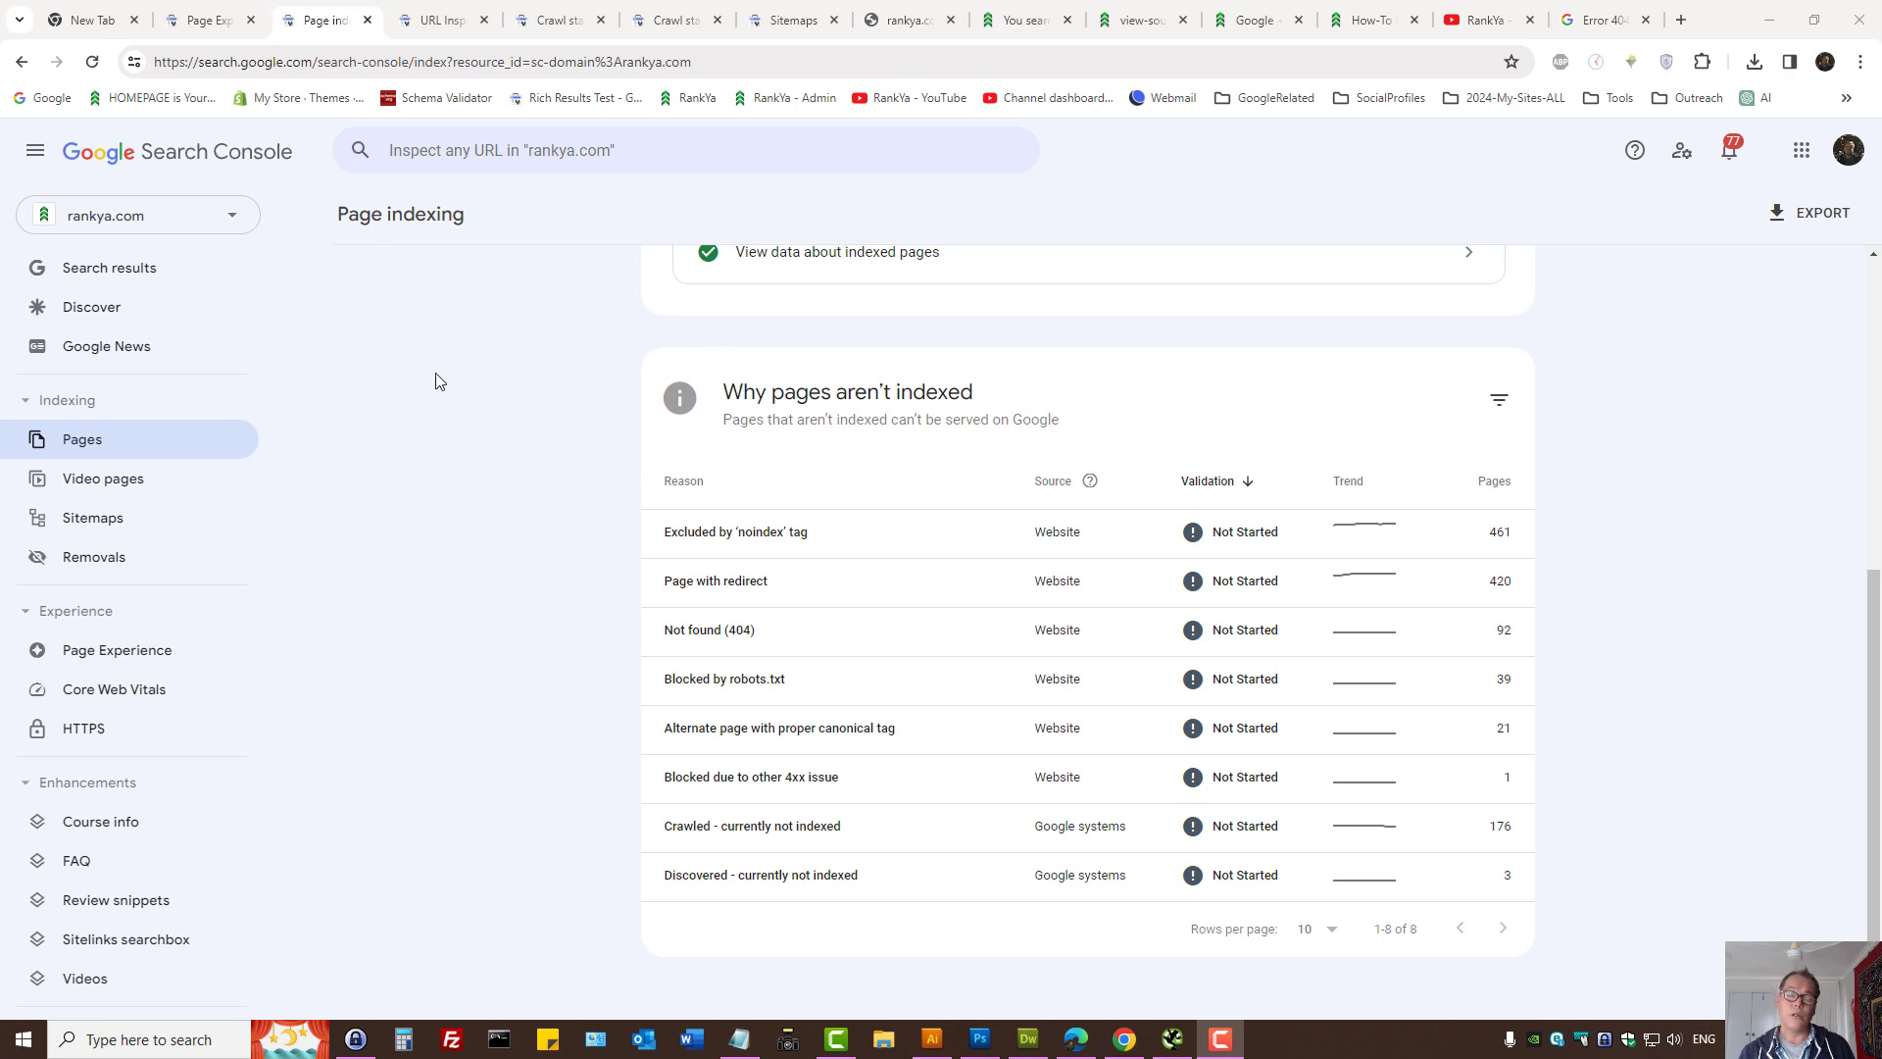
mouse_move(486, 604)
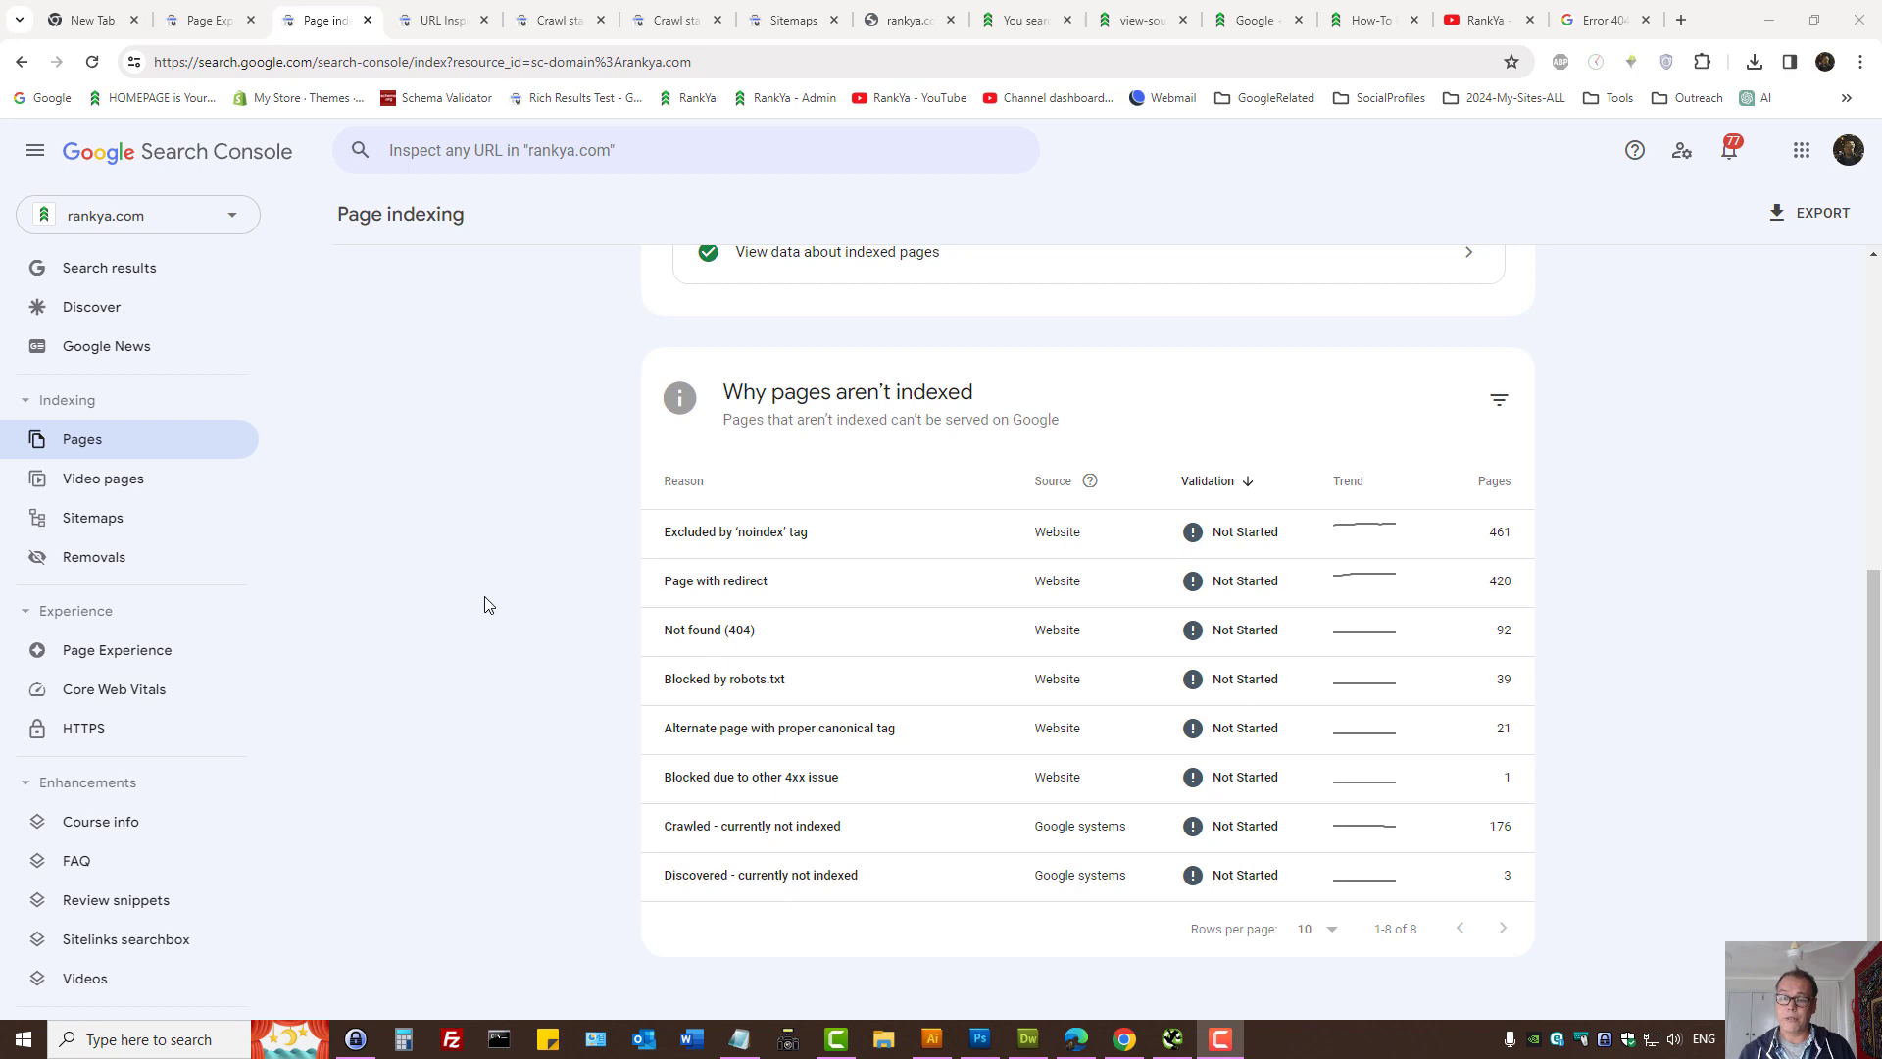
mouse_move(555, 837)
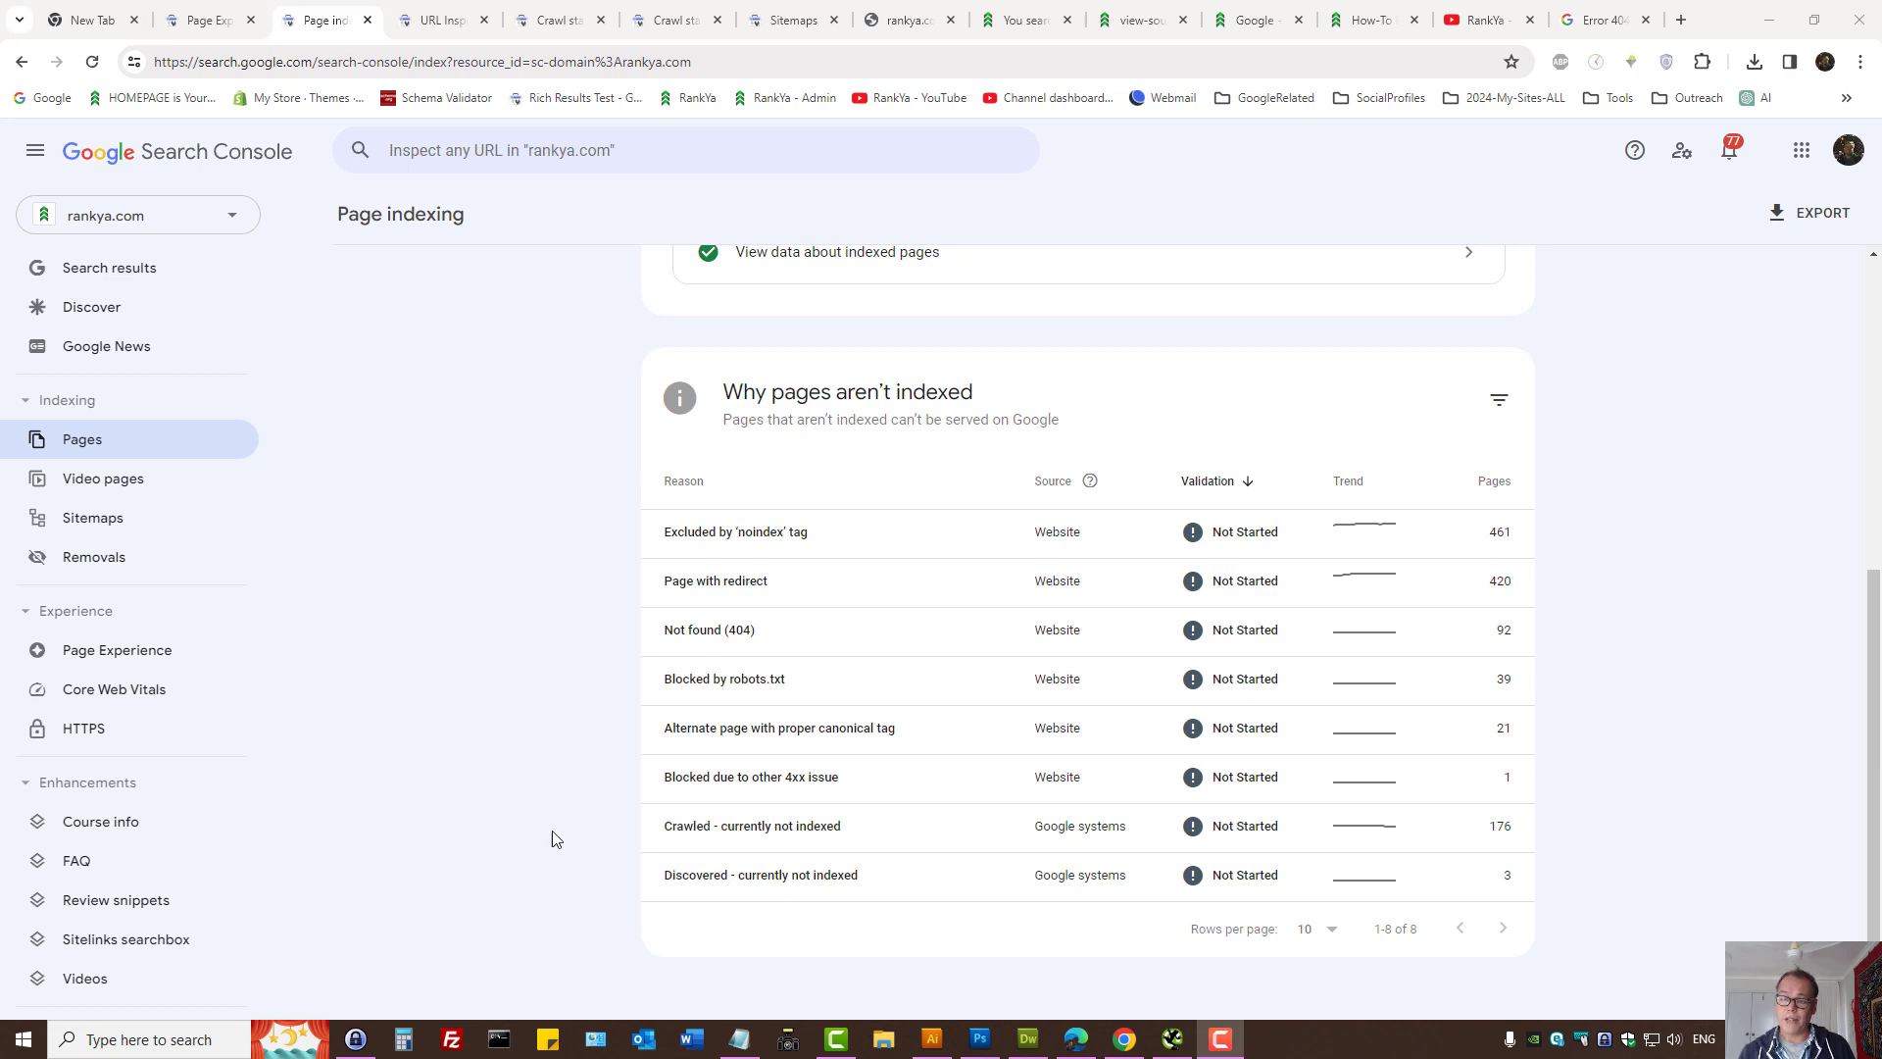
- Open the Discovered - currently not indexed row from the Why pages aren't indexed table
left_click(760, 875)
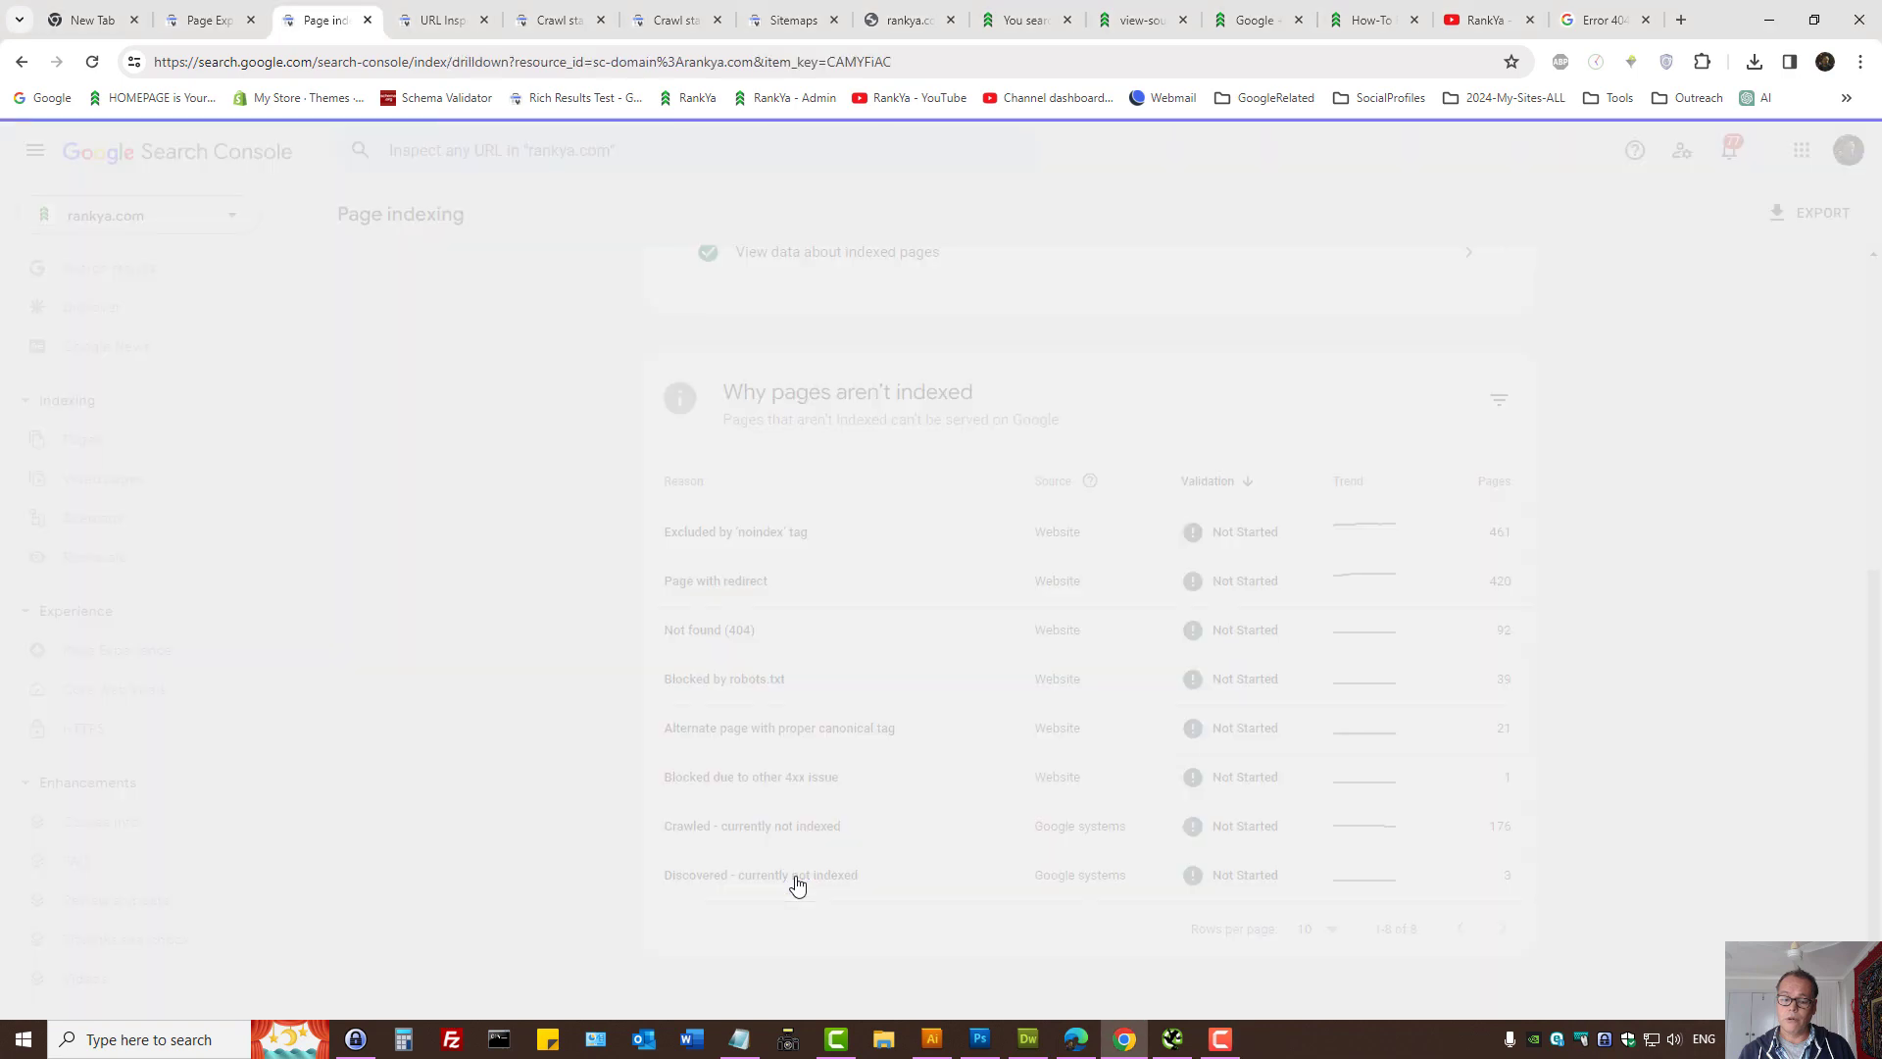
left_click(760, 874)
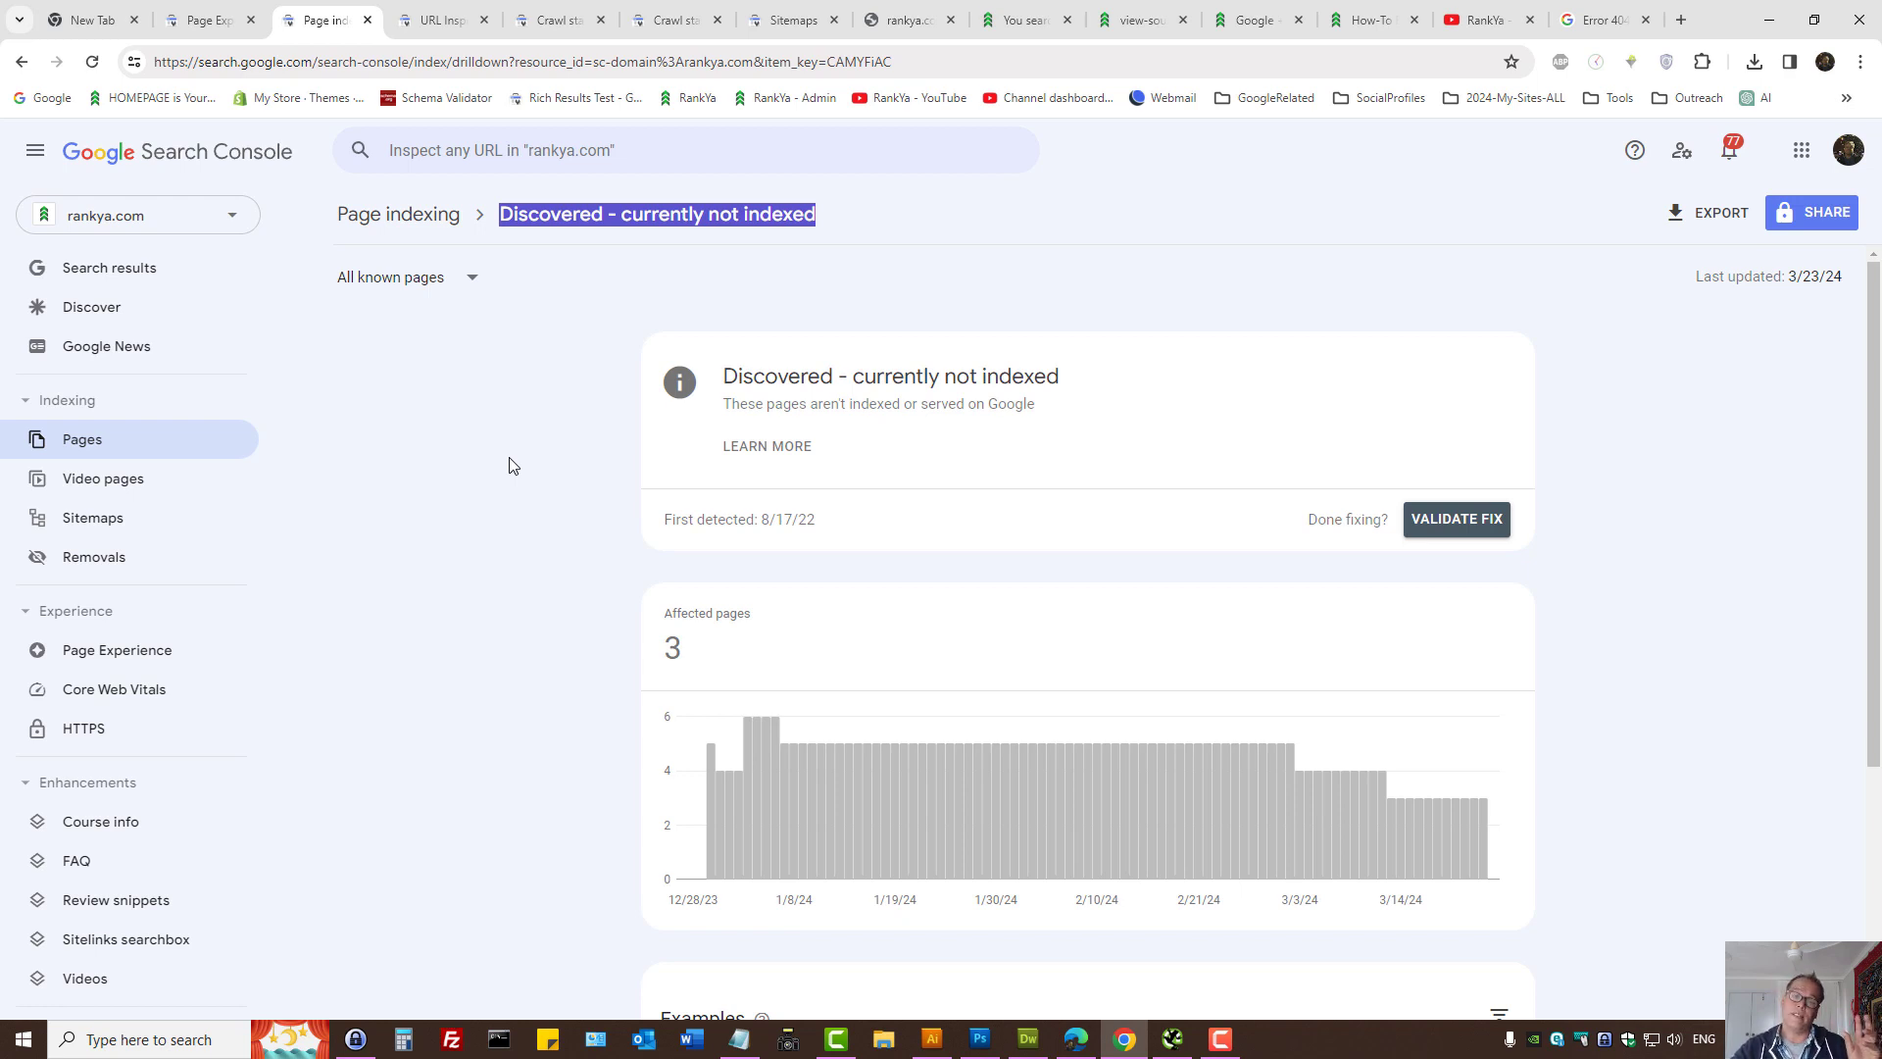
- Inspect the first example URL, confirming it is not on Google with crawl details N/A
scroll("down", 3)
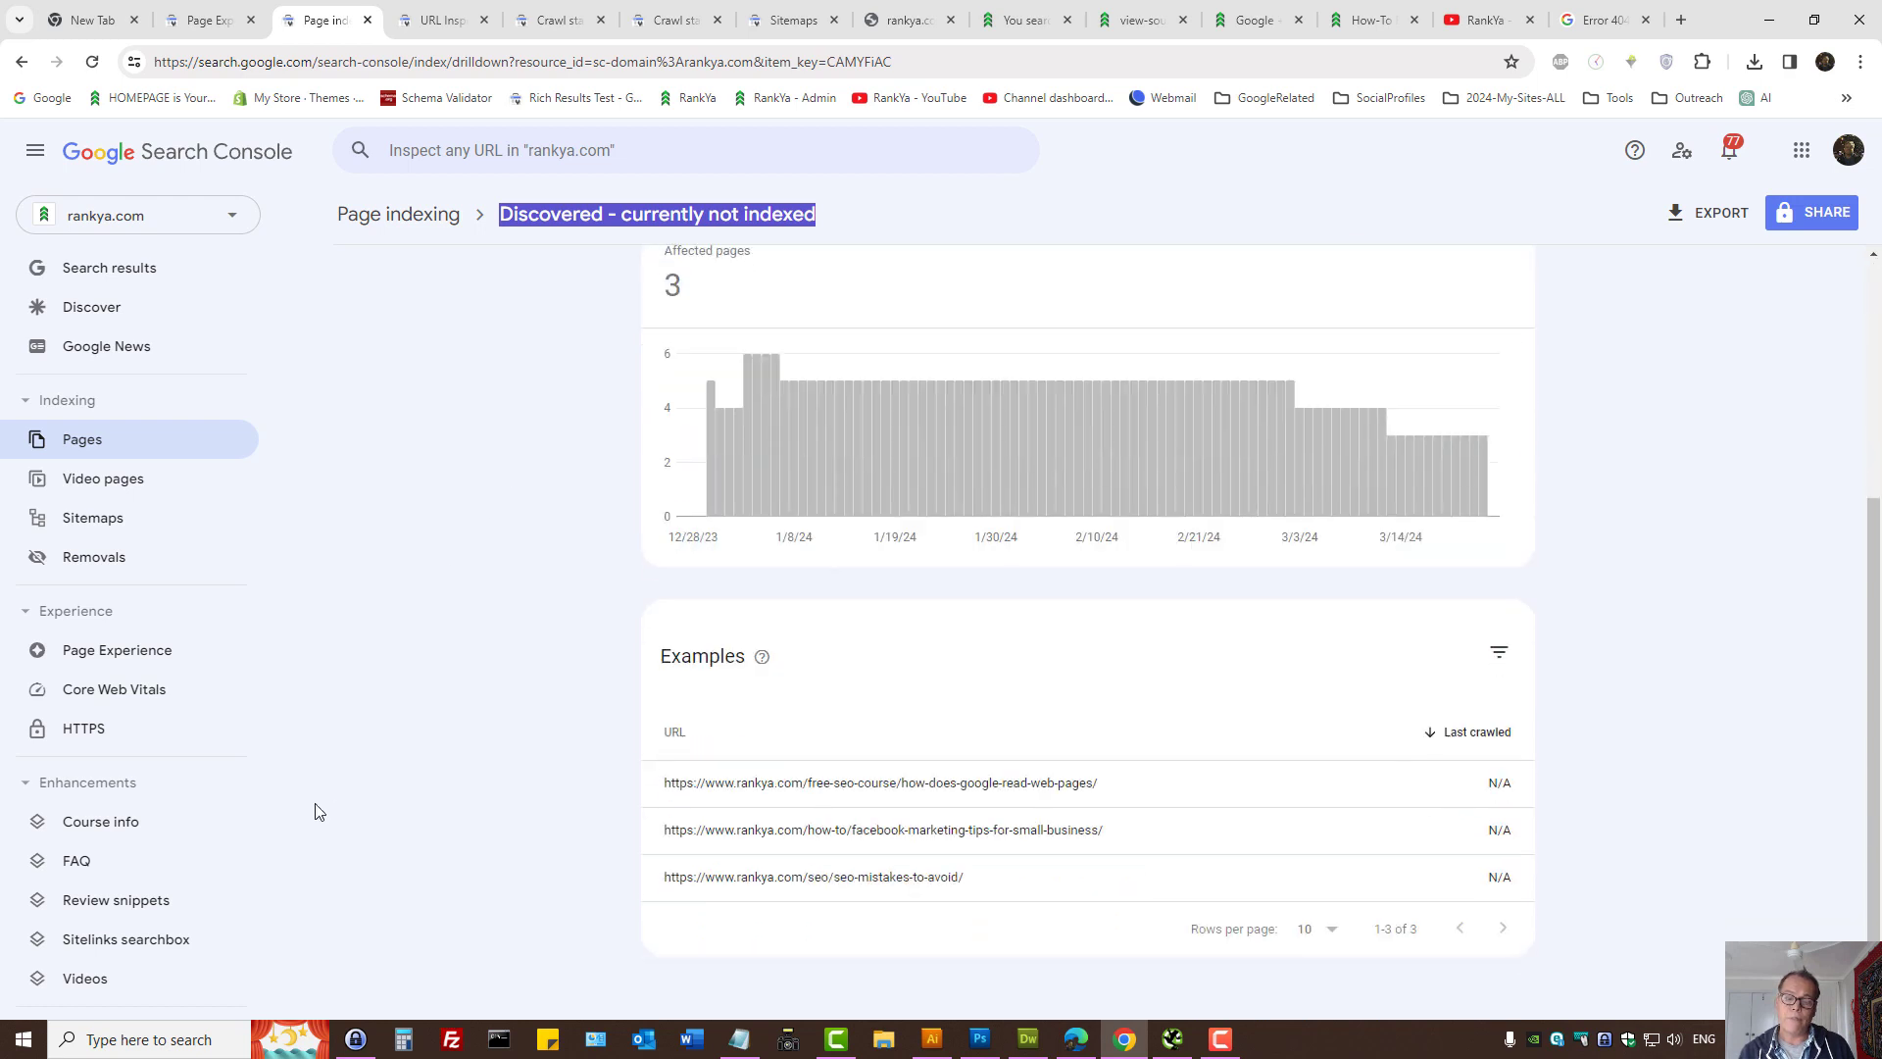
left_click(605, 782)
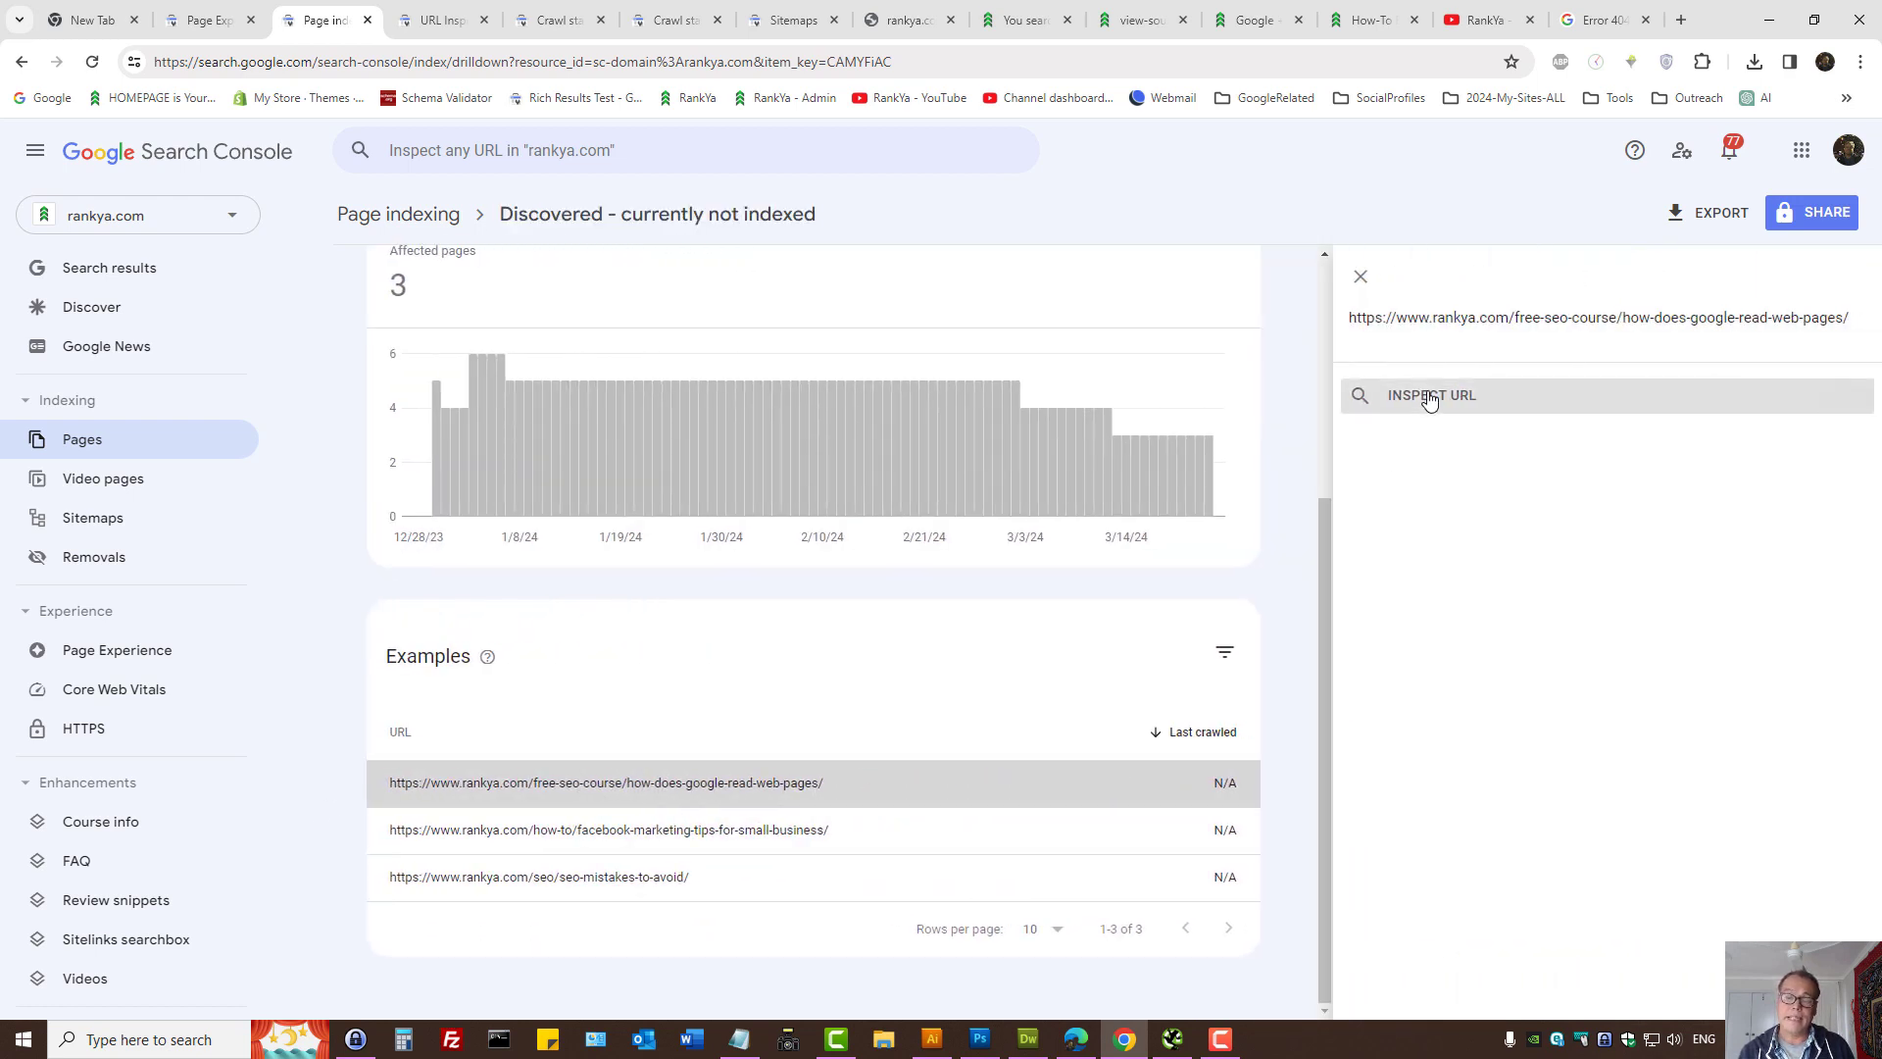
left_click(1431, 394)
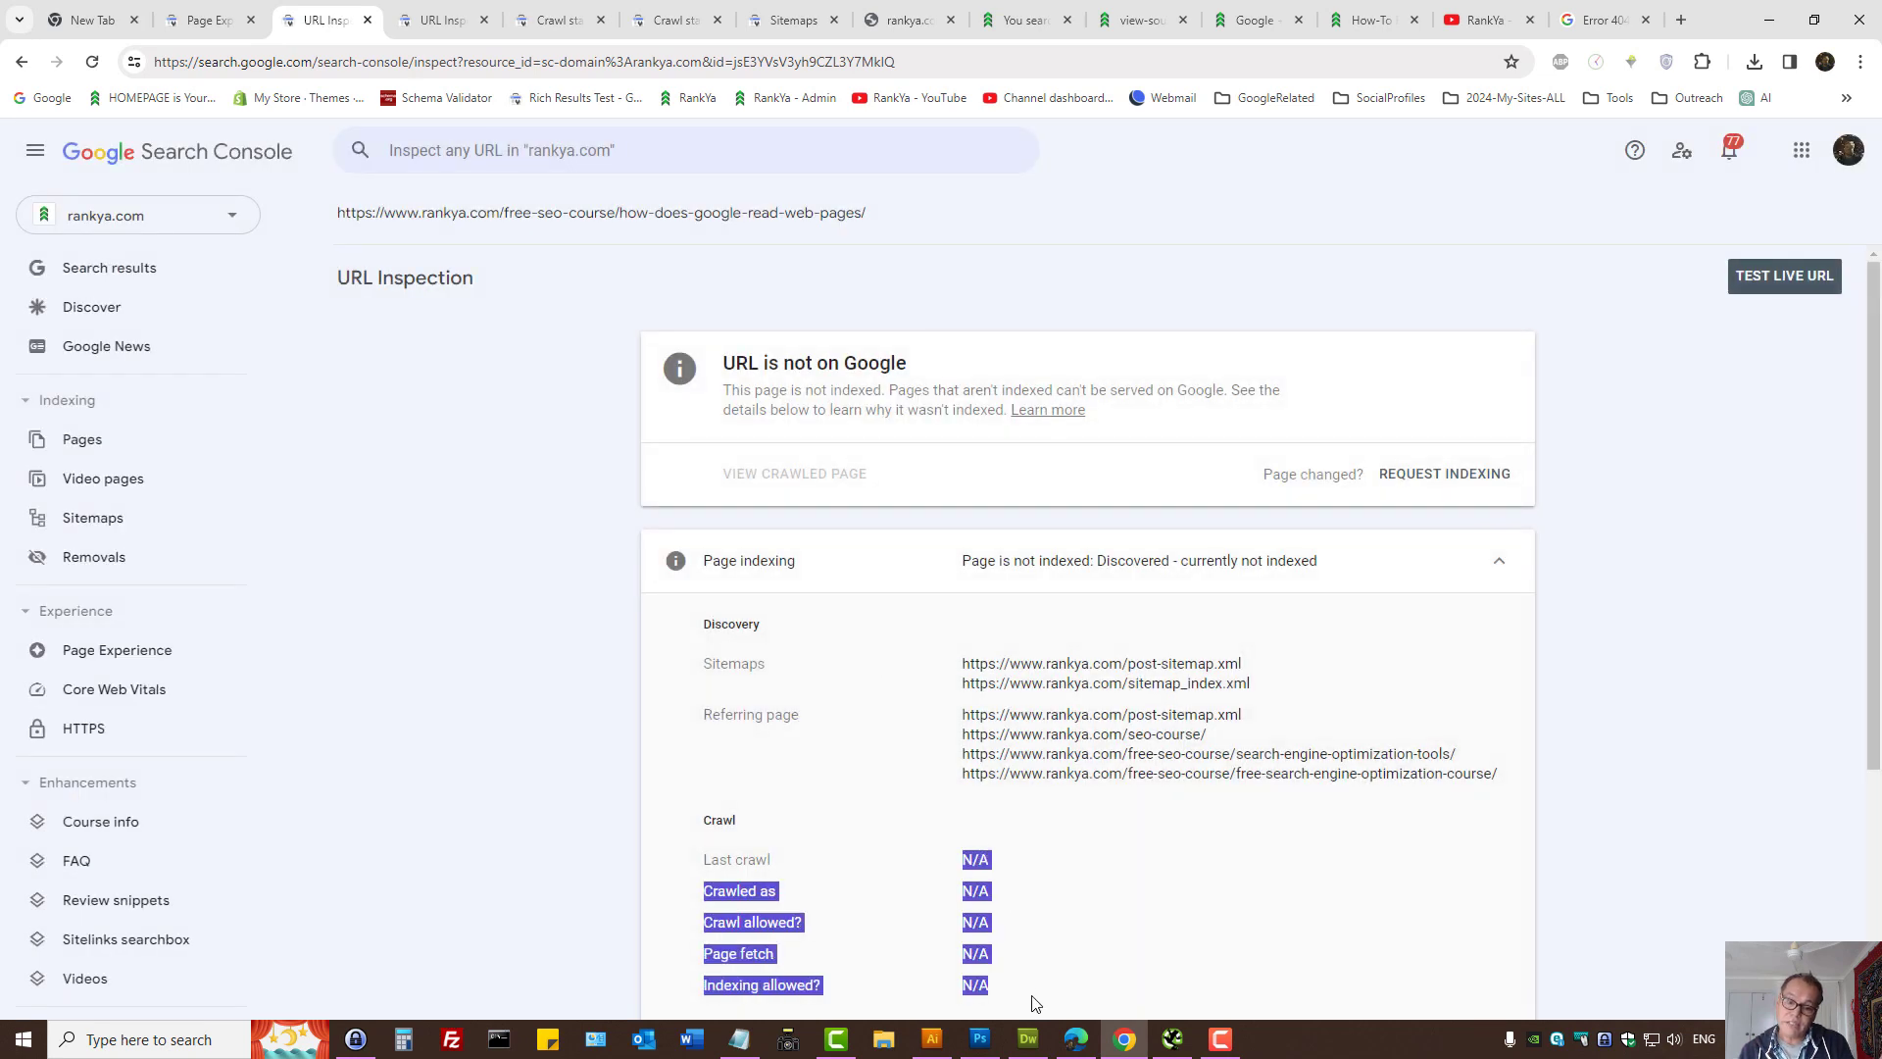
mouse_move(1045, 966)
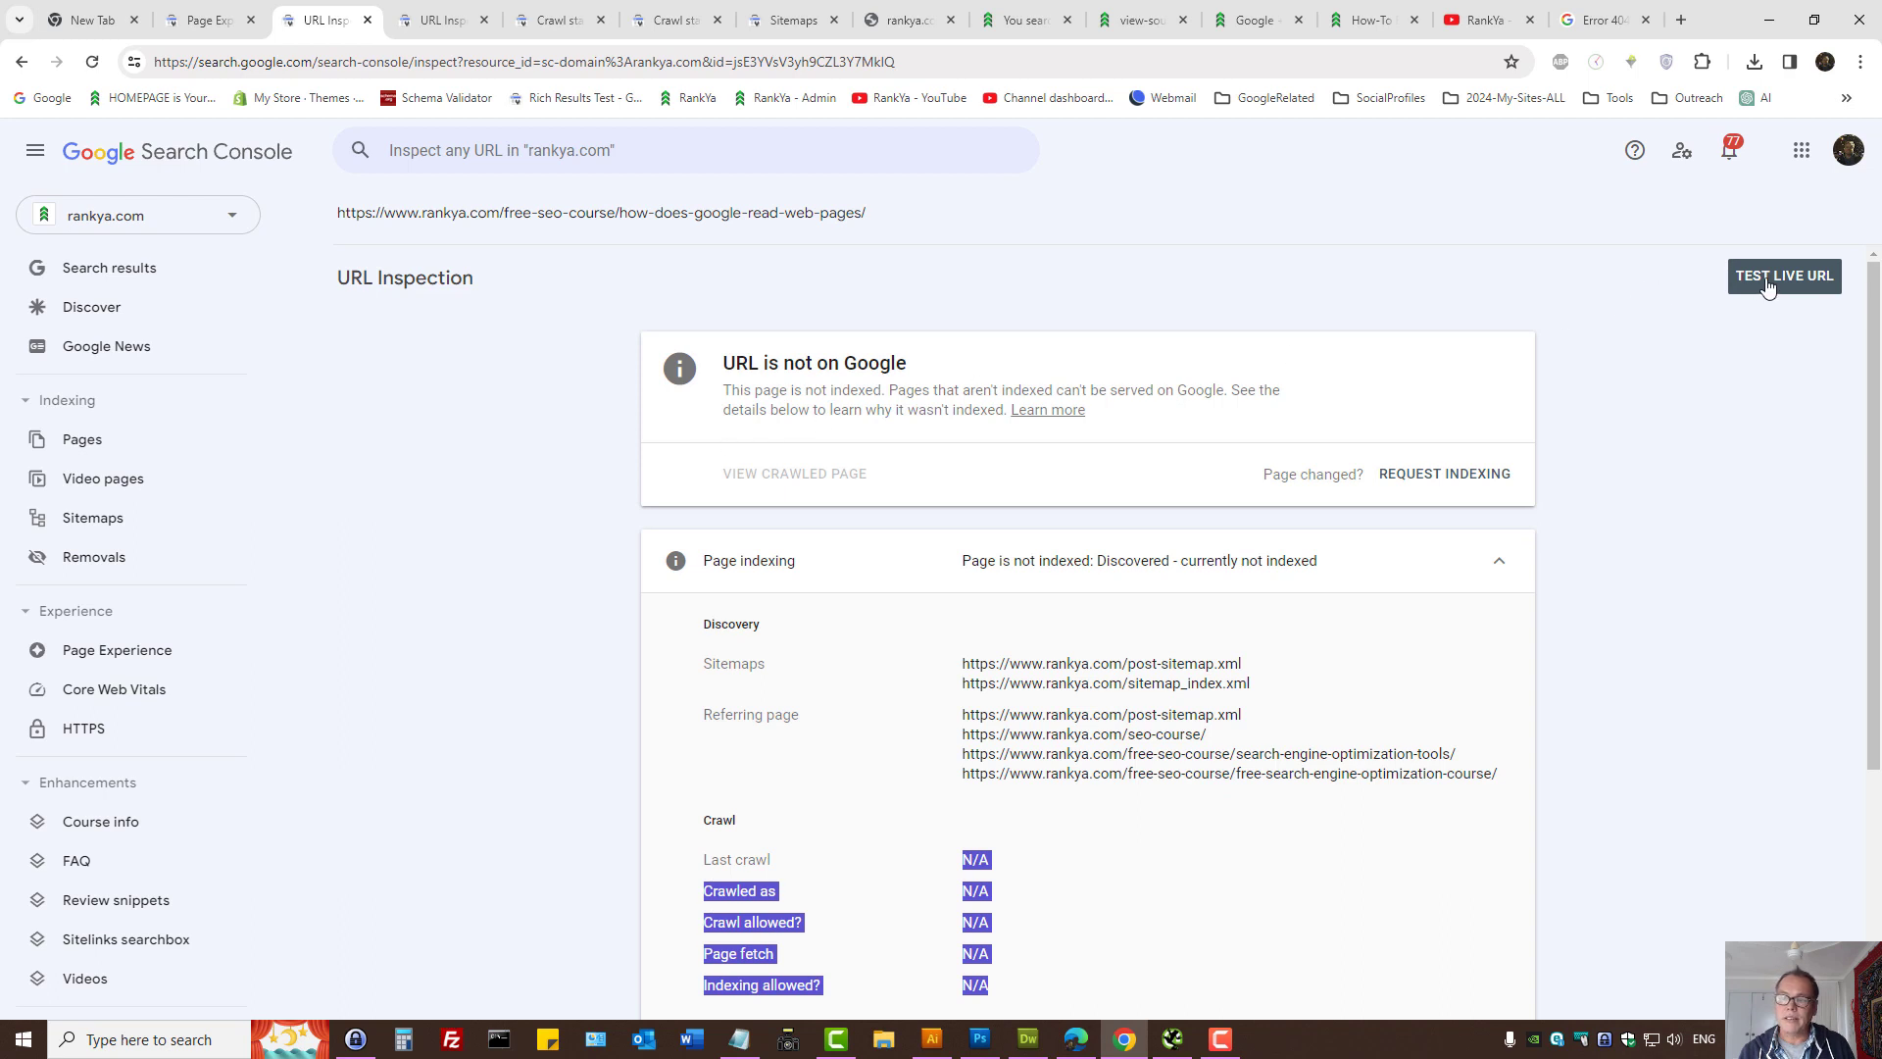
mouse_move(1762, 289)
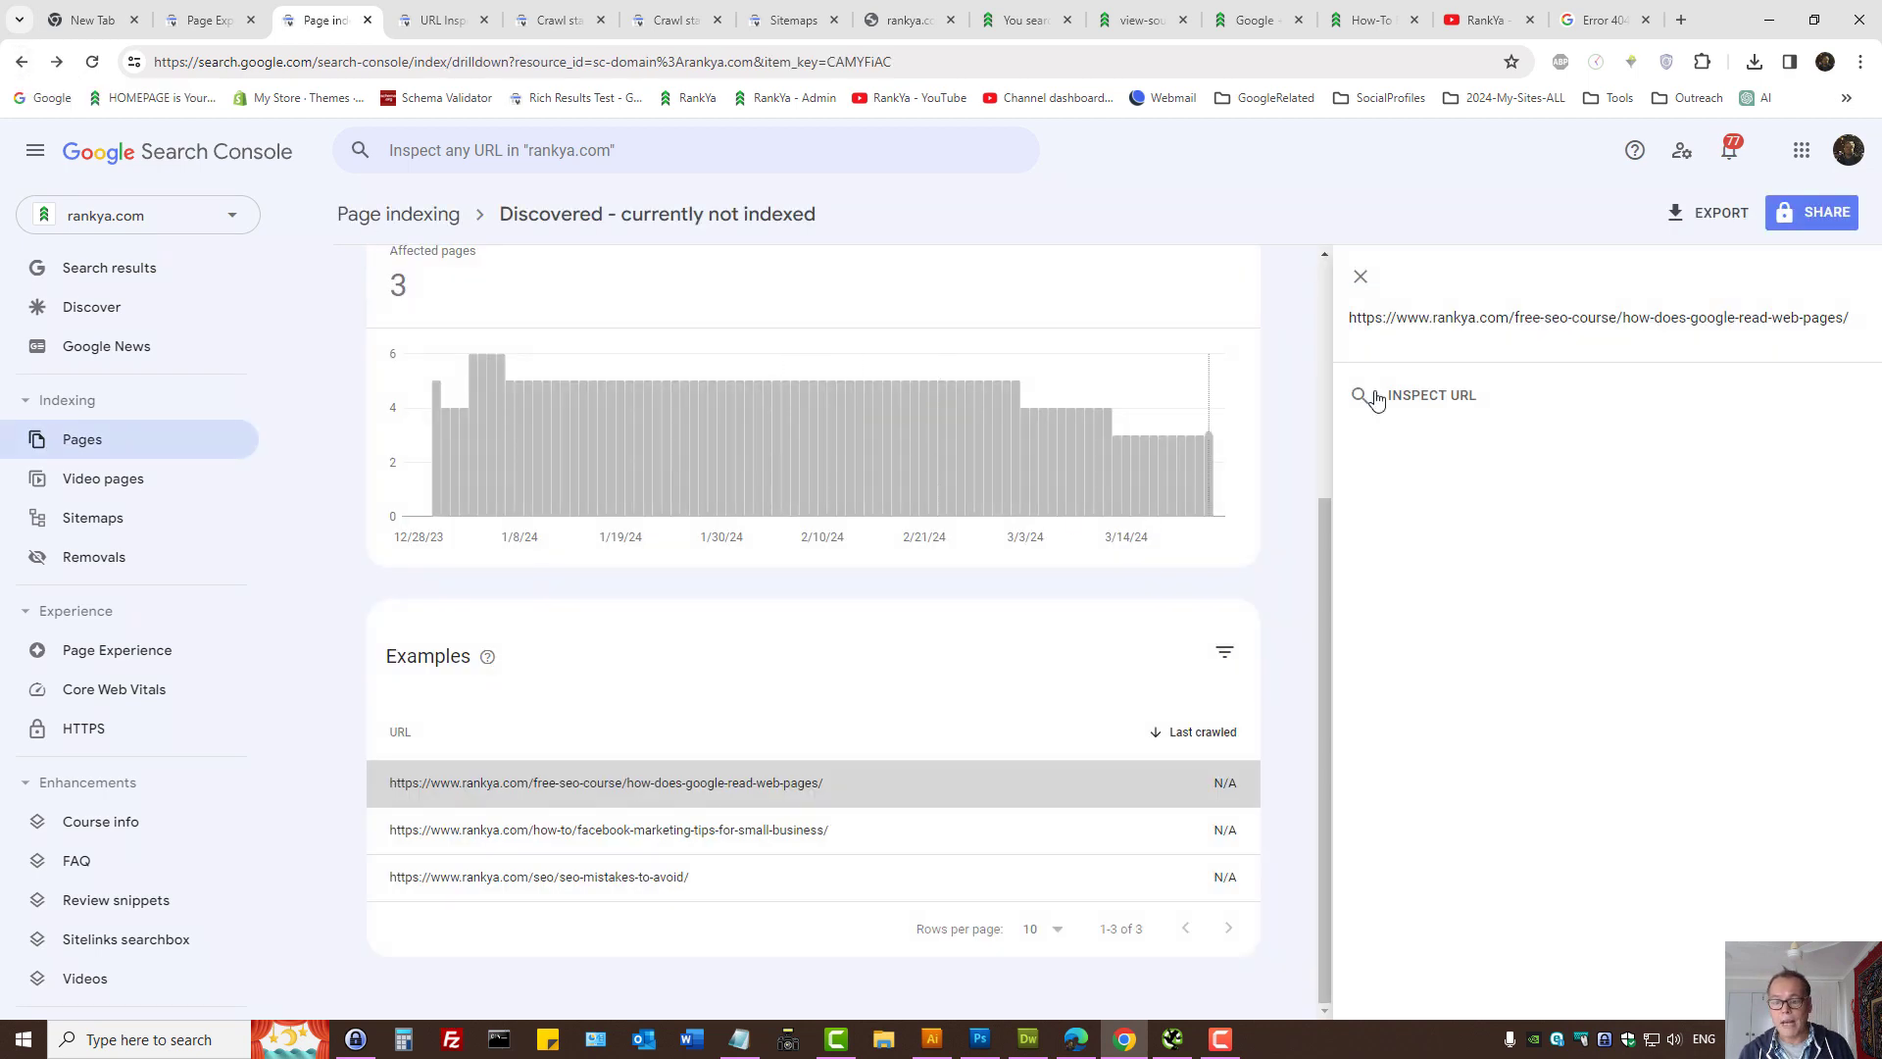
- Switch to the browser tab showing the rankya.com homepage
left_click(1361, 276)
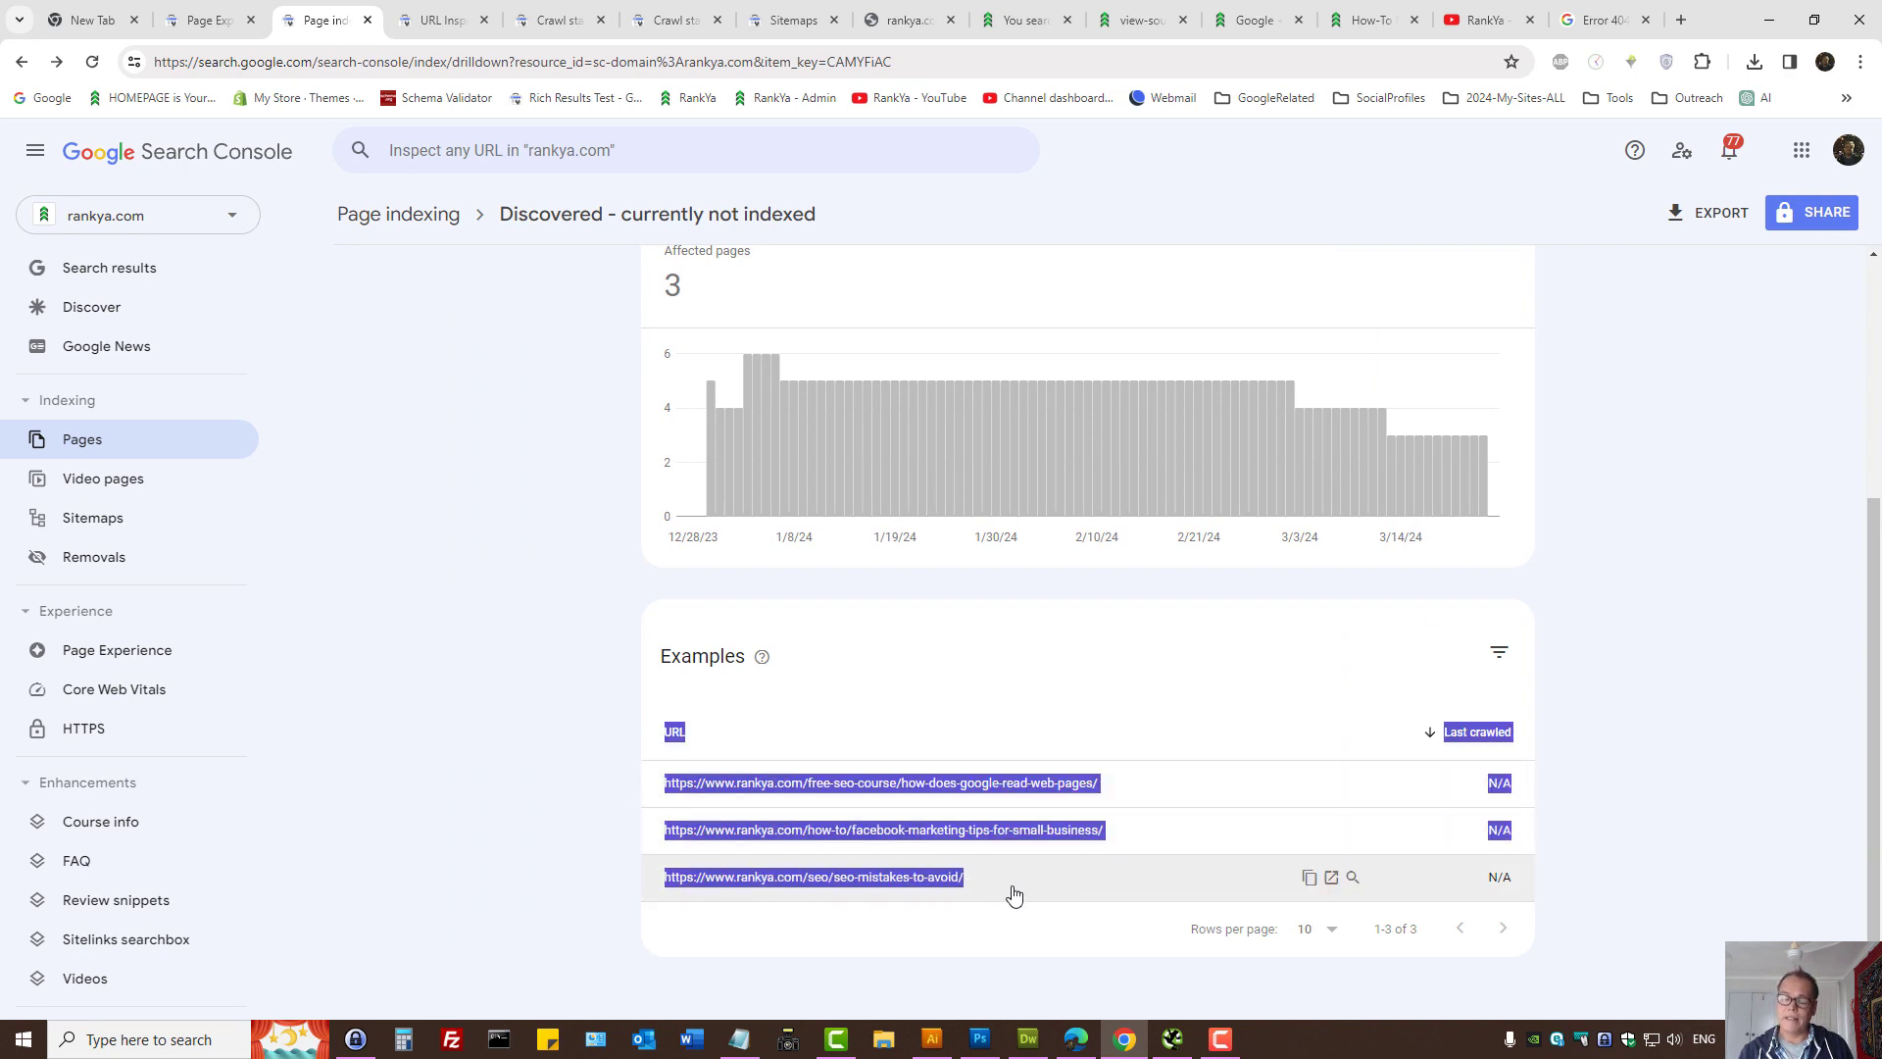
mouse_move(547, 247)
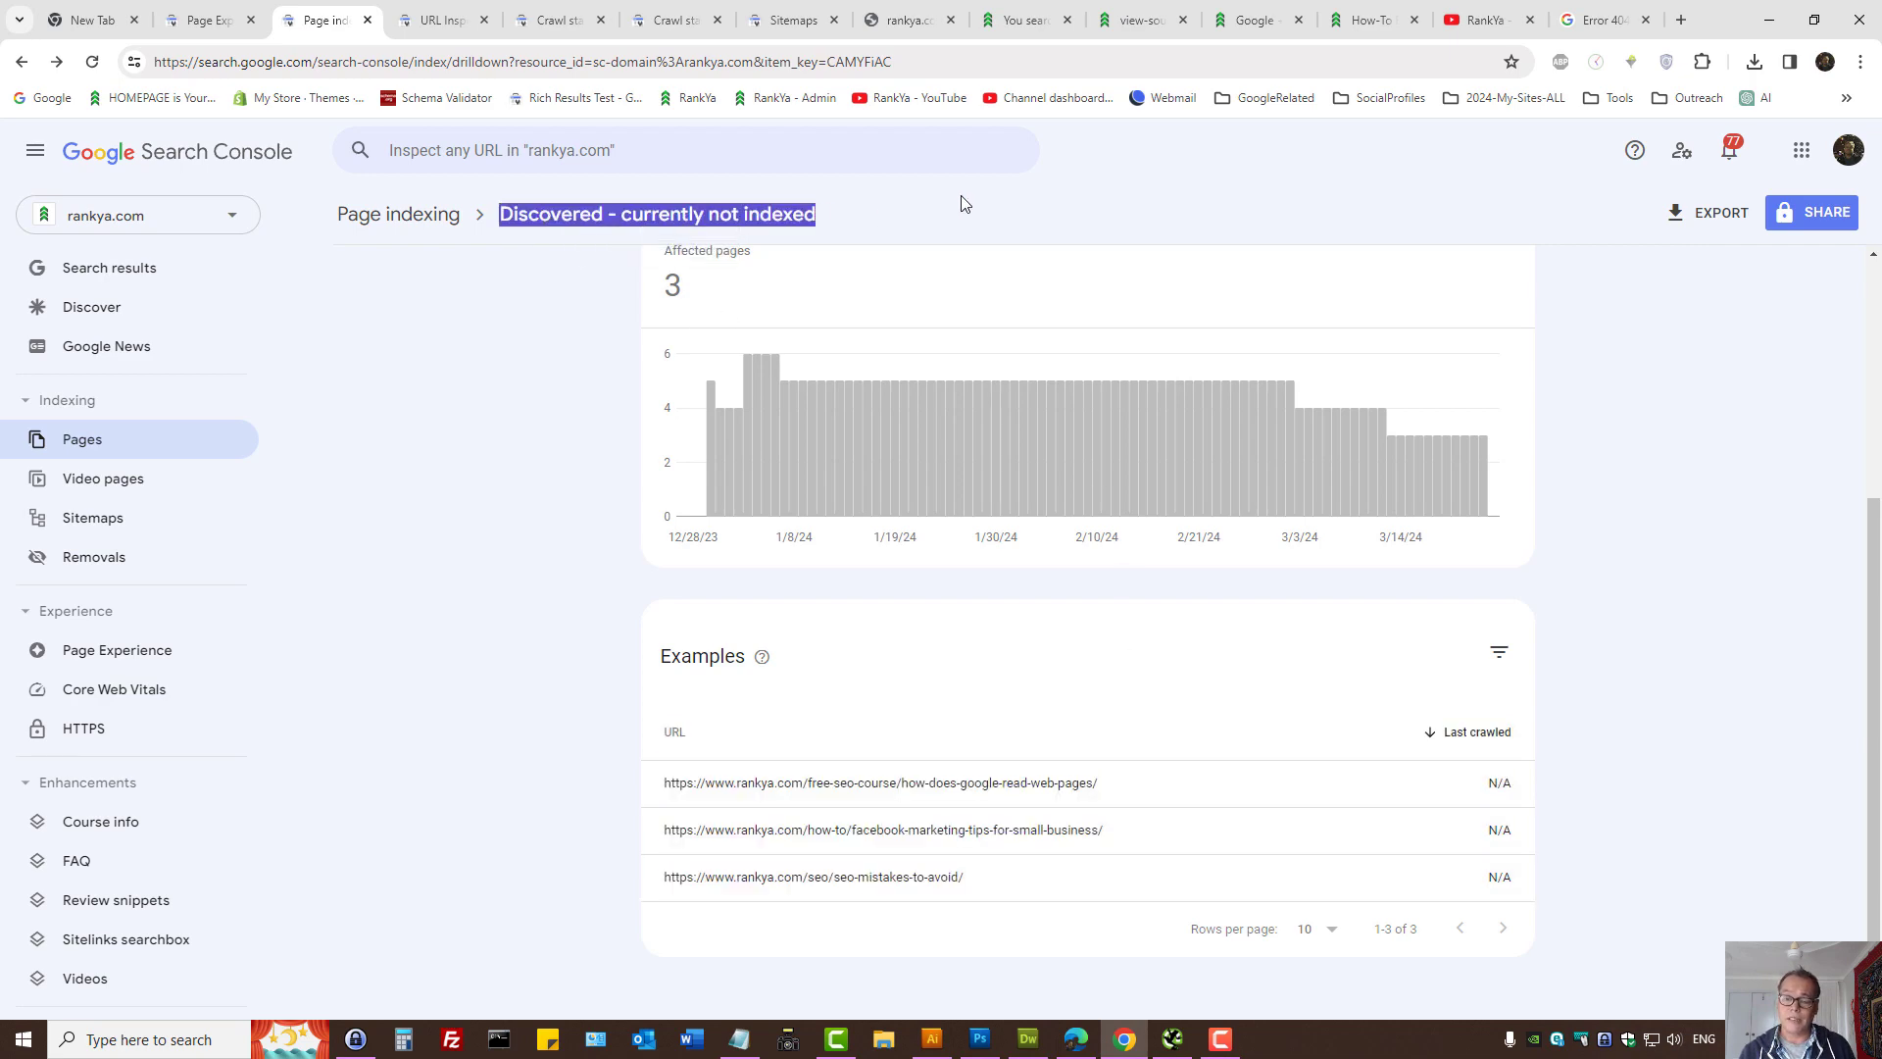
left_click(1255, 20)
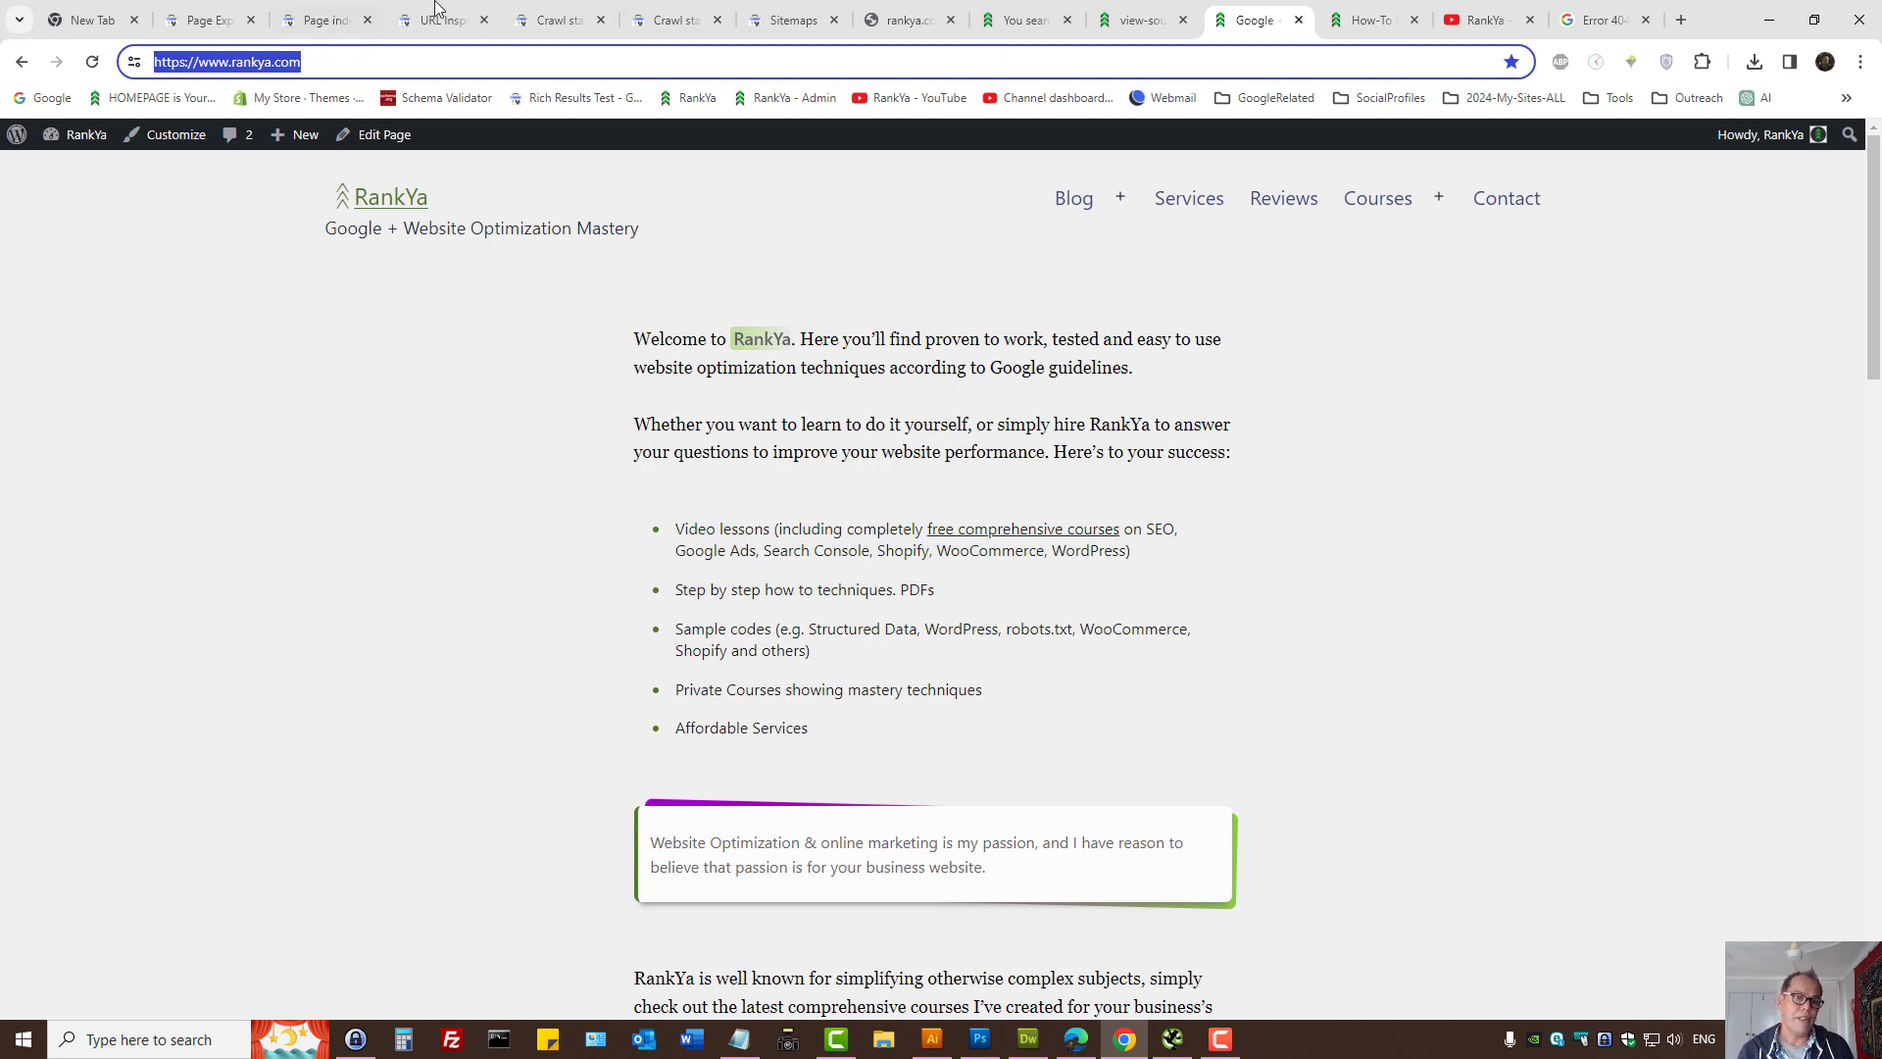
- Return to Page indexing and open the Crawled - currently not indexed row (176 pages)
left_click(323, 19)
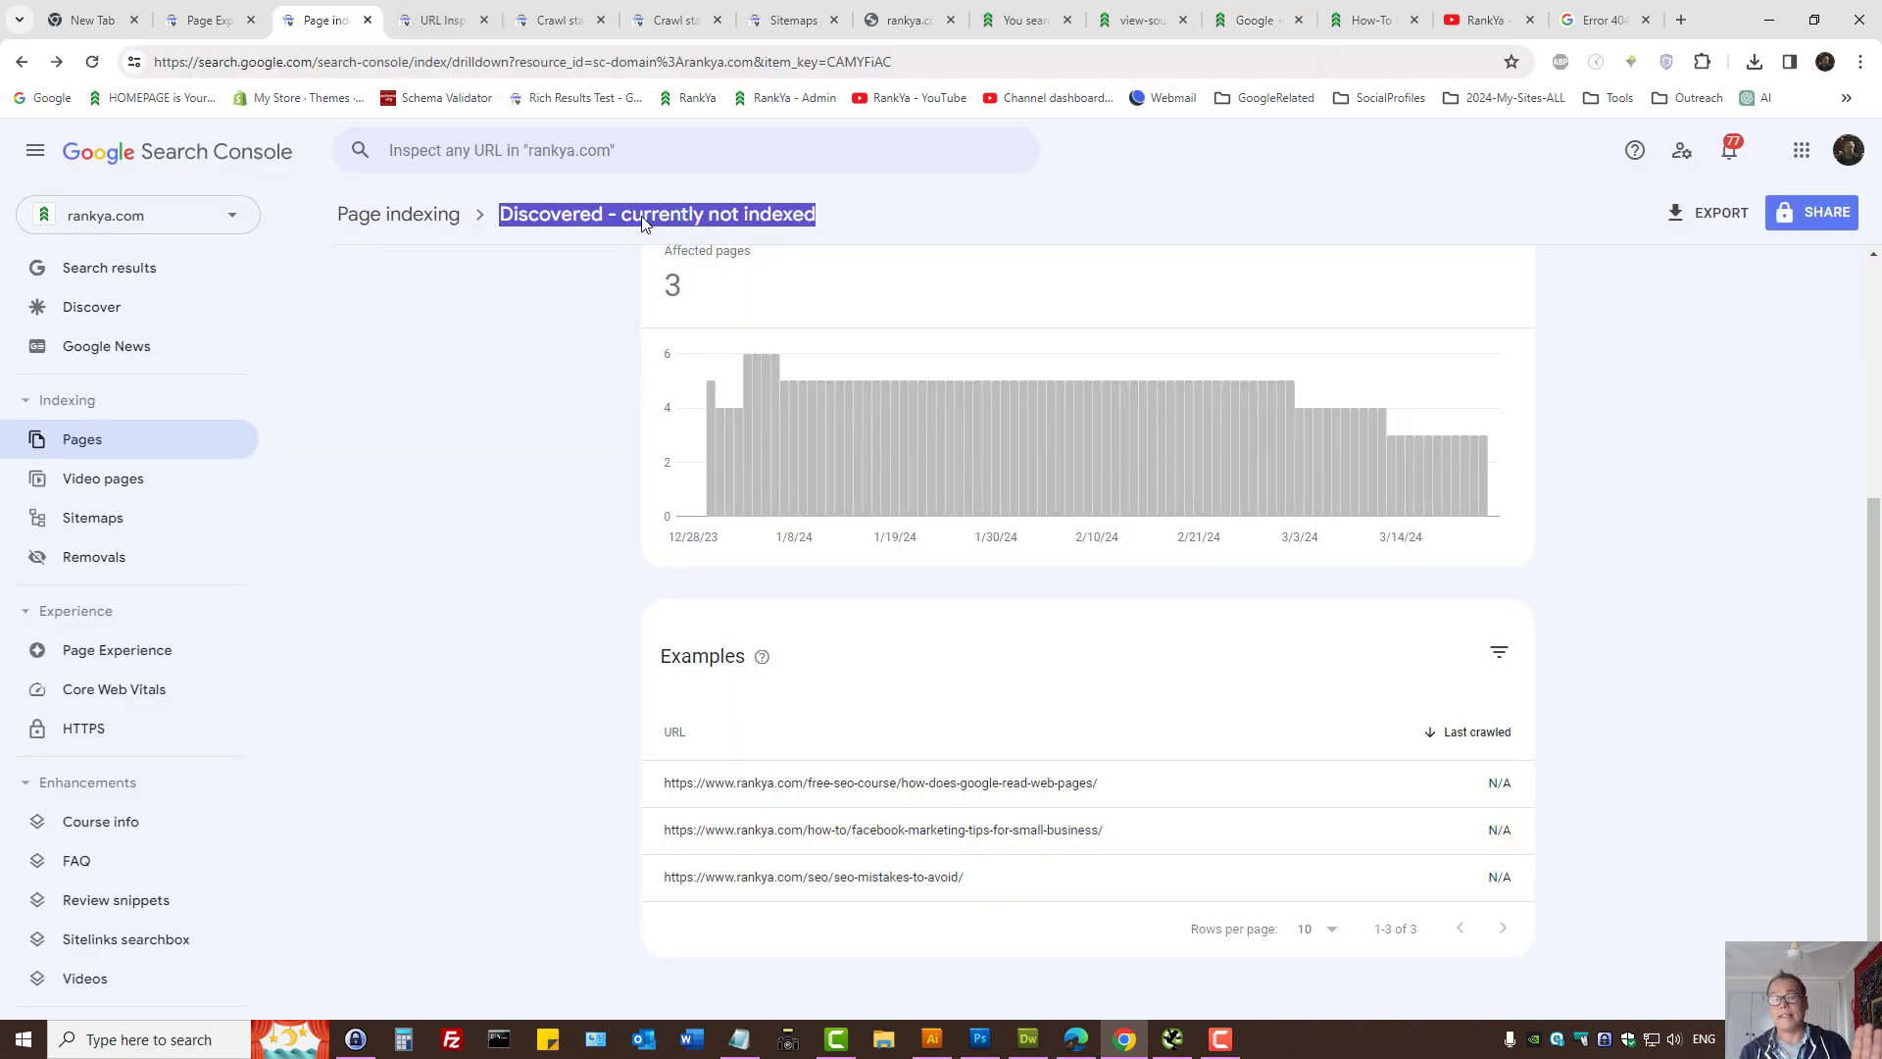
mouse_move(505, 535)
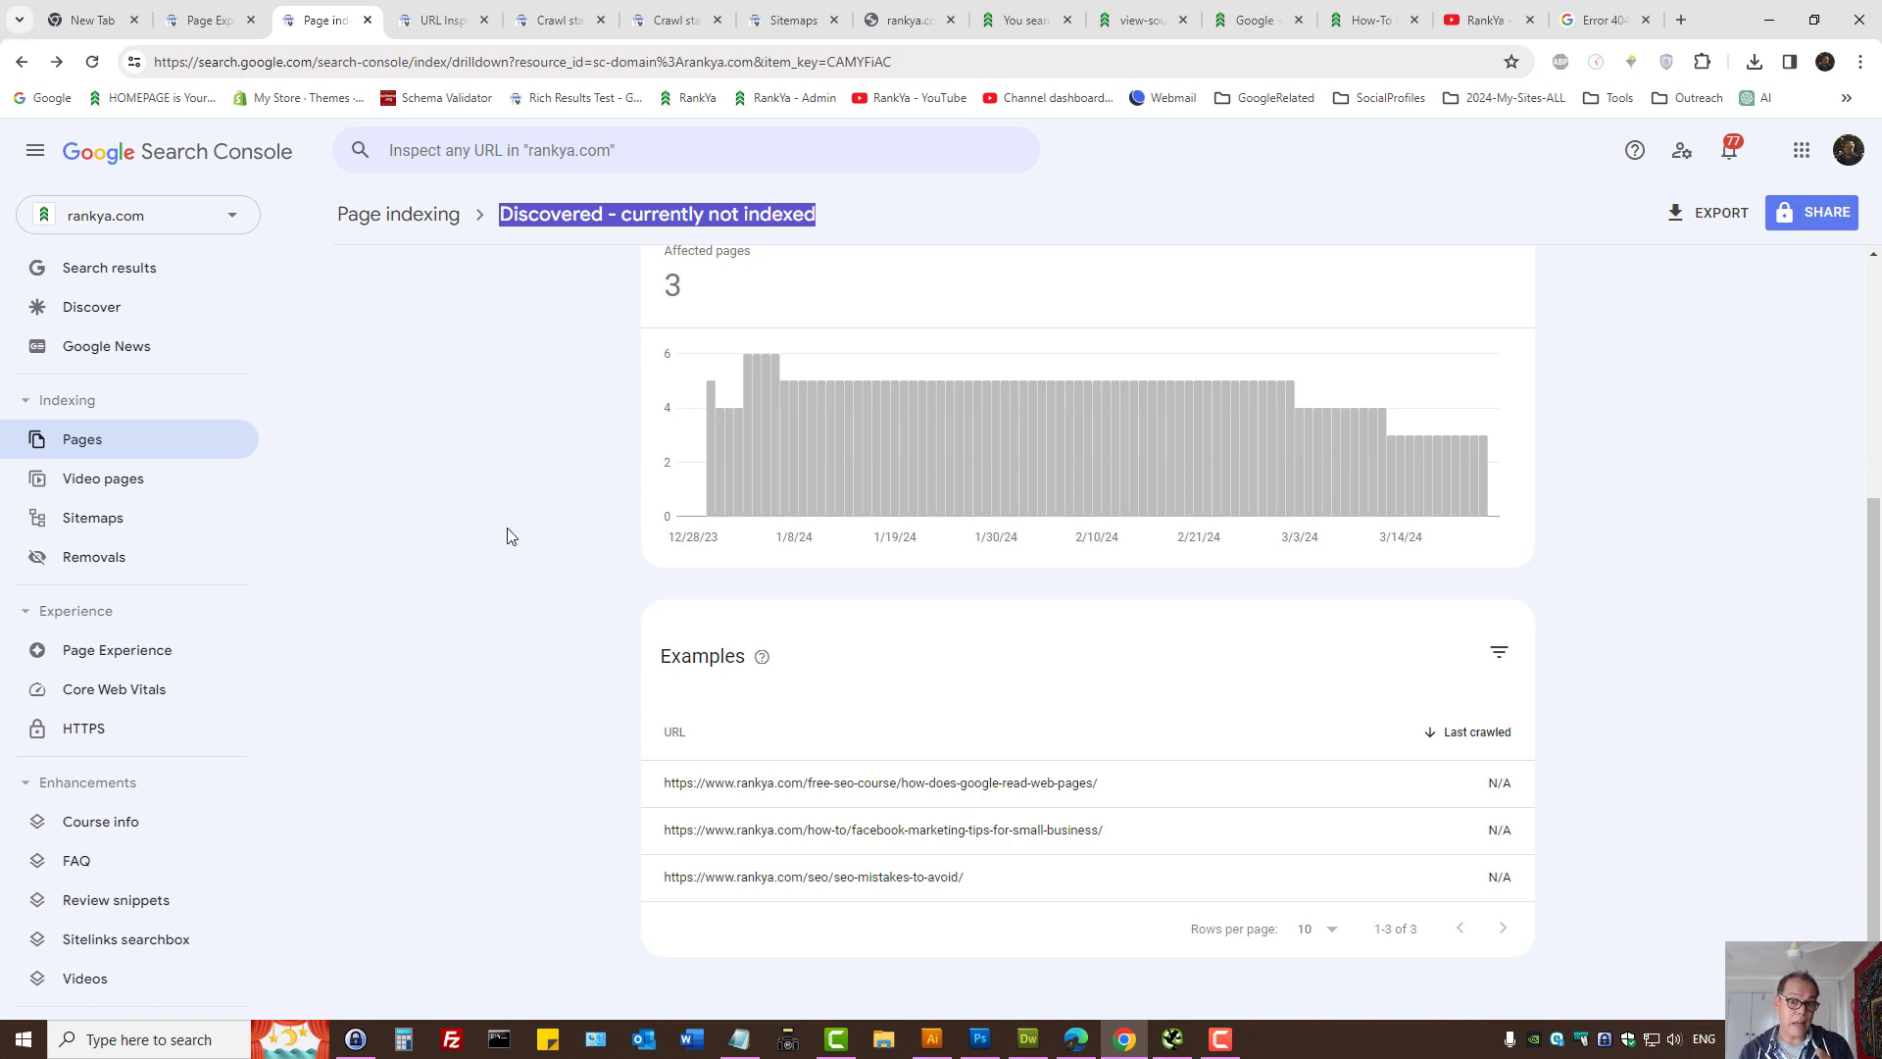
mouse_move(499, 673)
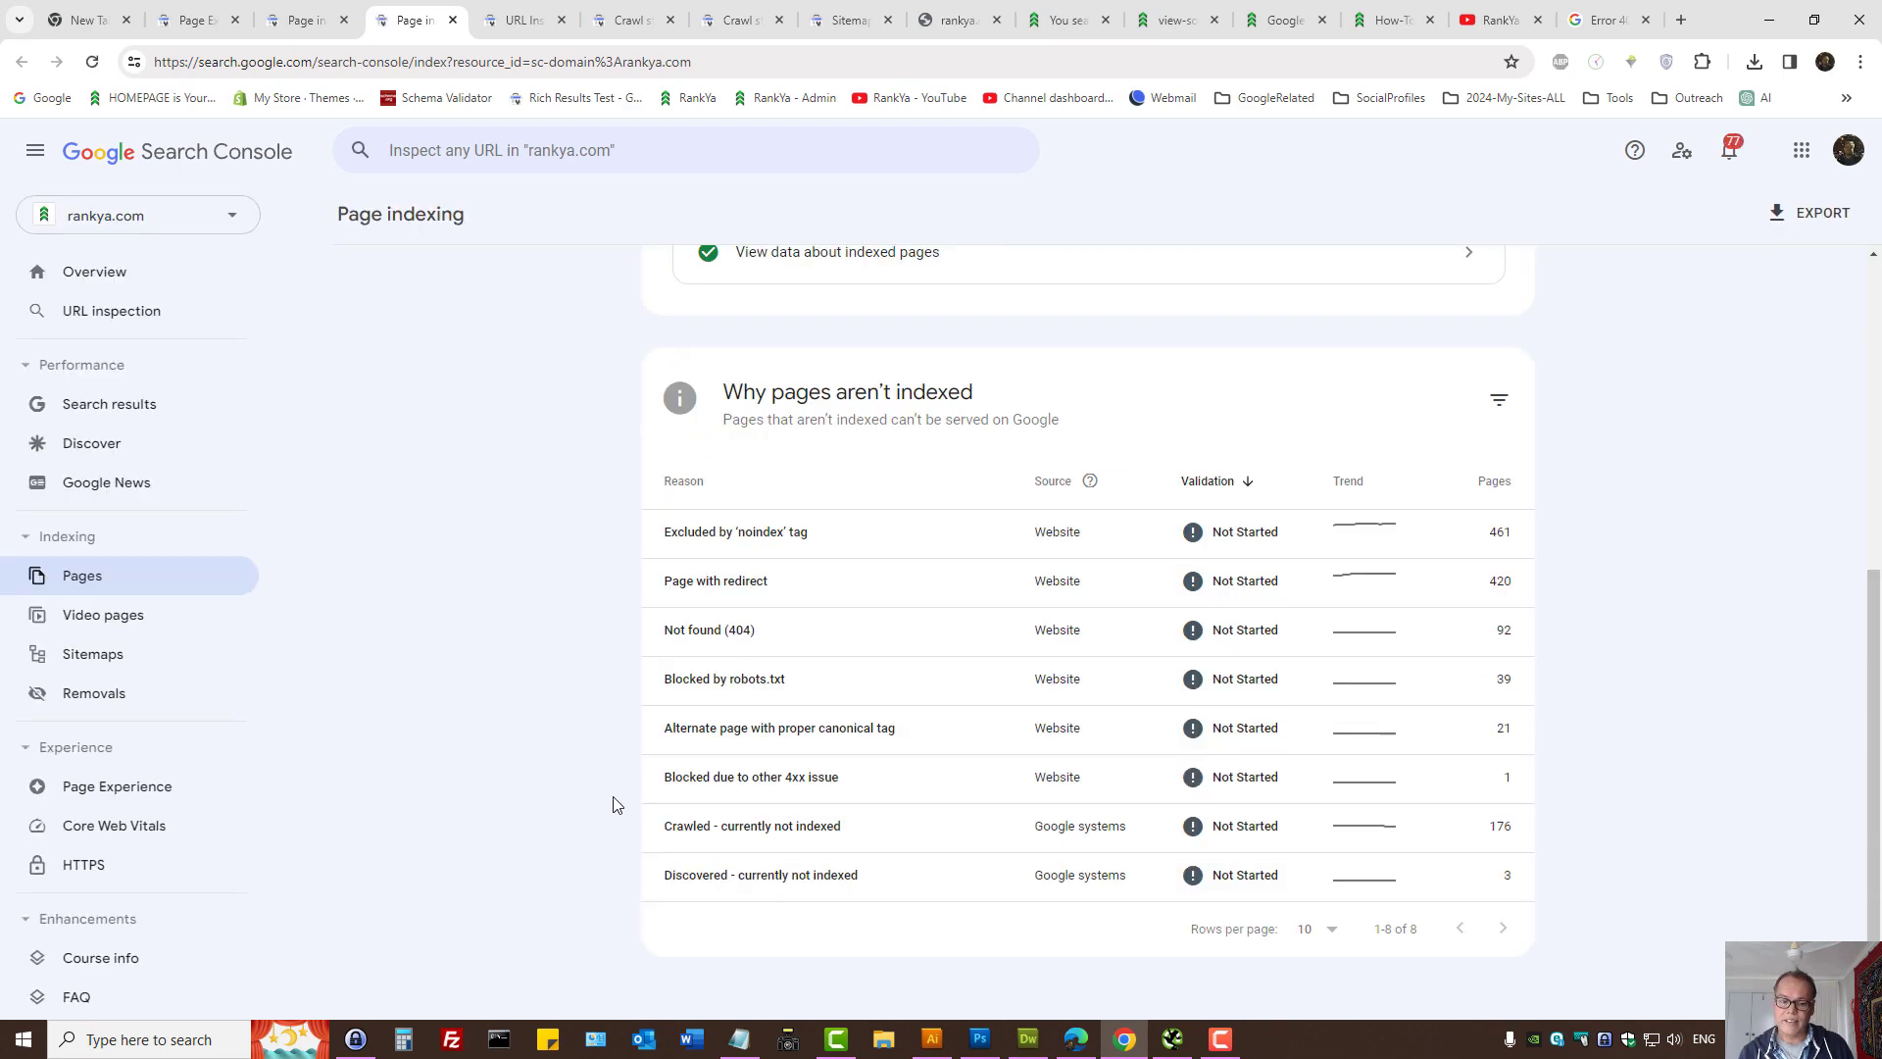
left_click(750, 825)
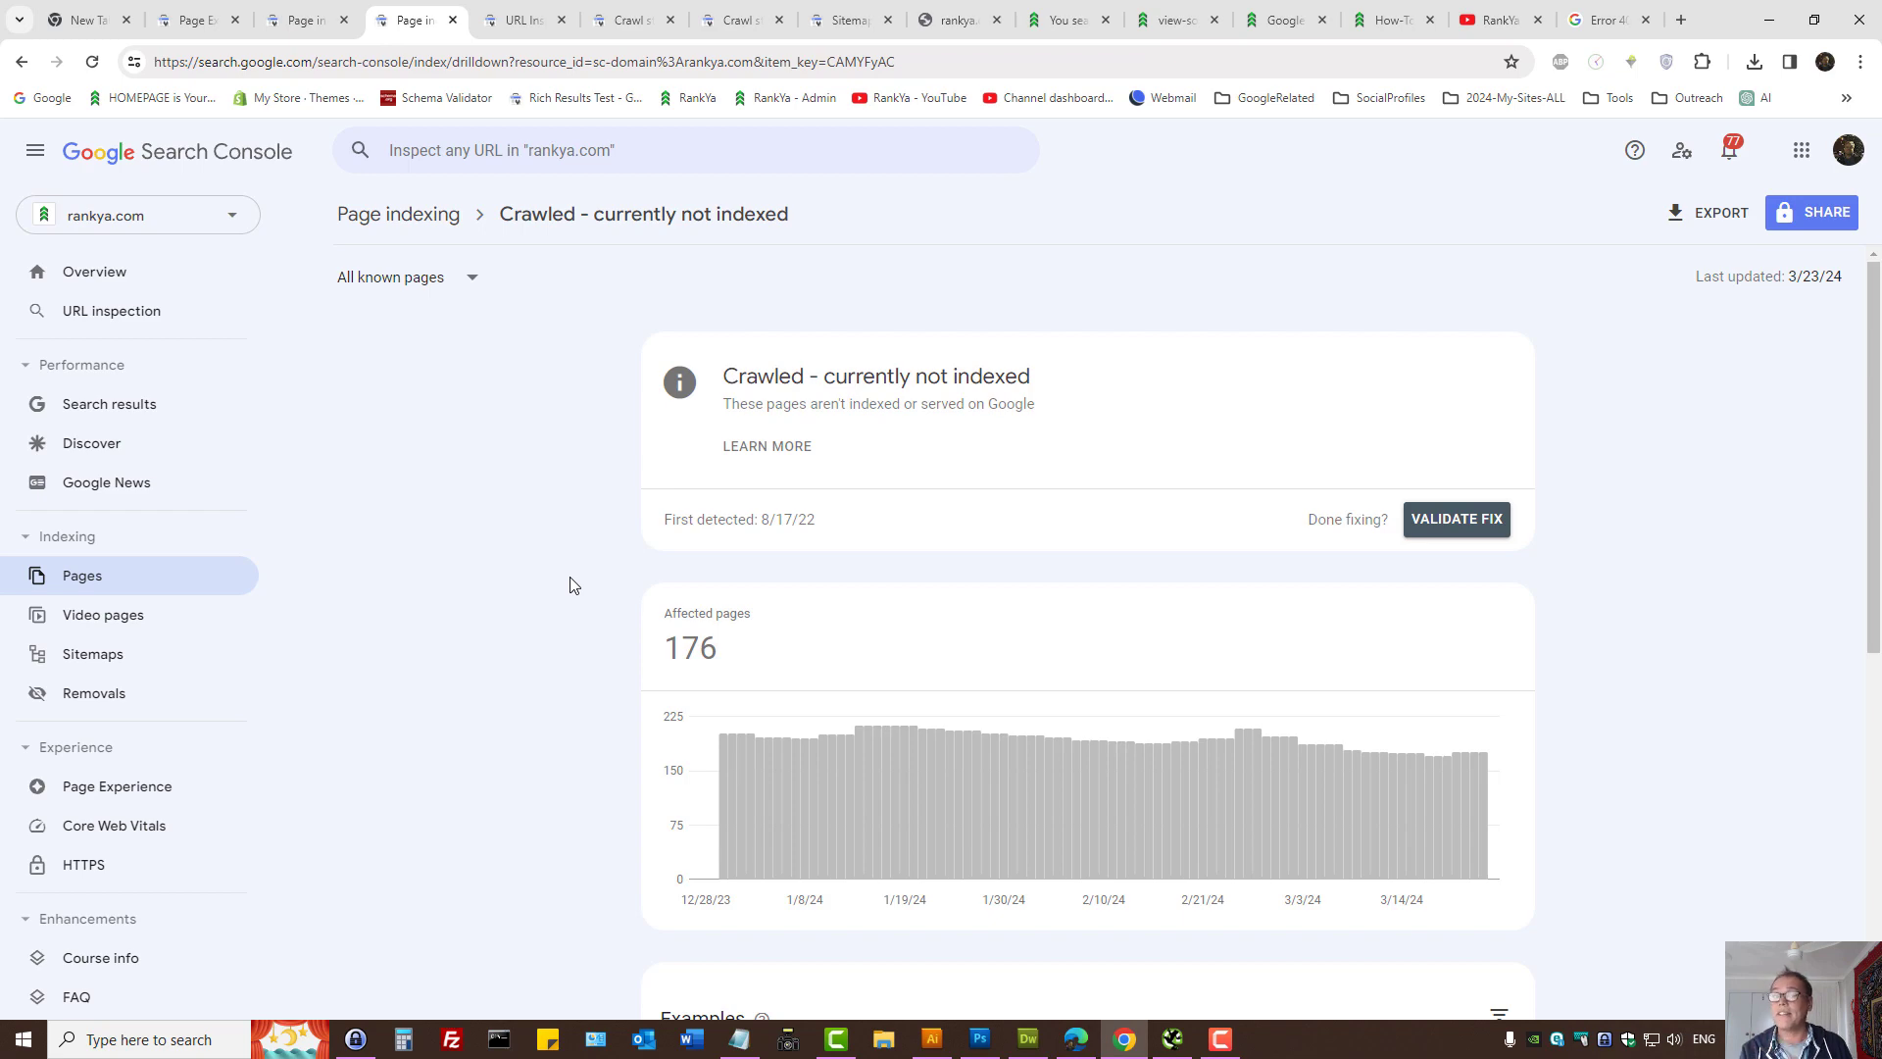
- Review the three example URLs and go back to the Discovered - currently not indexed report
scroll("down", 3)
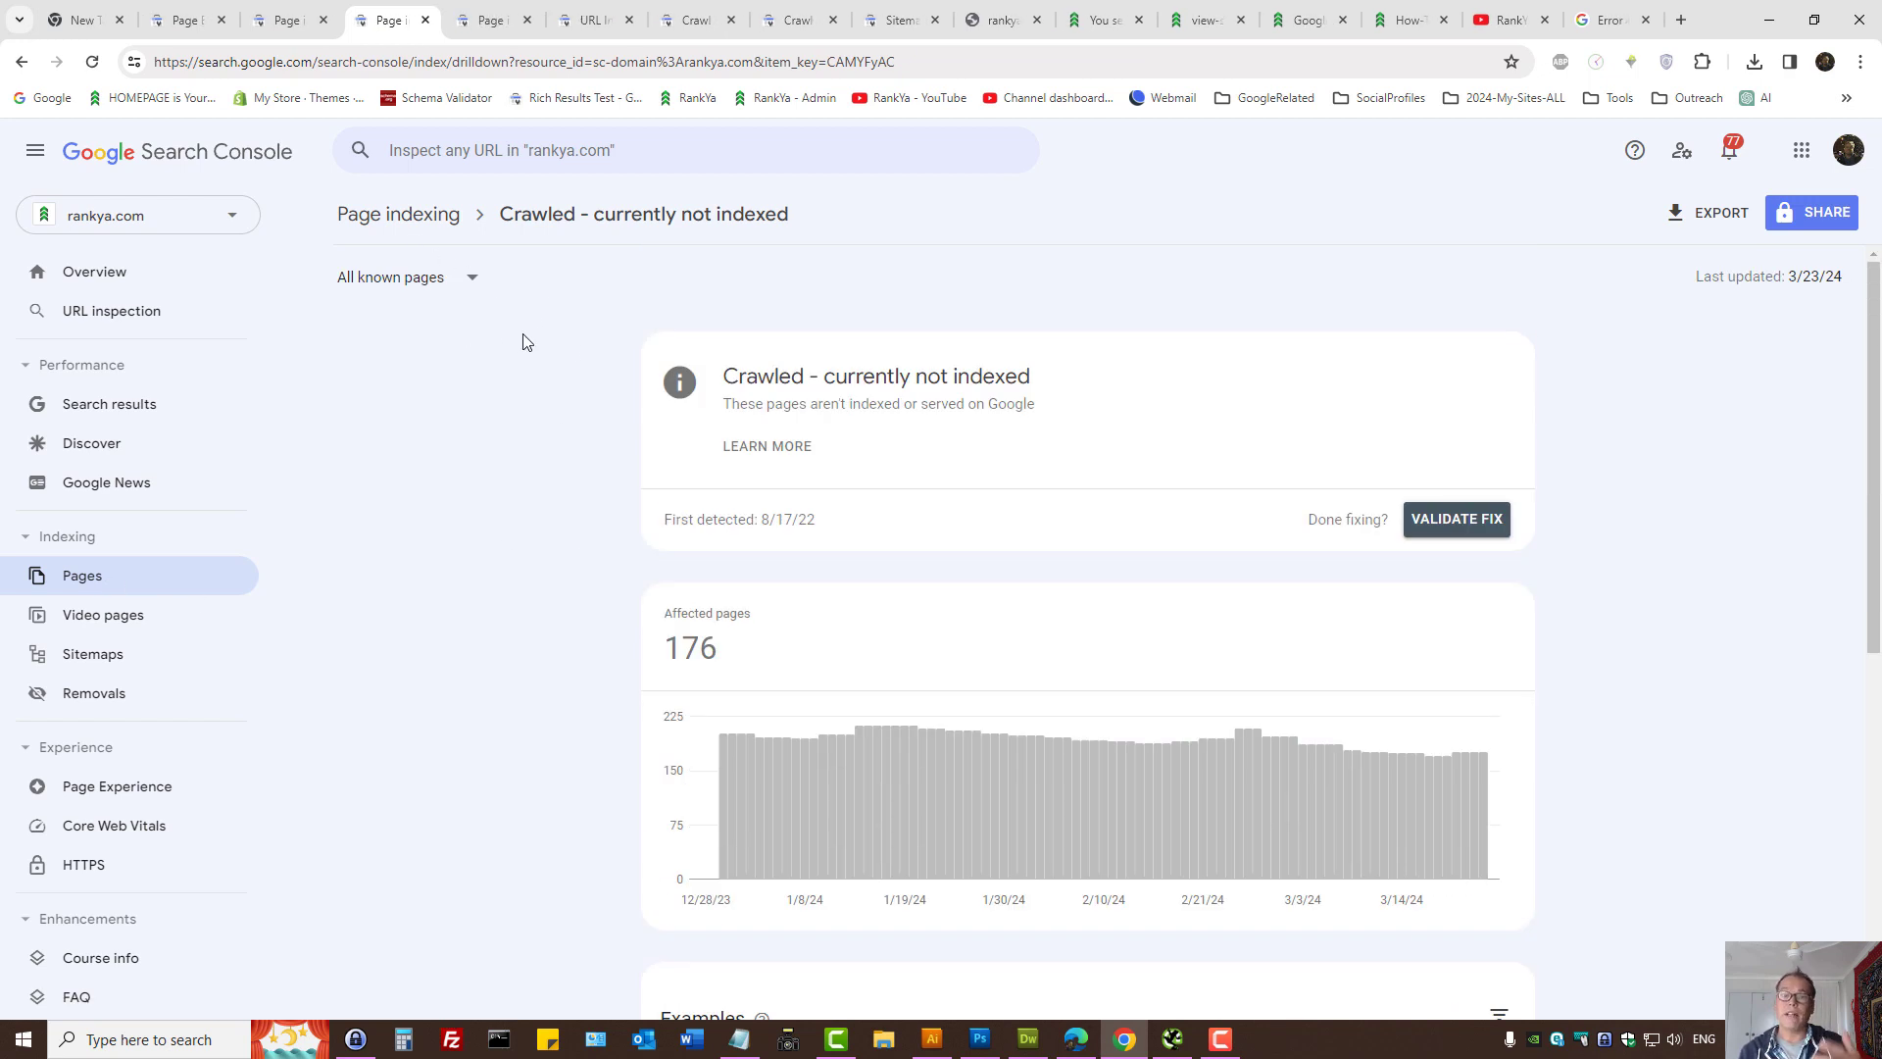
mouse_move(607, 339)
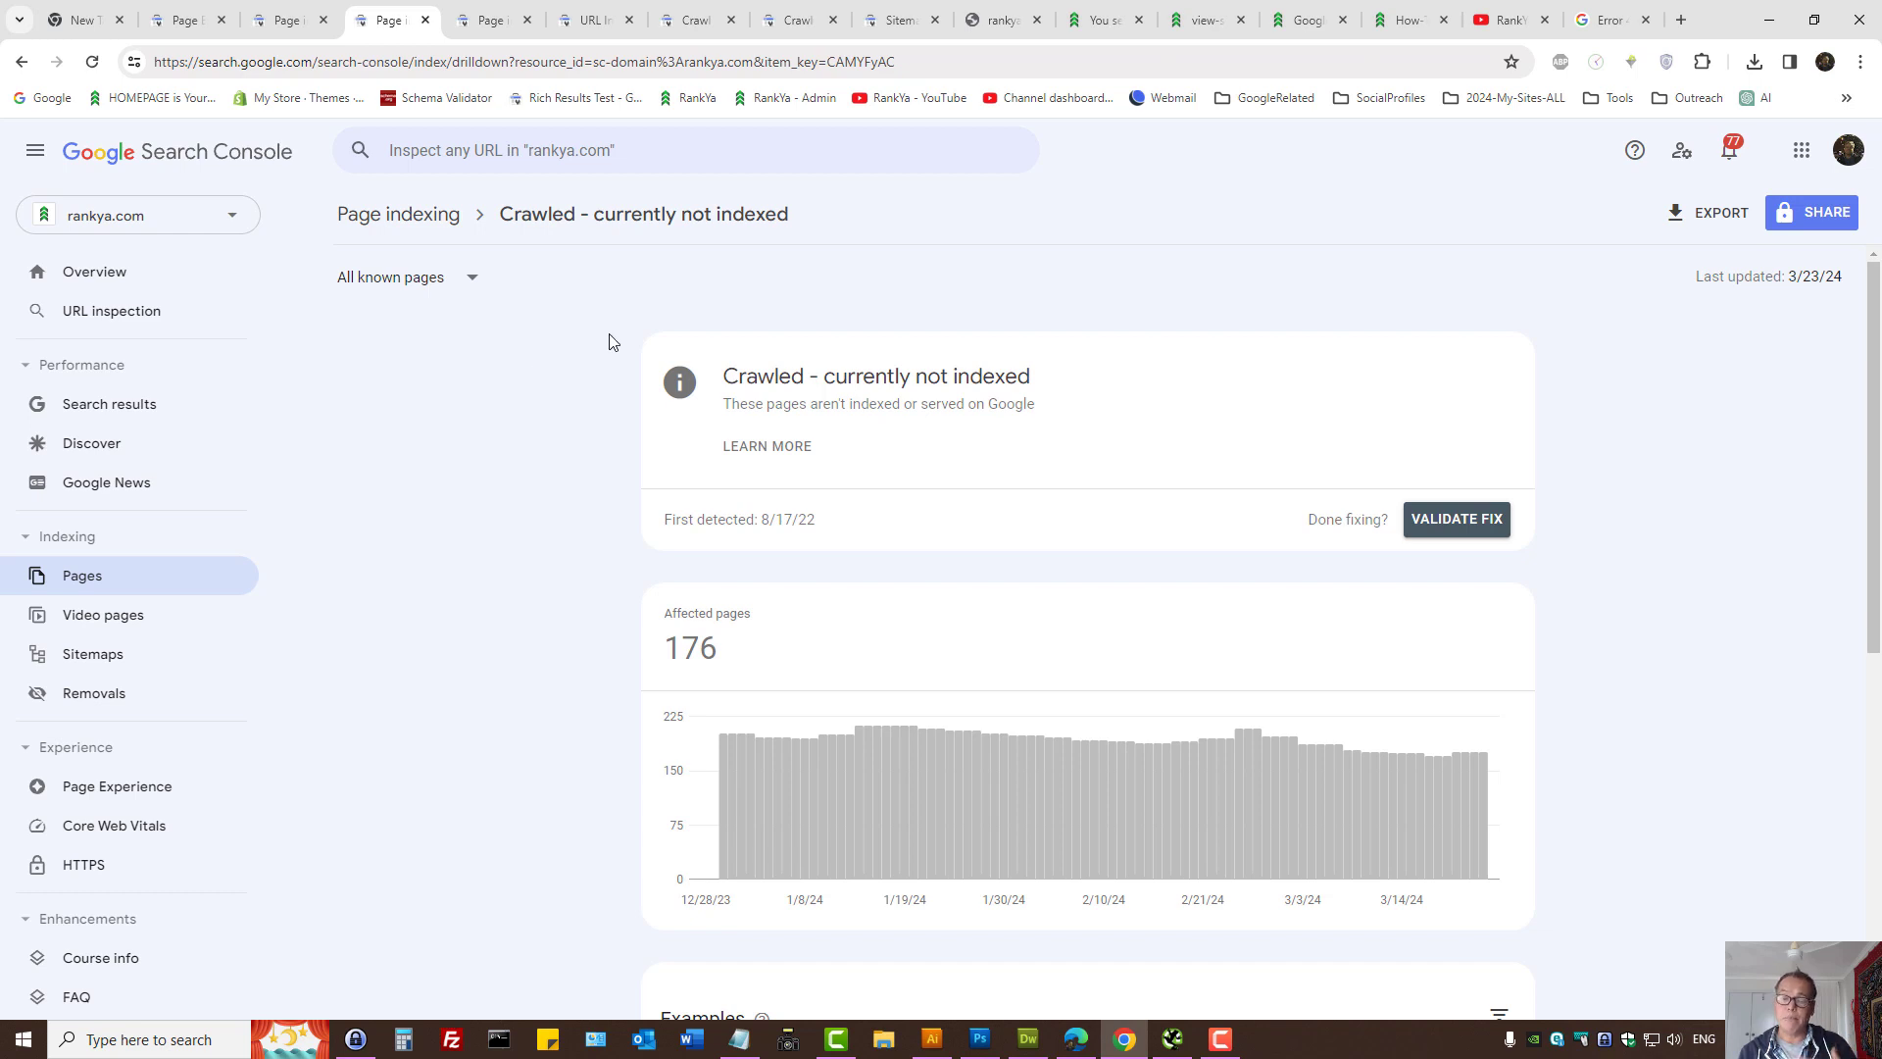
mouse_move(545, 292)
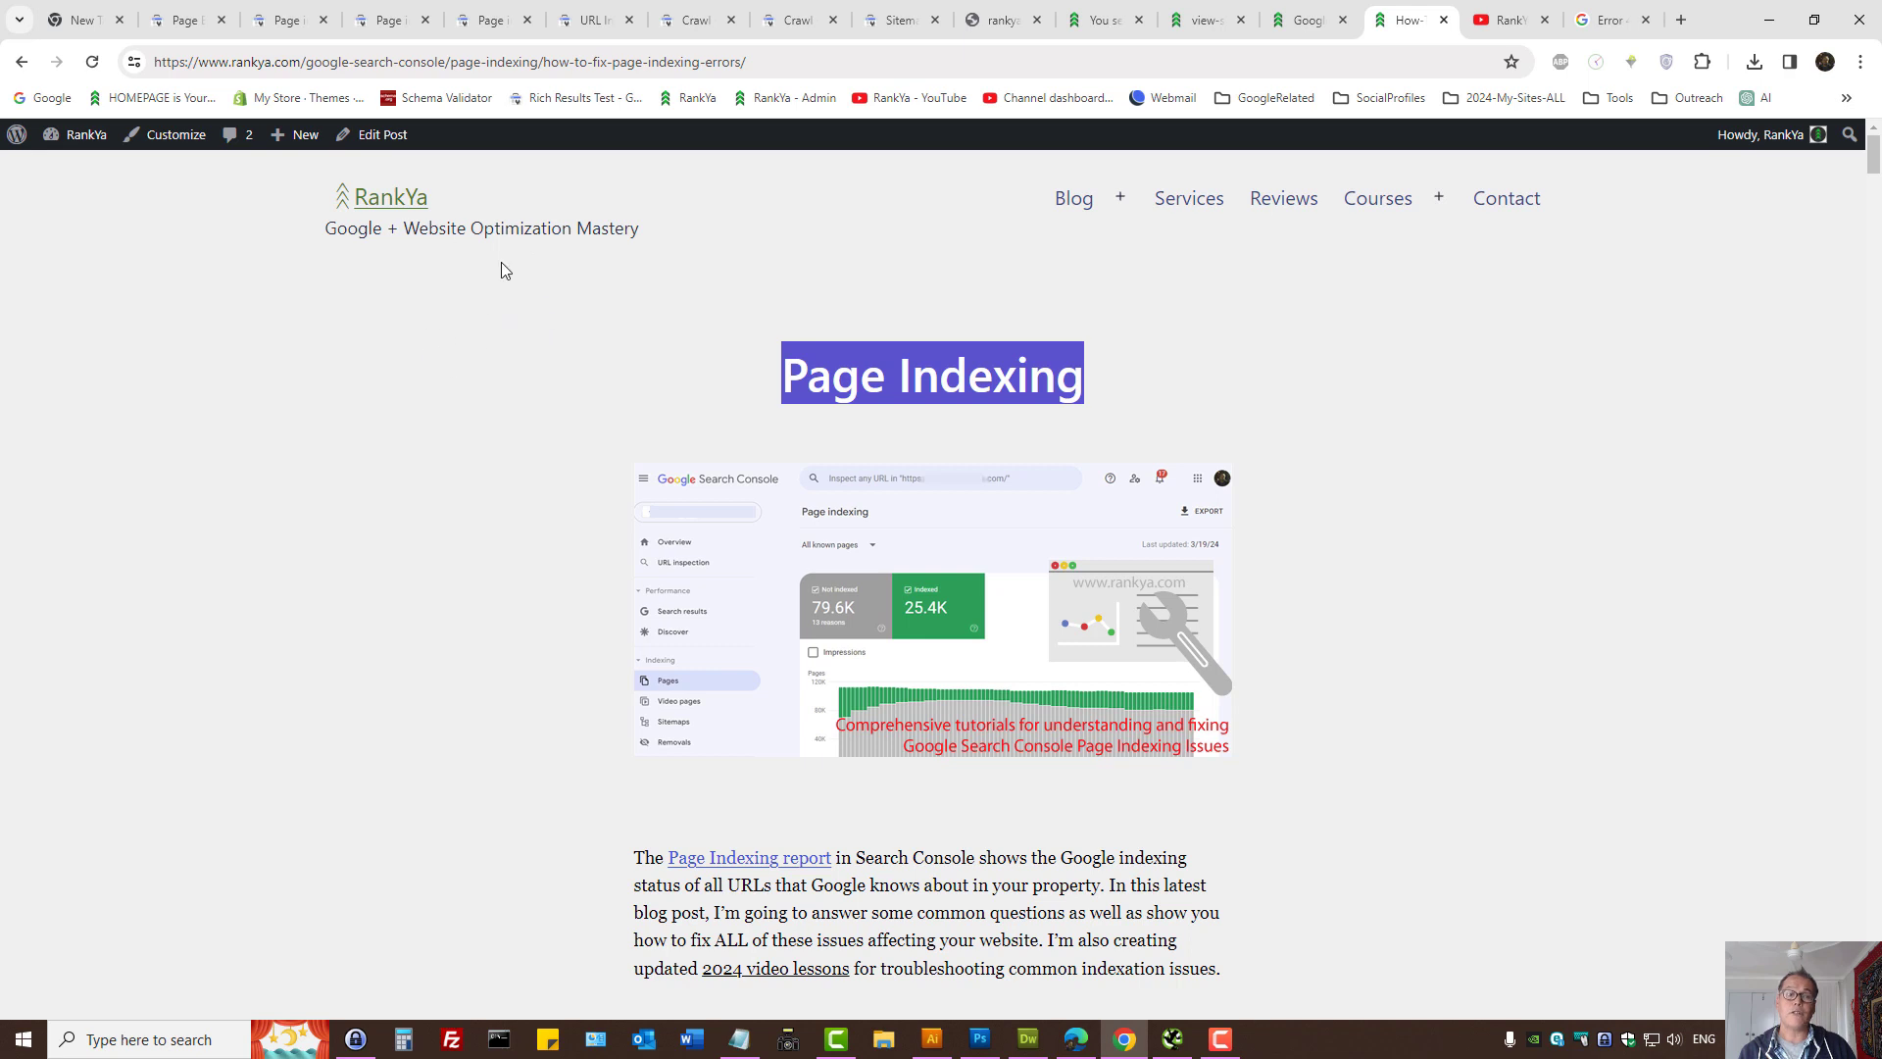
mouse_move(555, 284)
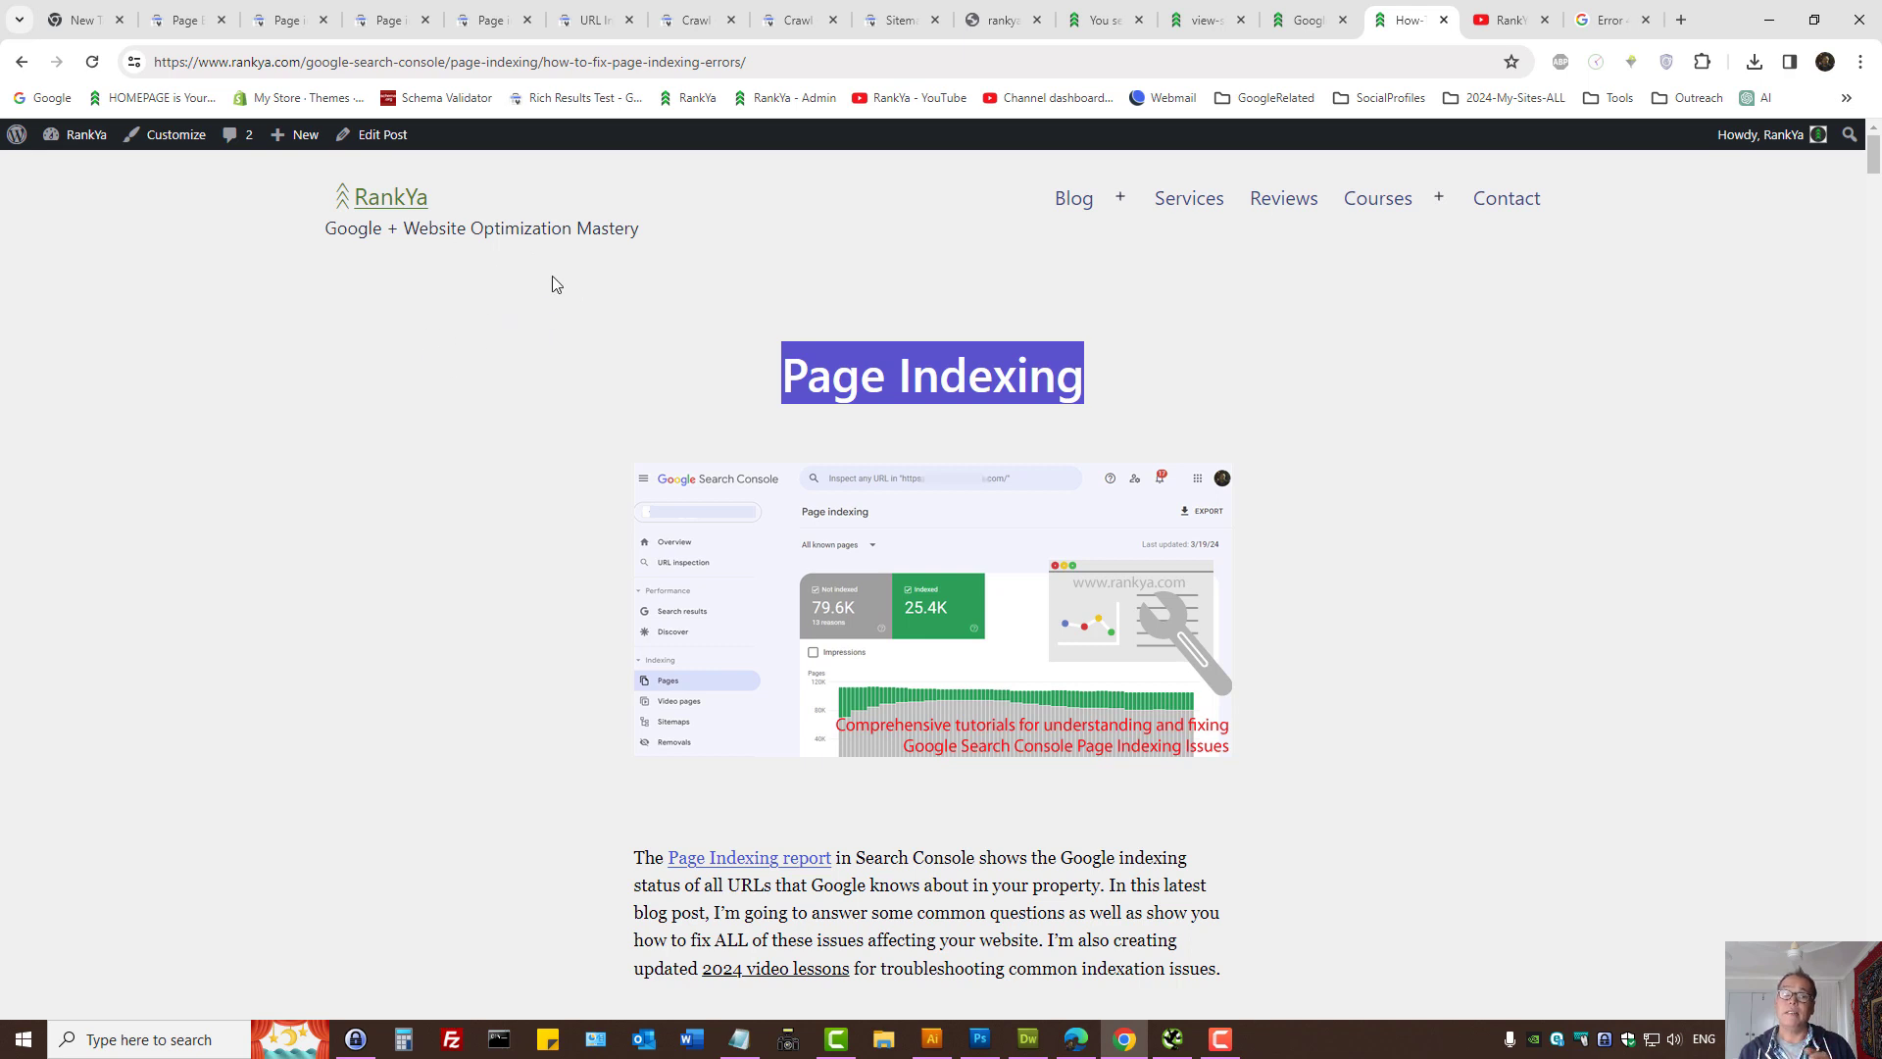
mouse_move(615, 290)
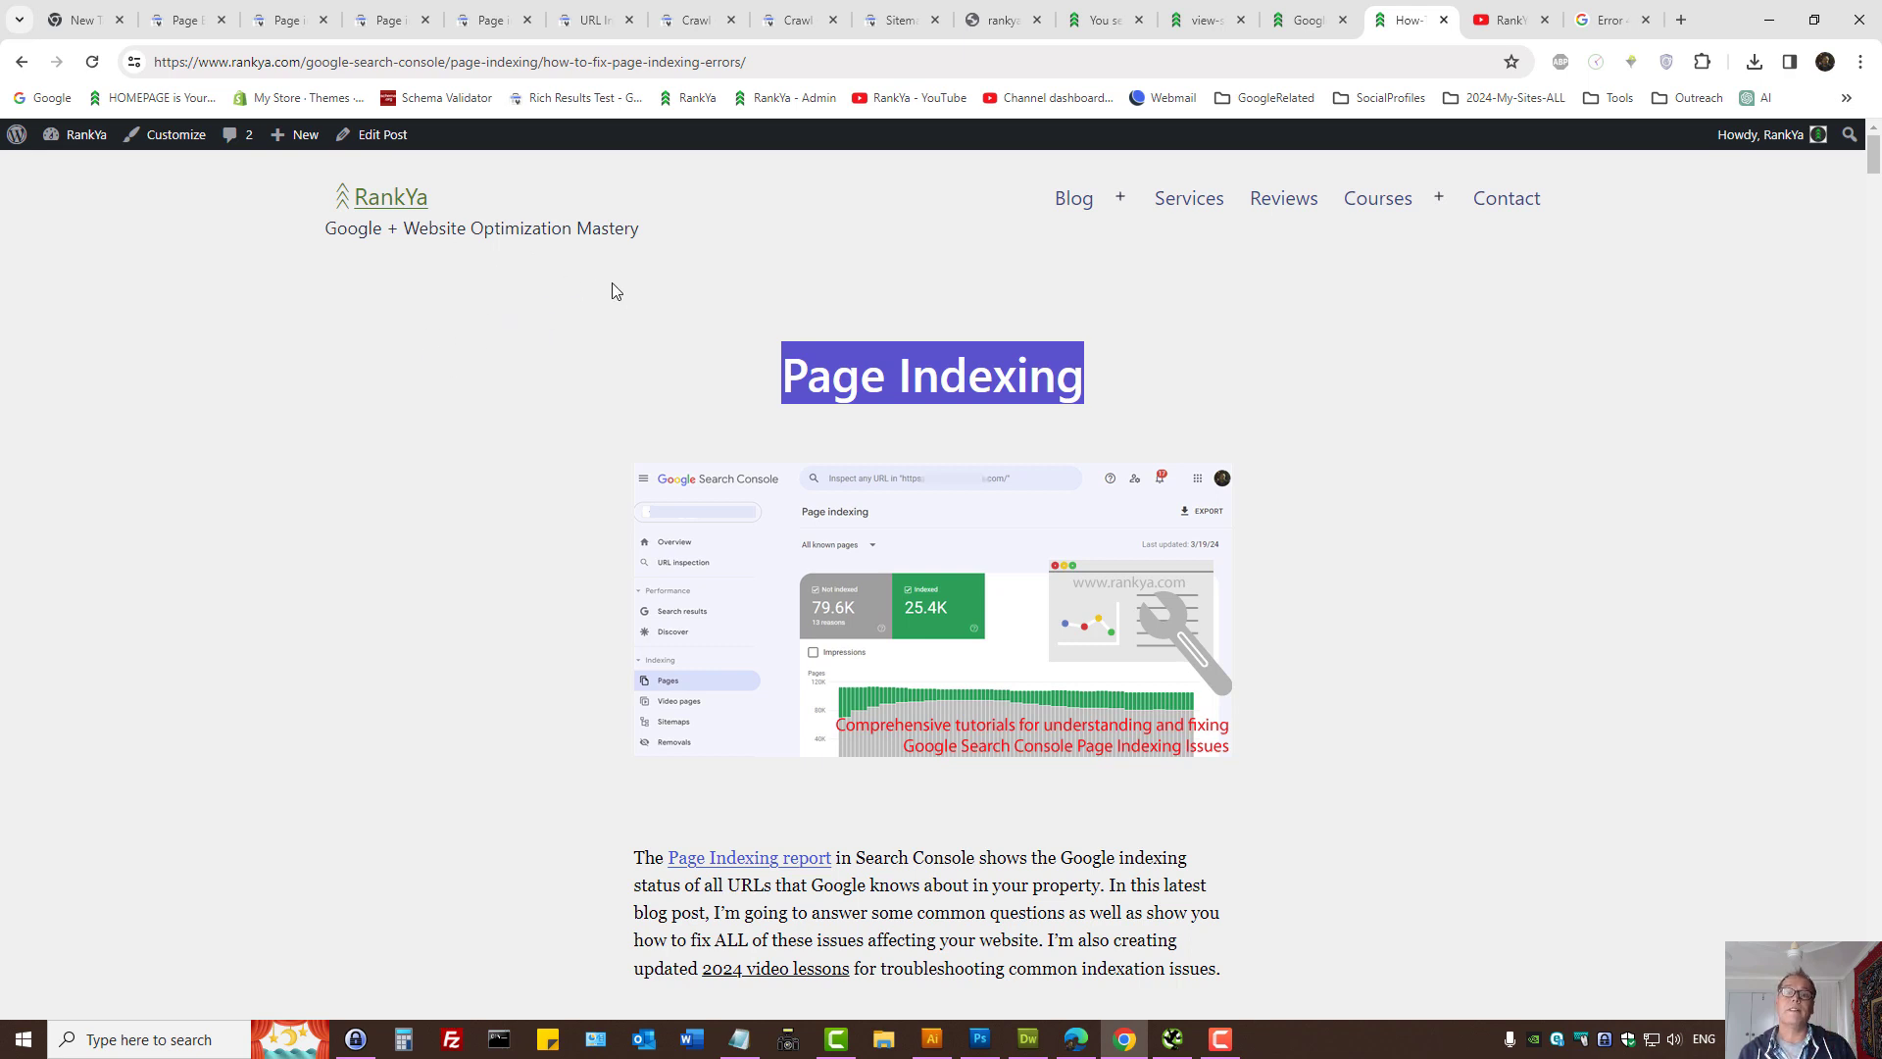
mouse_move(761, 308)
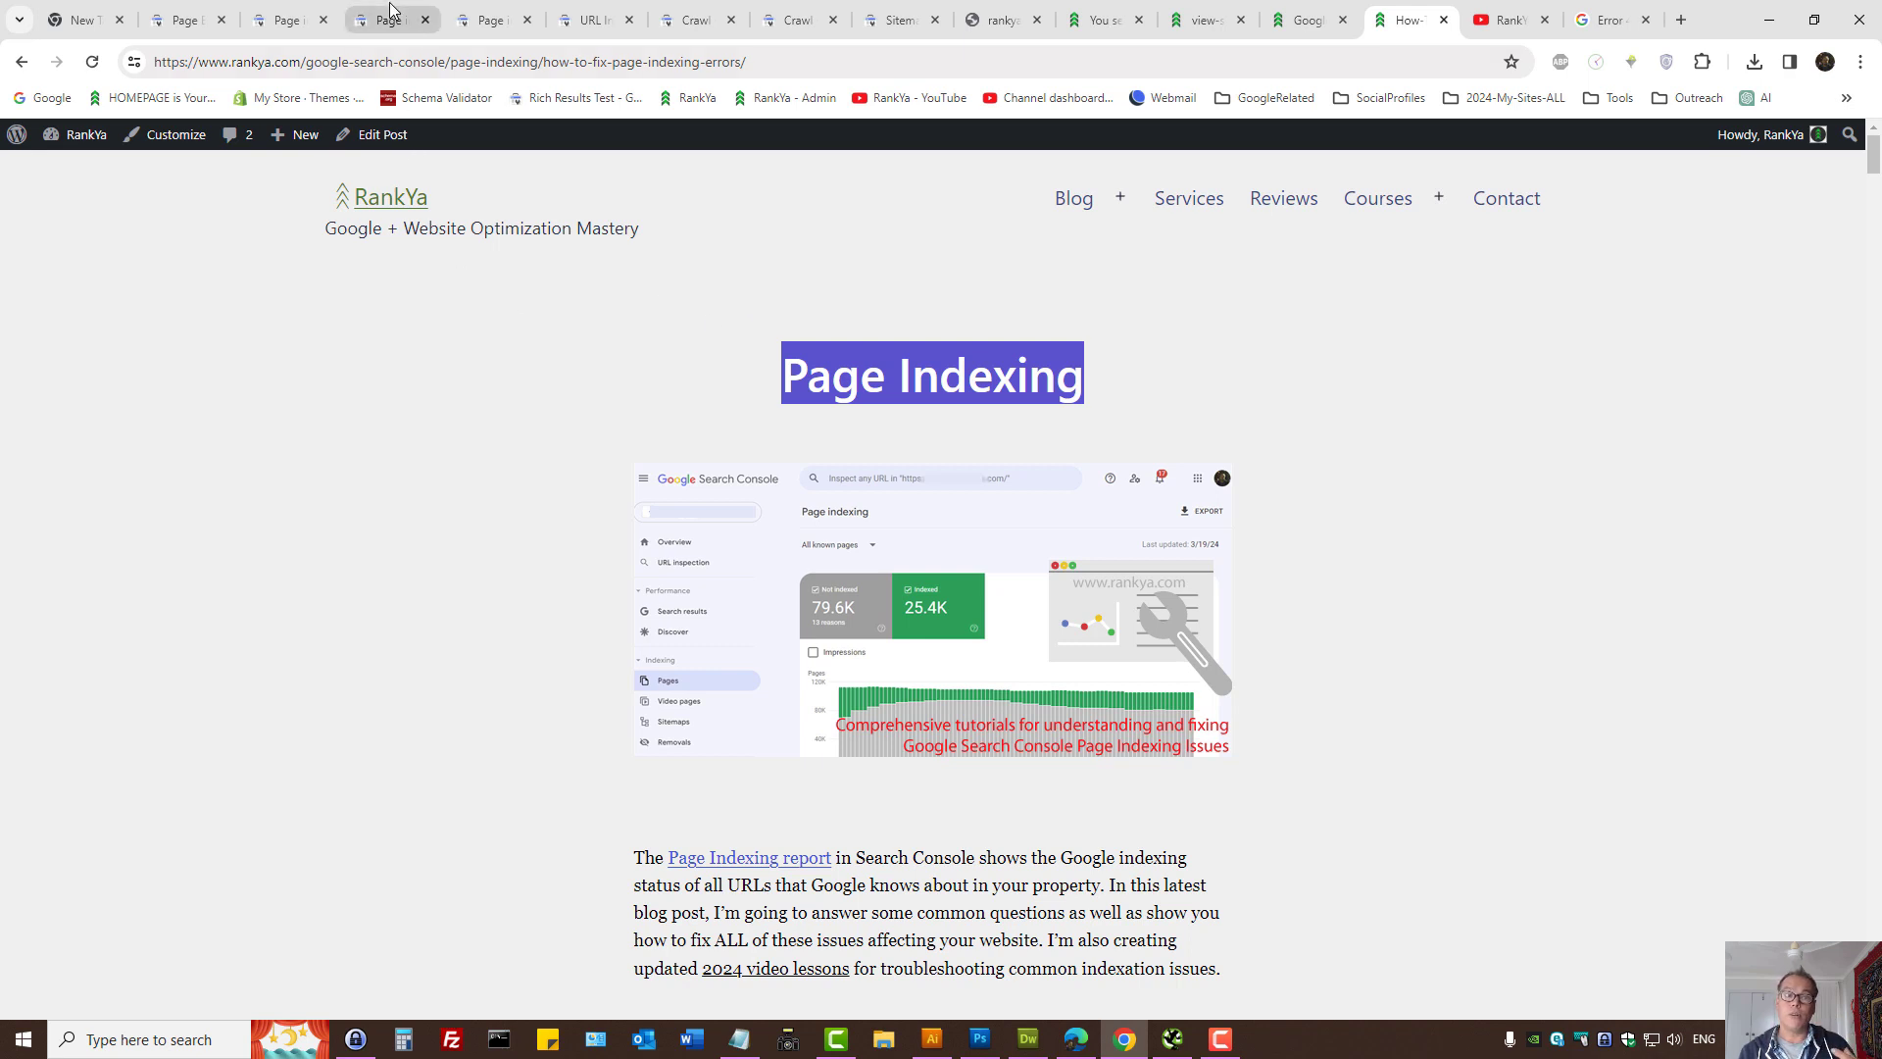
left_click(287, 19)
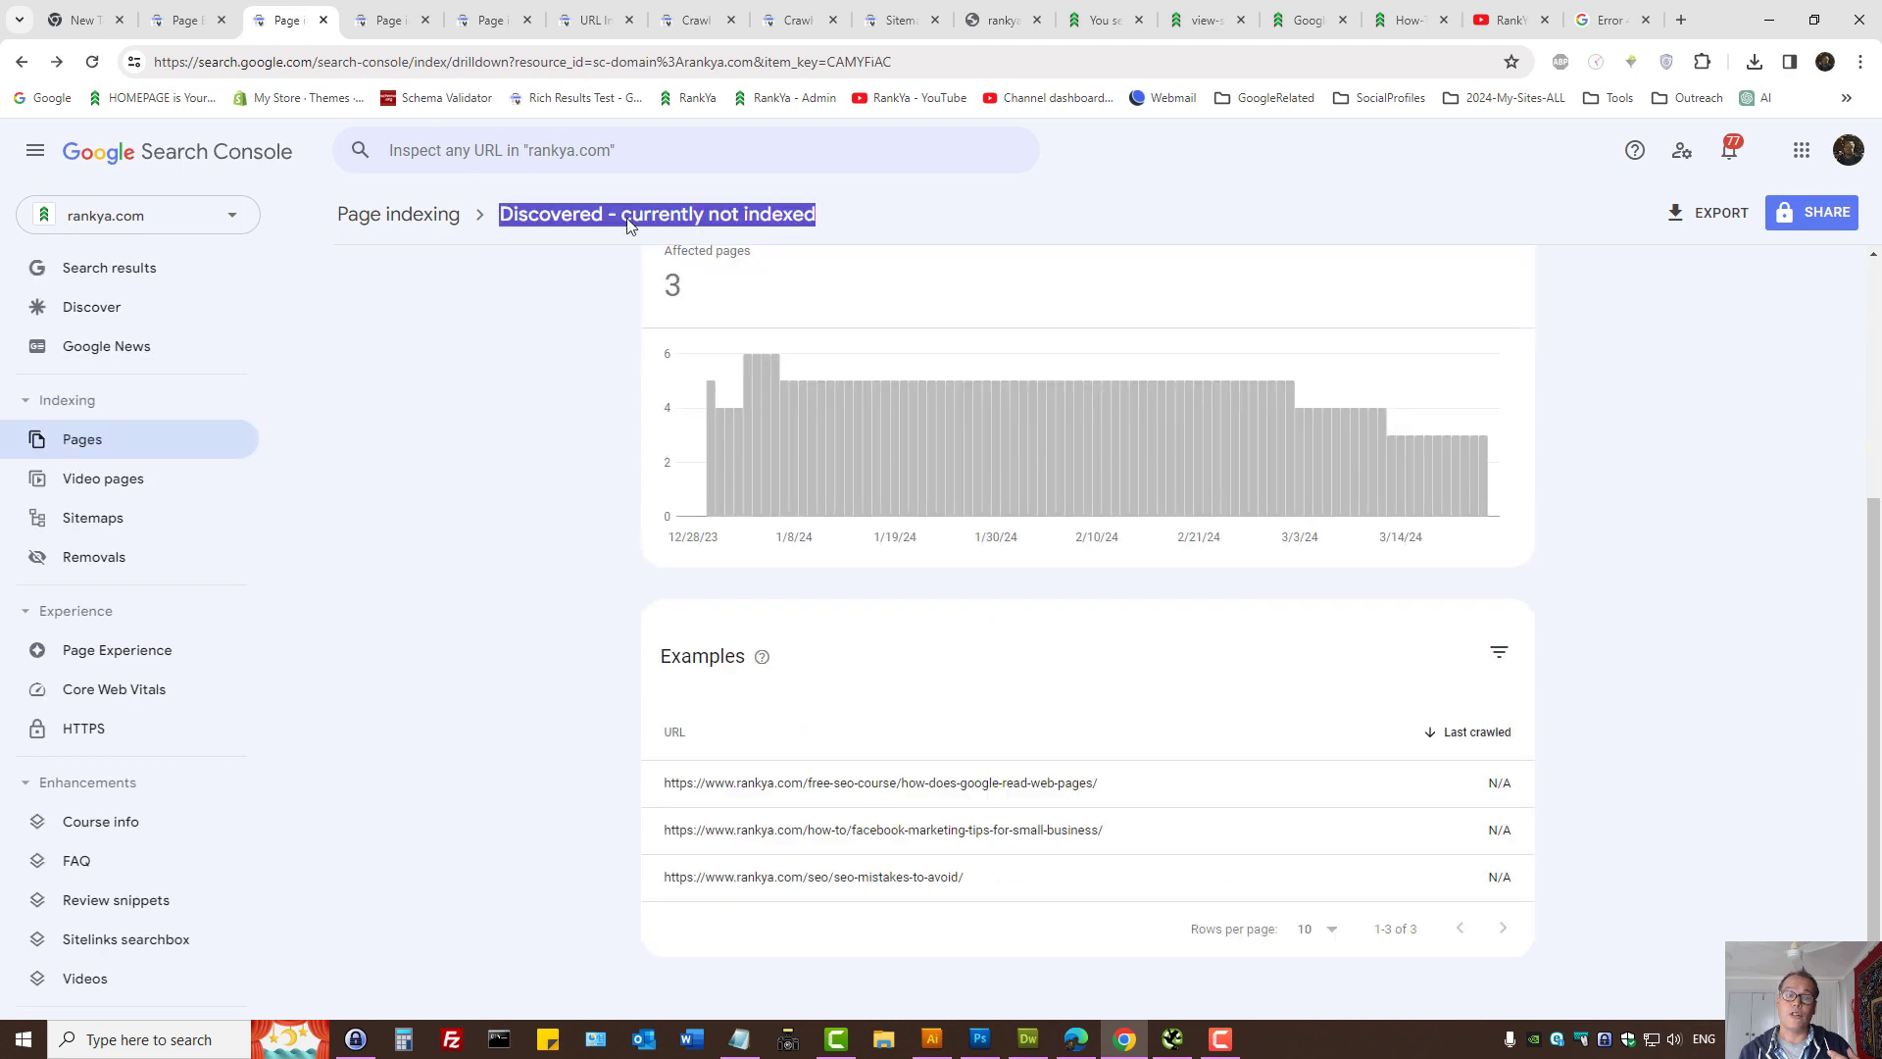
mouse_move(580, 227)
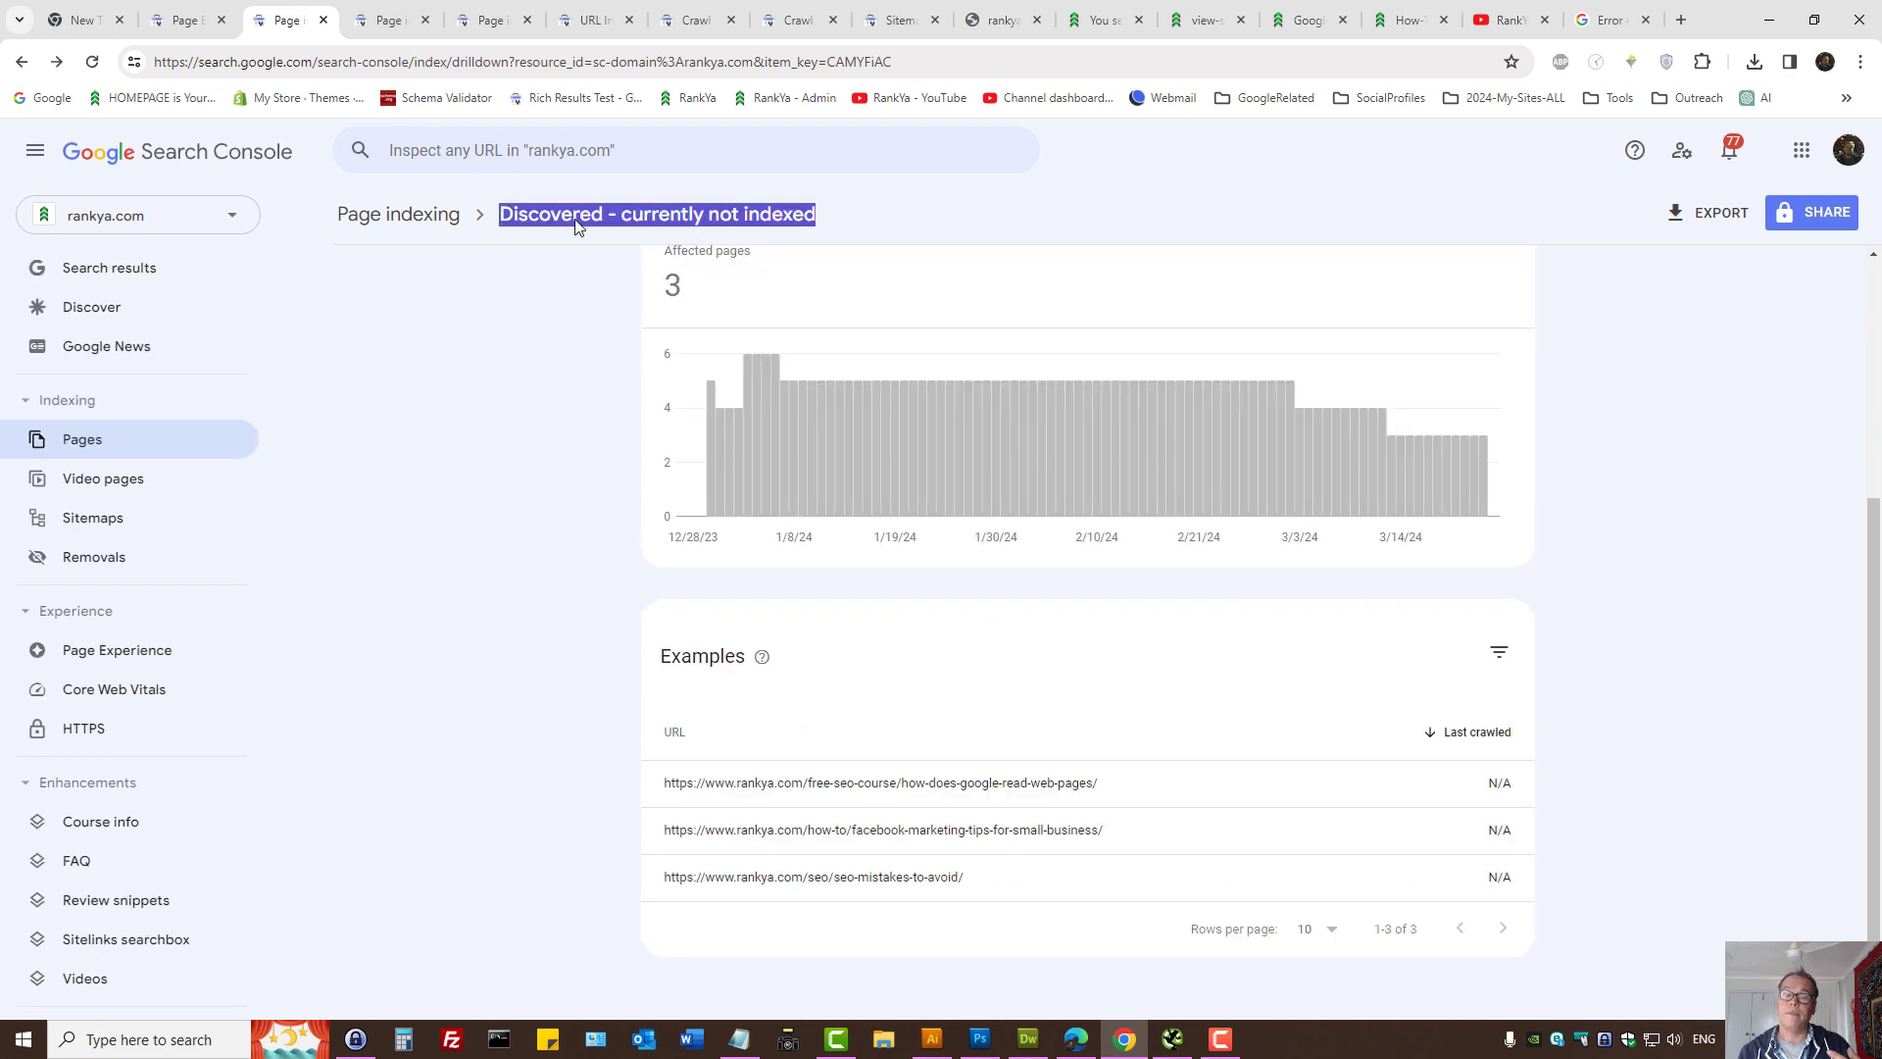
mouse_move(521, 445)
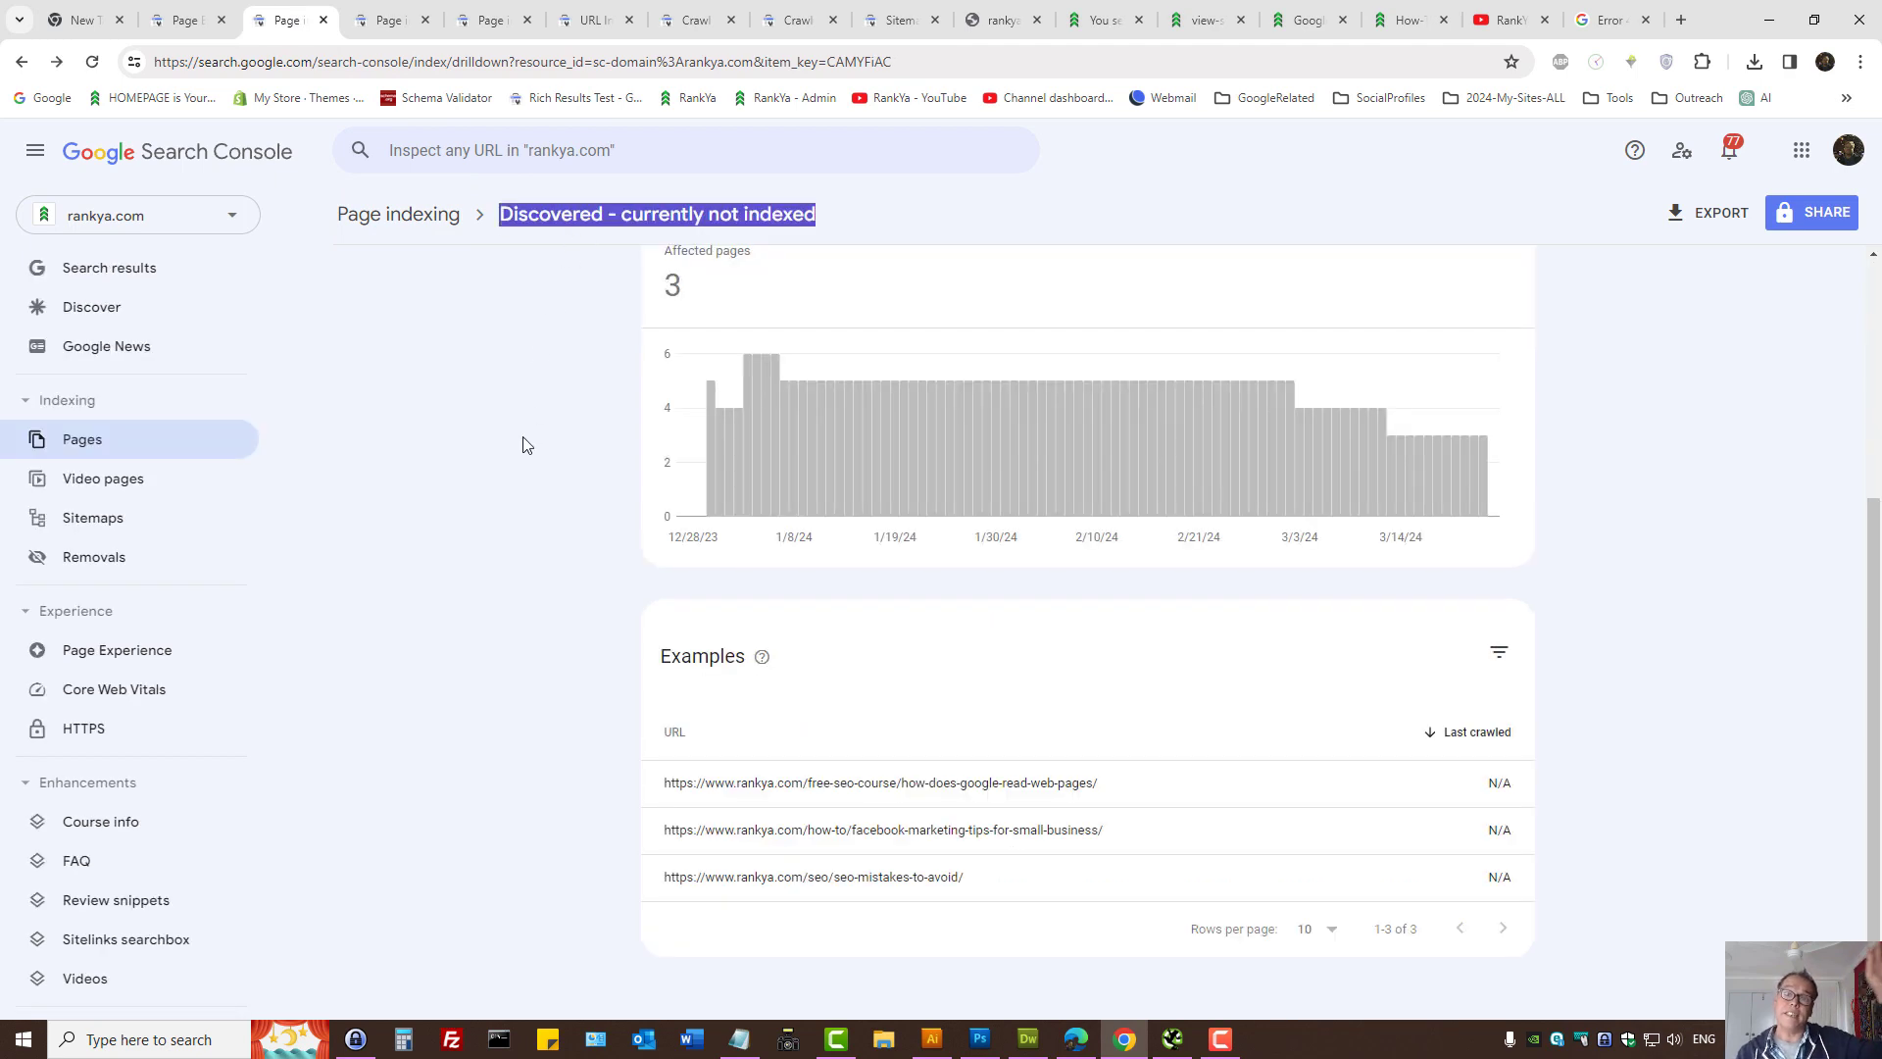
mouse_move(570, 238)
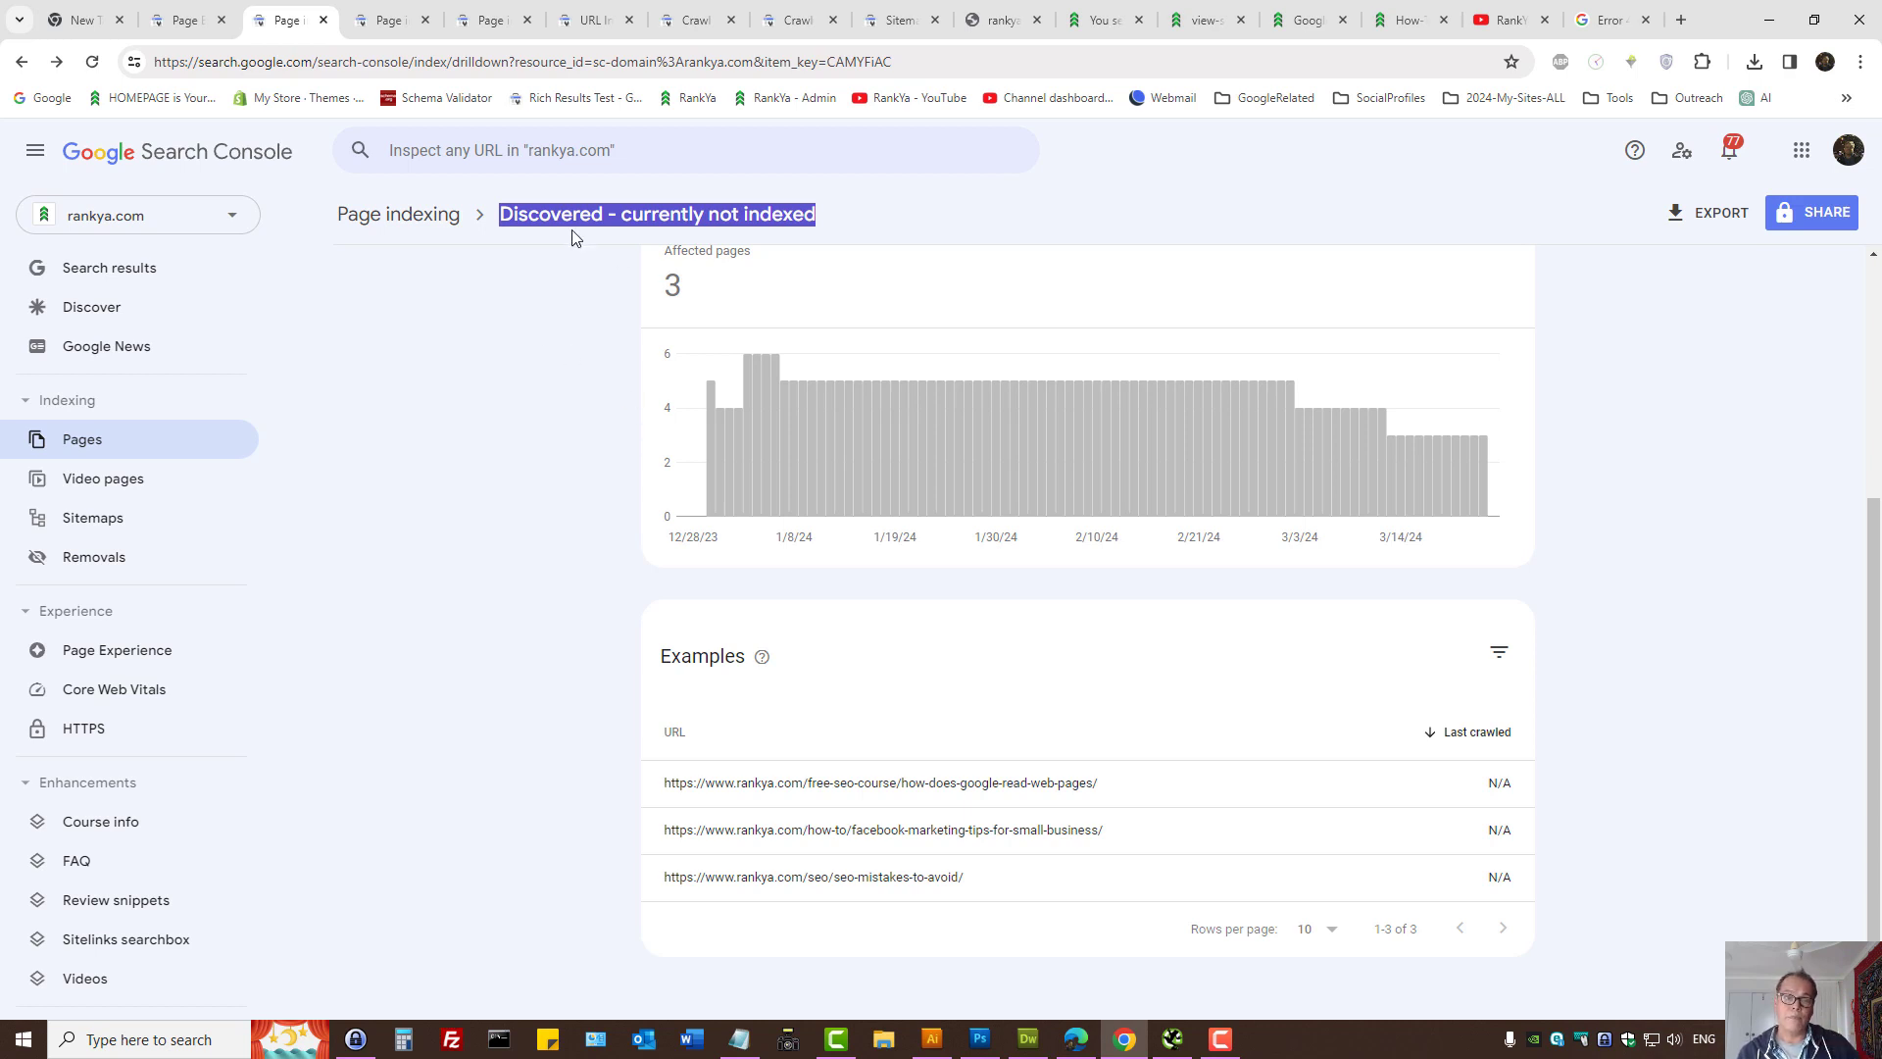
mouse_move(435, 570)
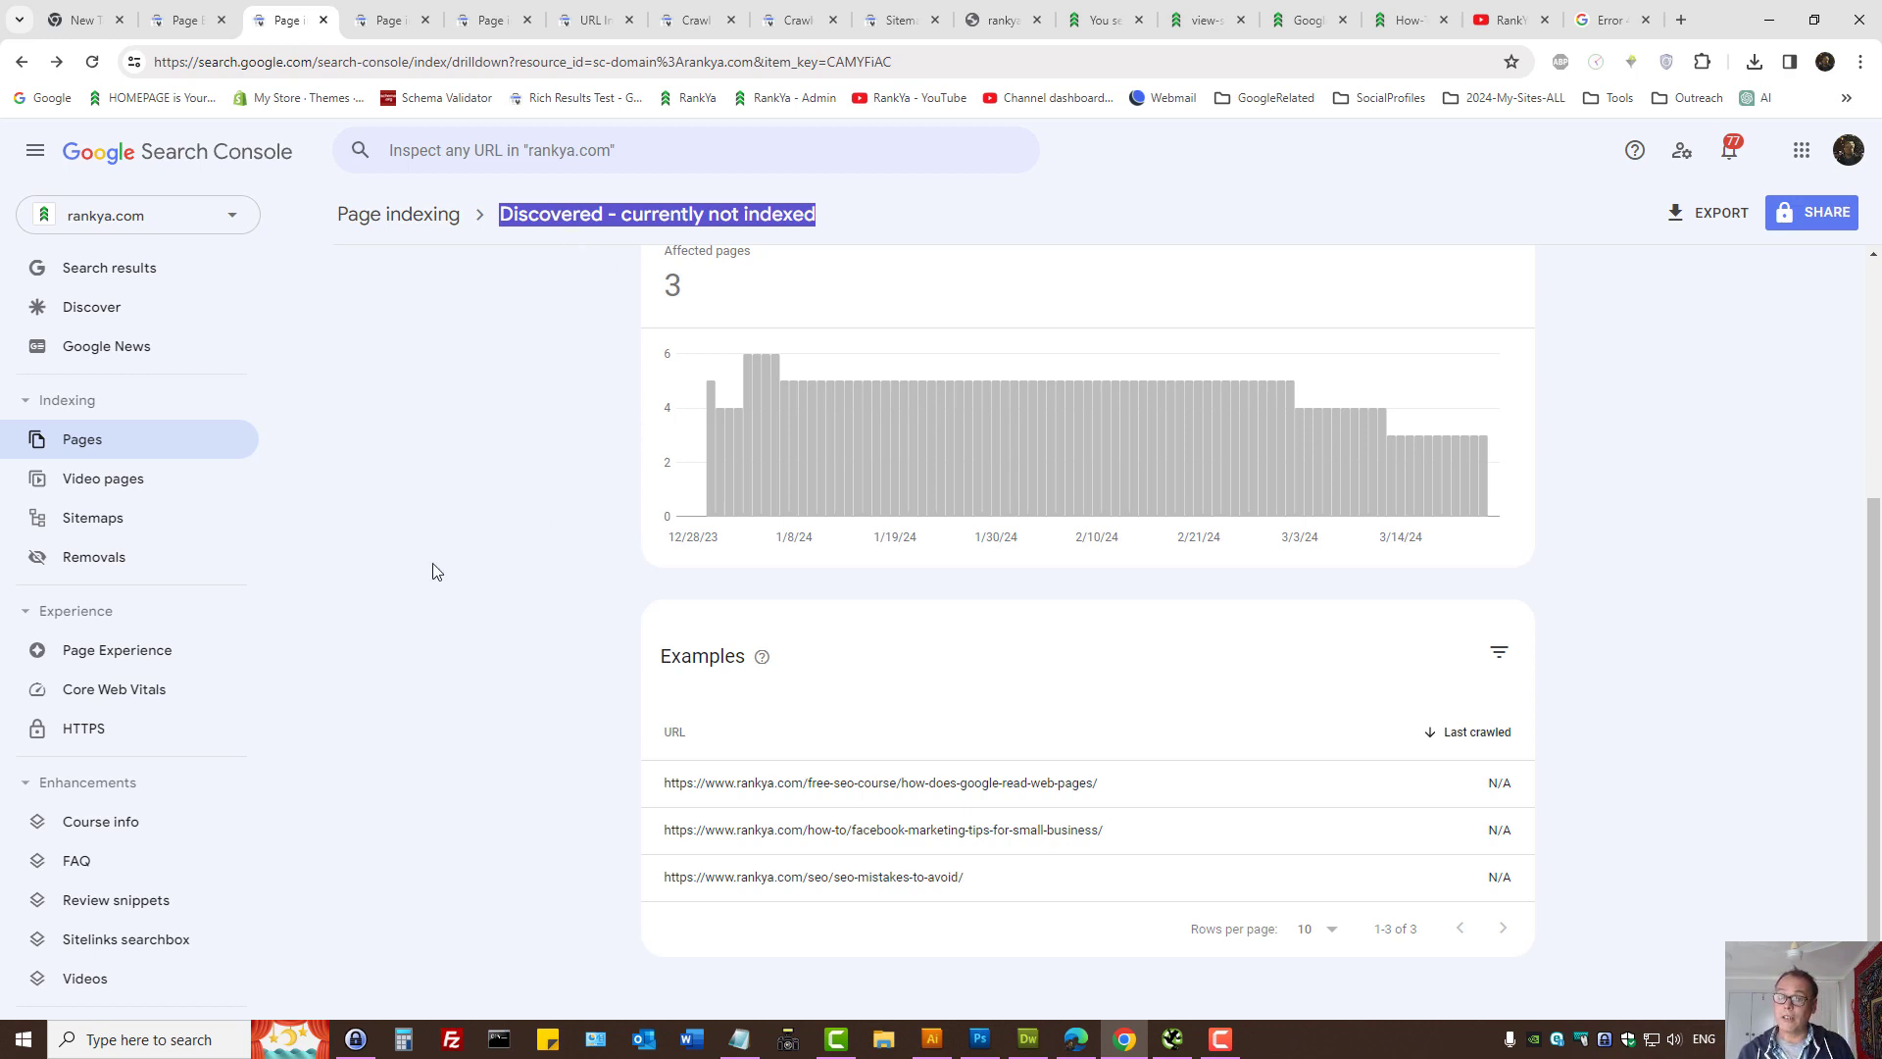
mouse_move(235, 746)
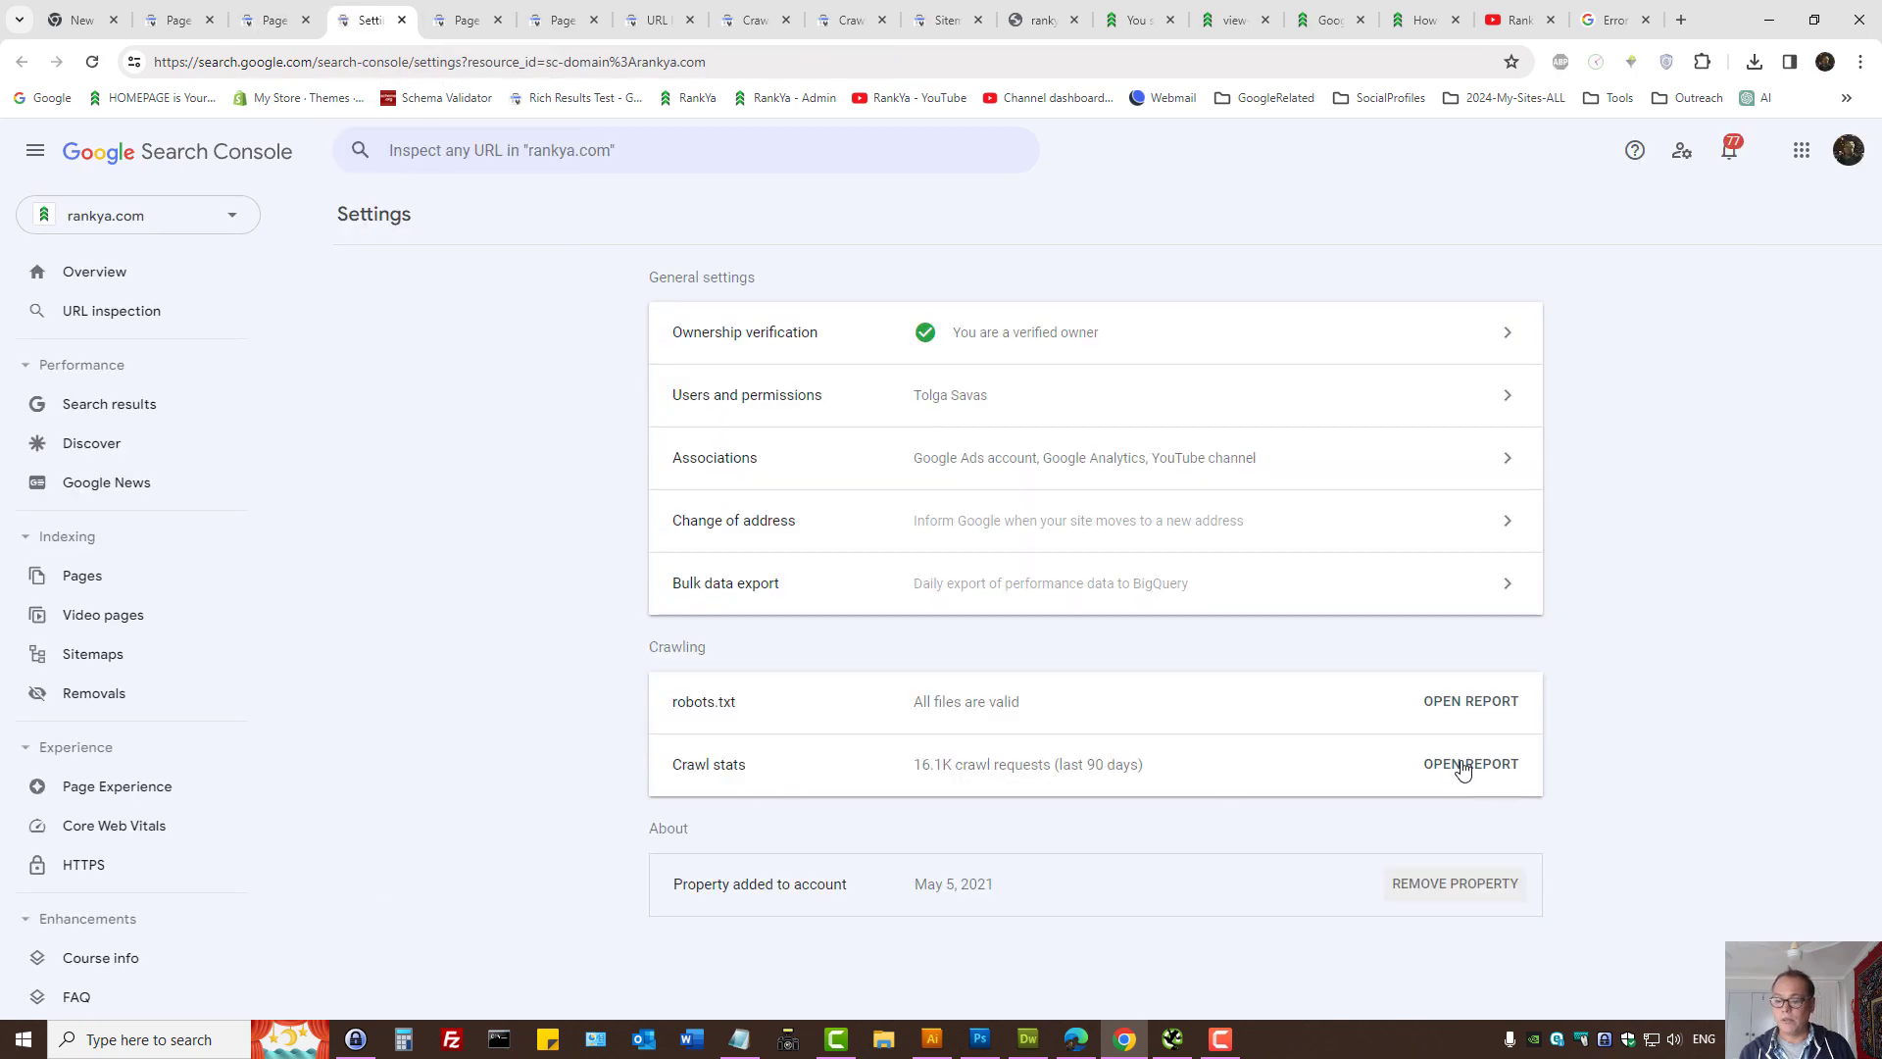
- Open Crawl stats and list all nine By response categories with 25 rows per page
left_click(1470, 763)
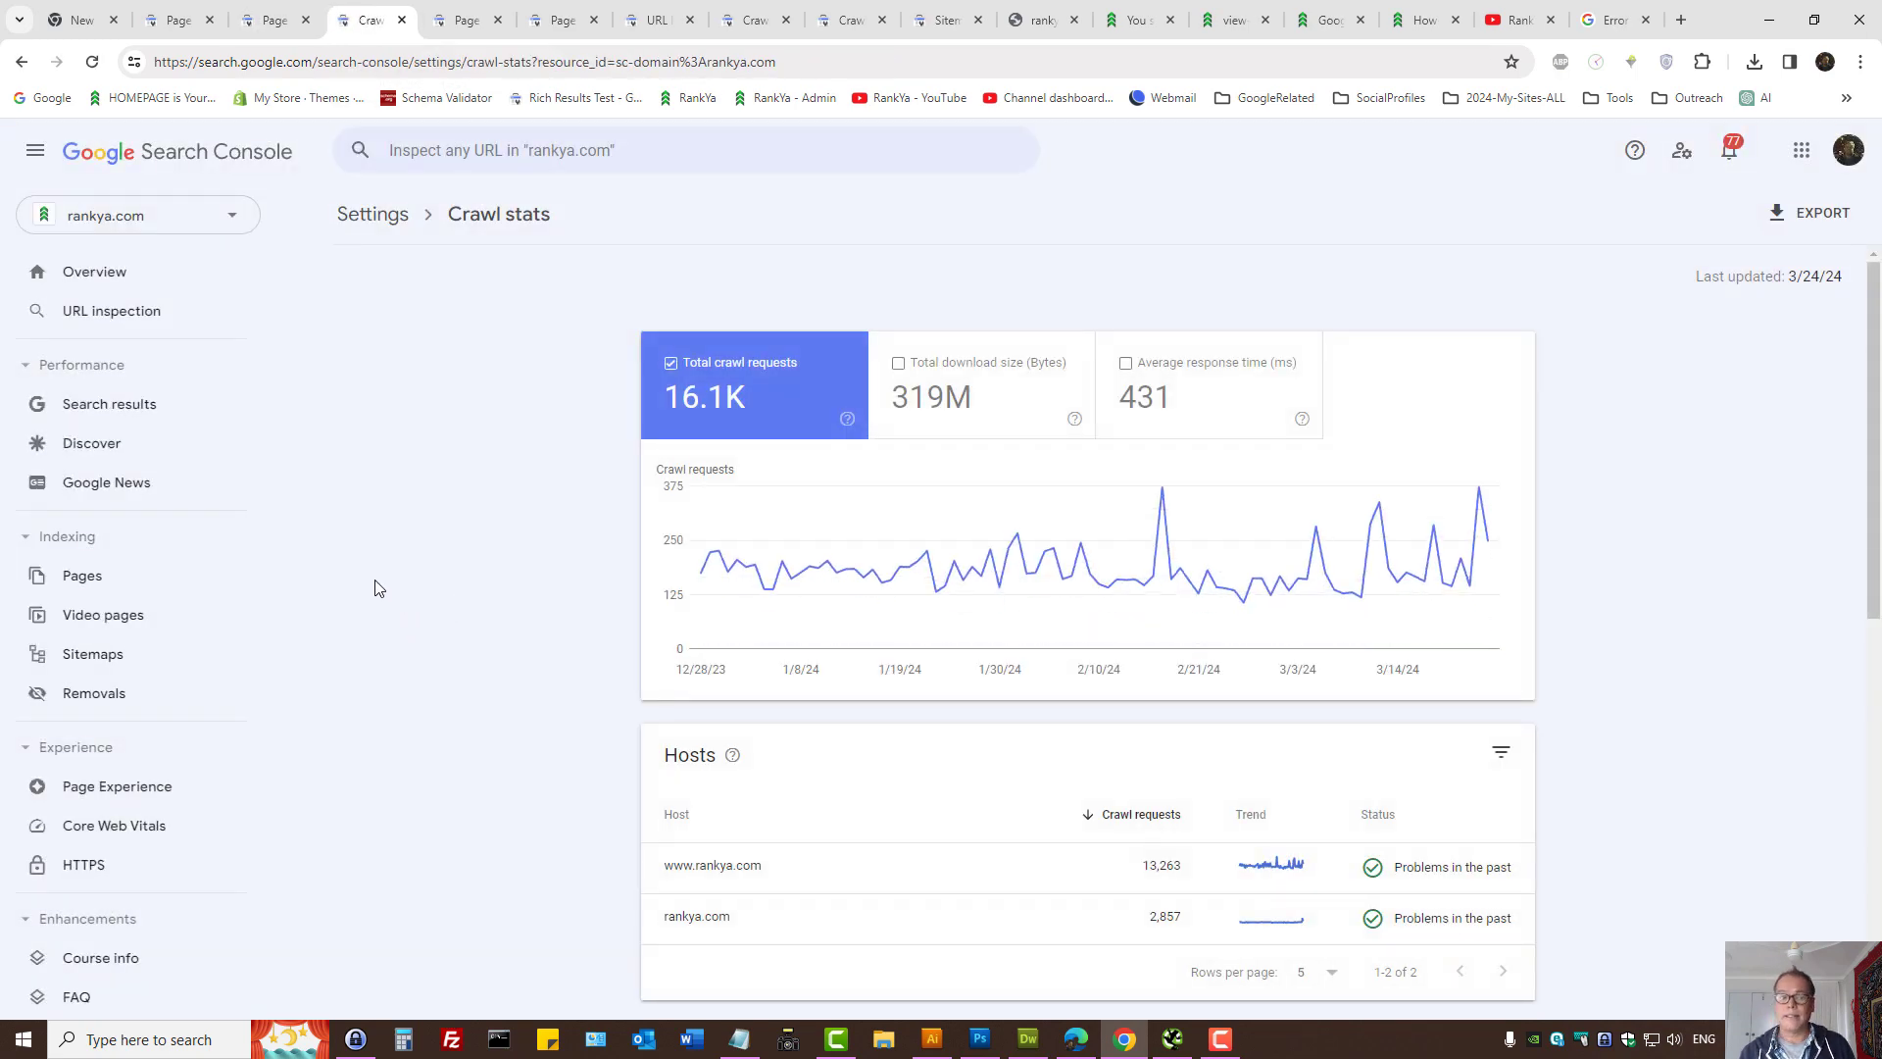
scroll("down", 3)
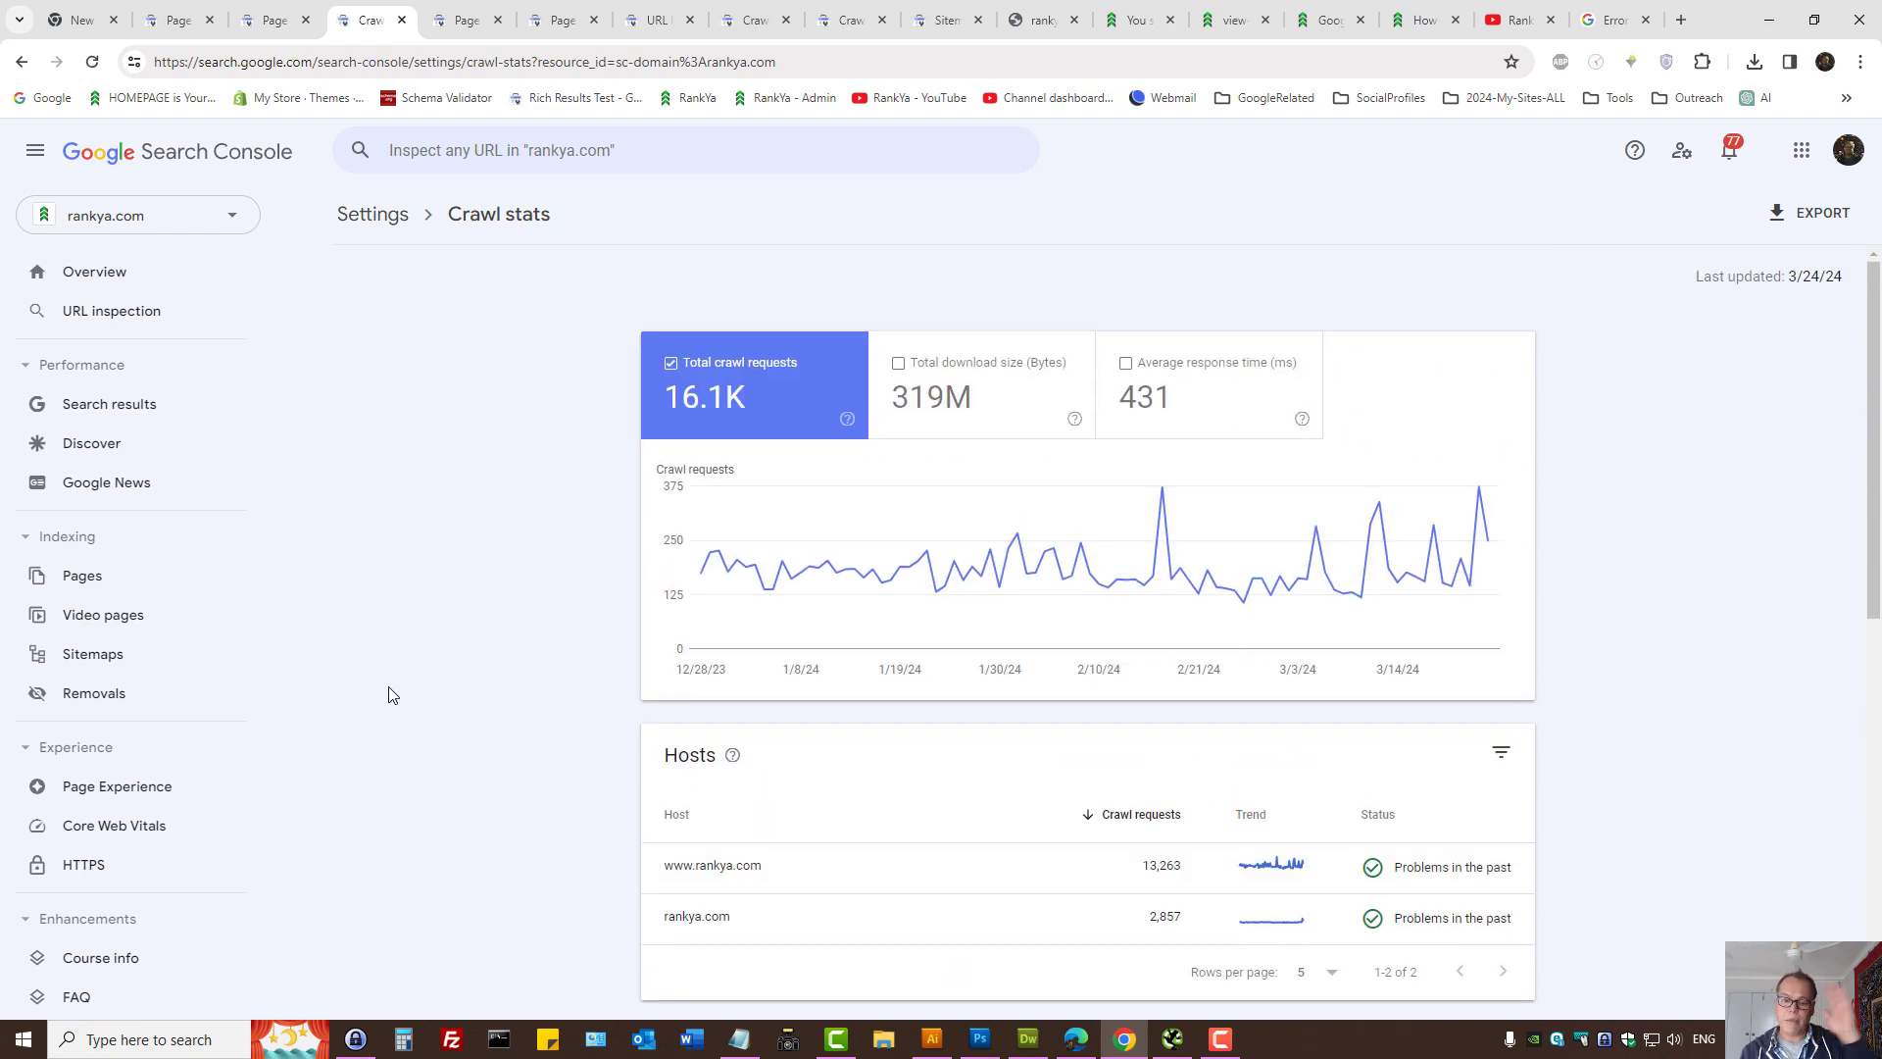
scroll("down", 3)
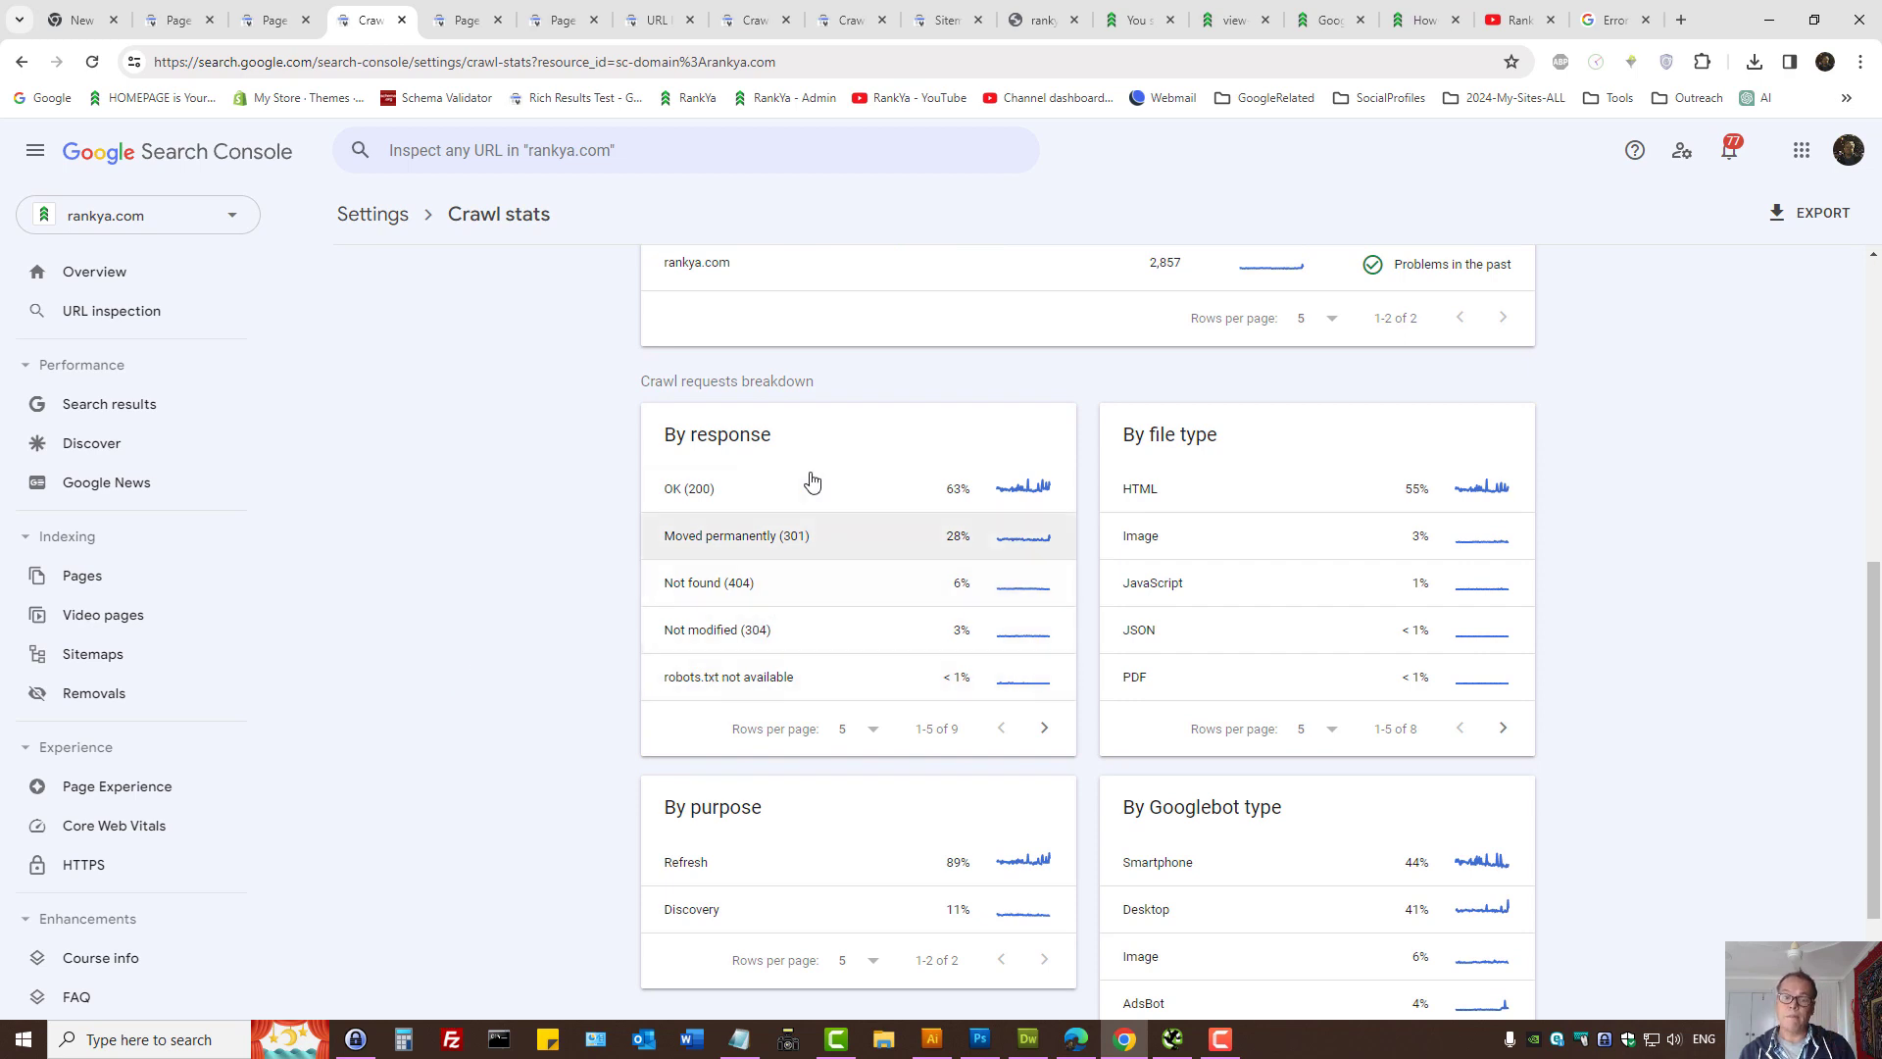
double_click(718, 433)
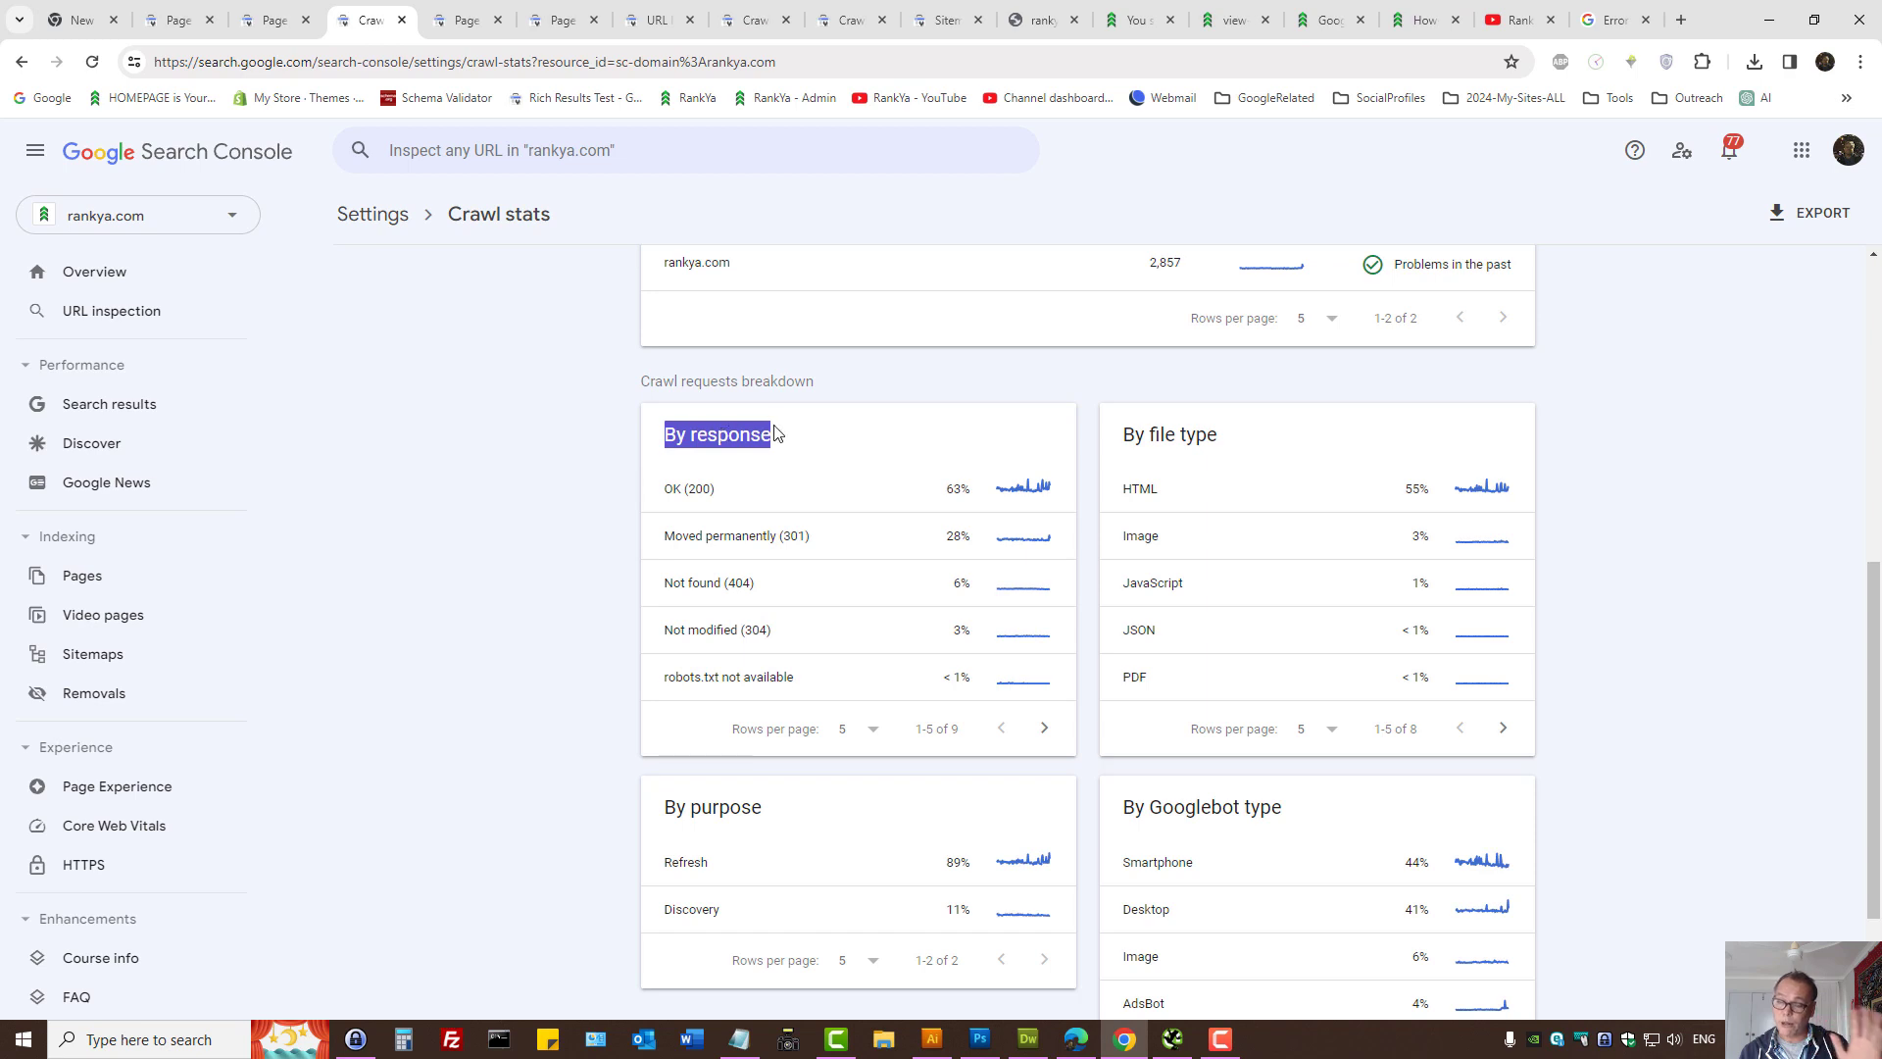
mouse_move(849, 733)
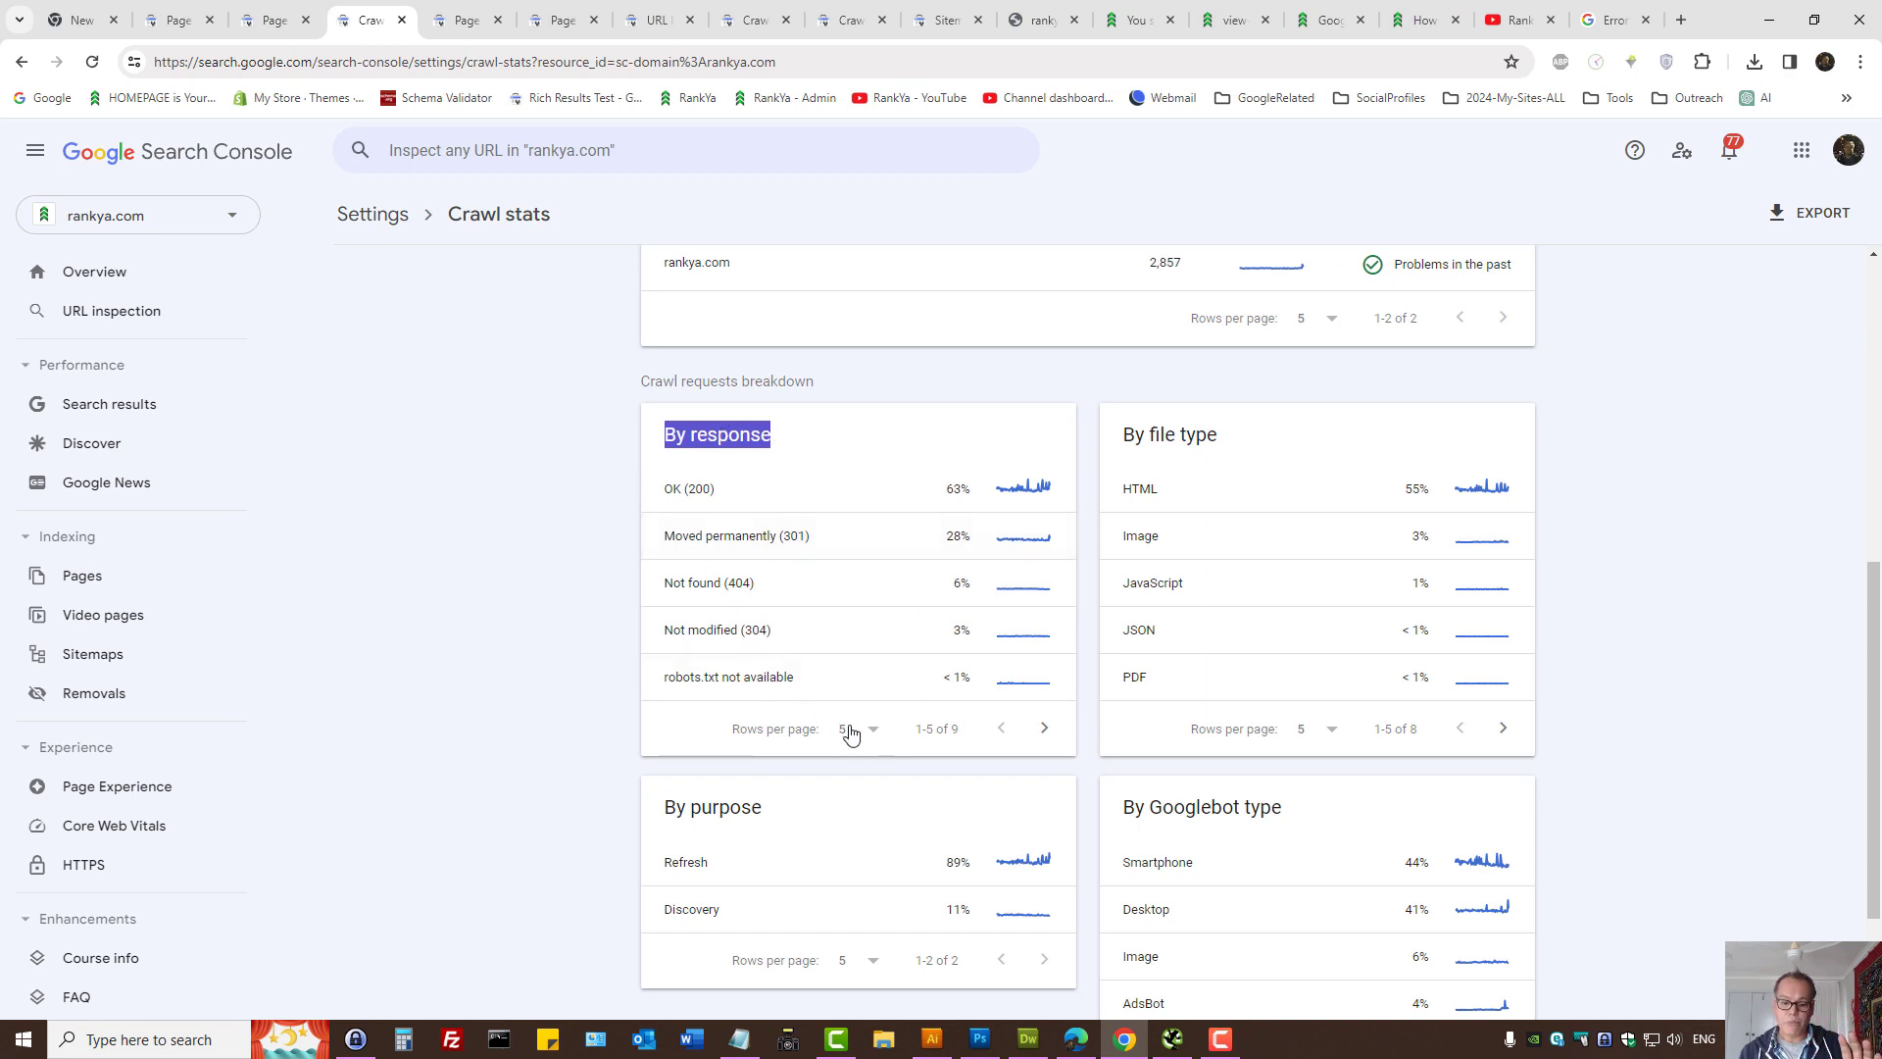
left_click(856, 727)
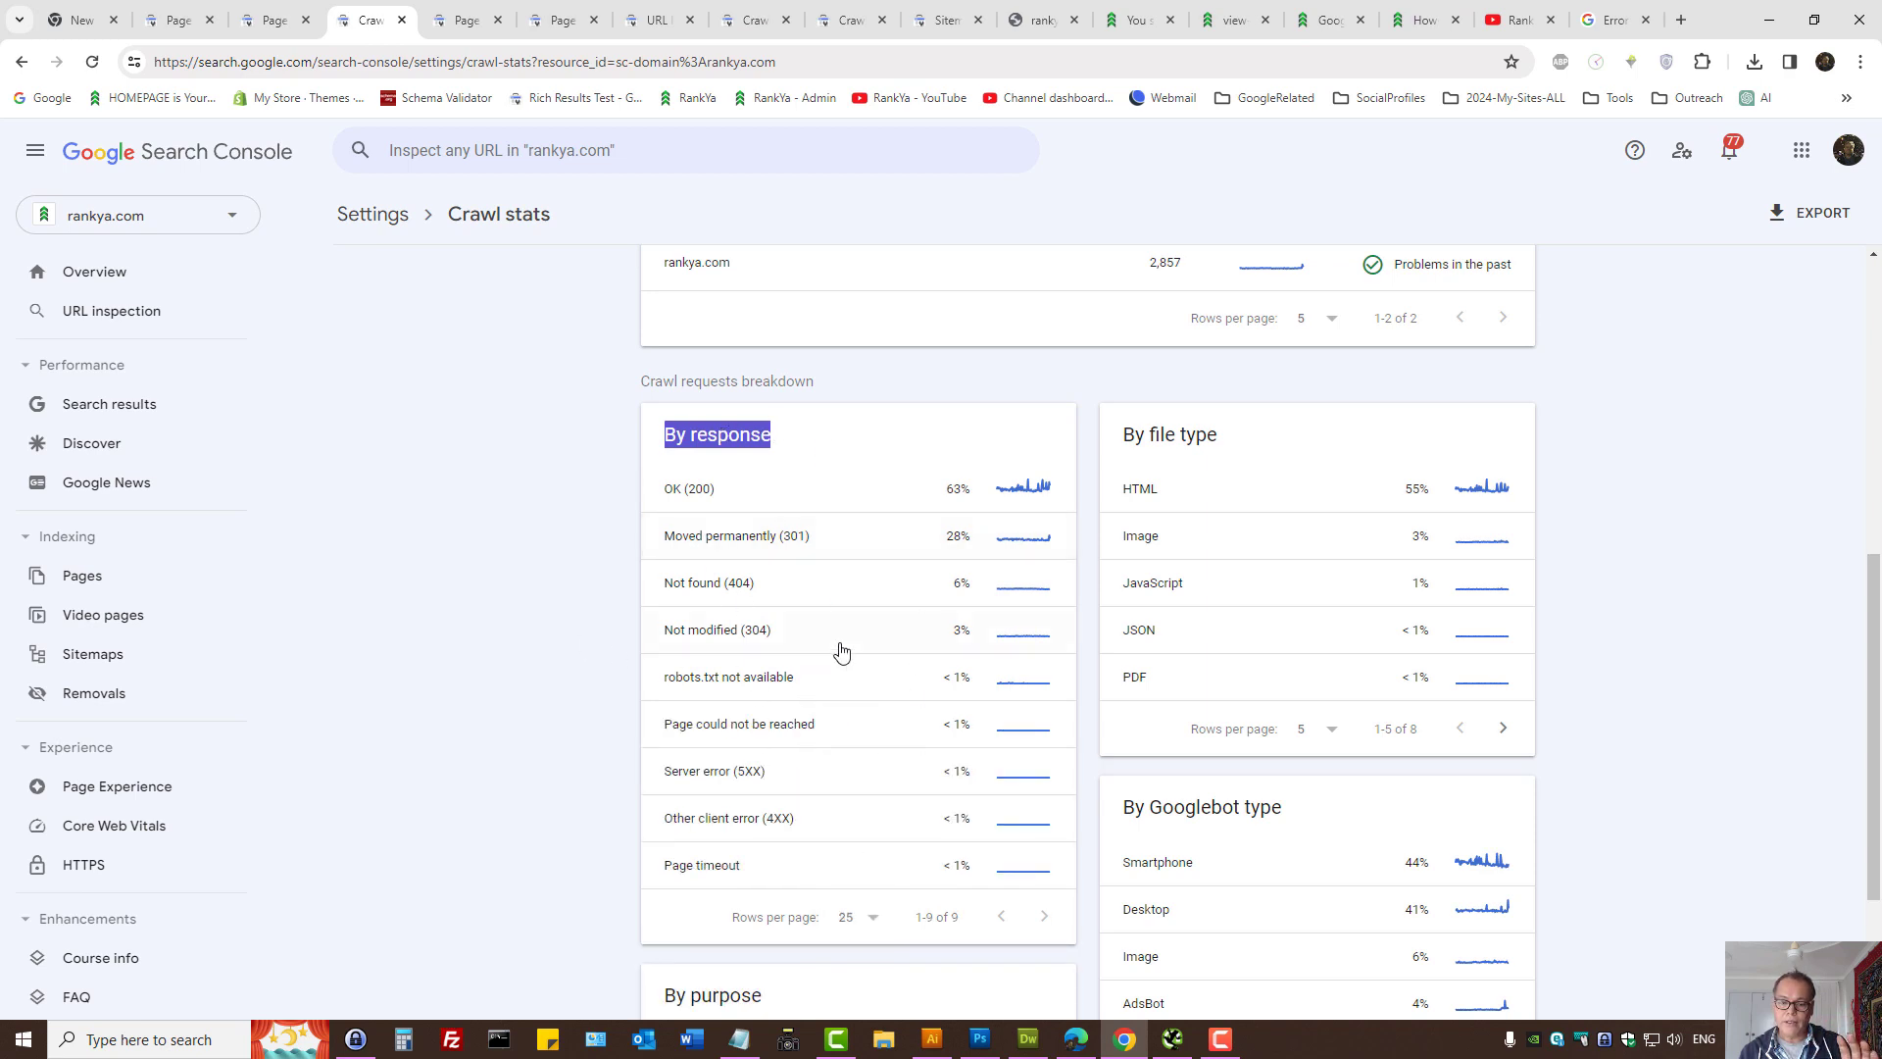
mouse_move(821, 778)
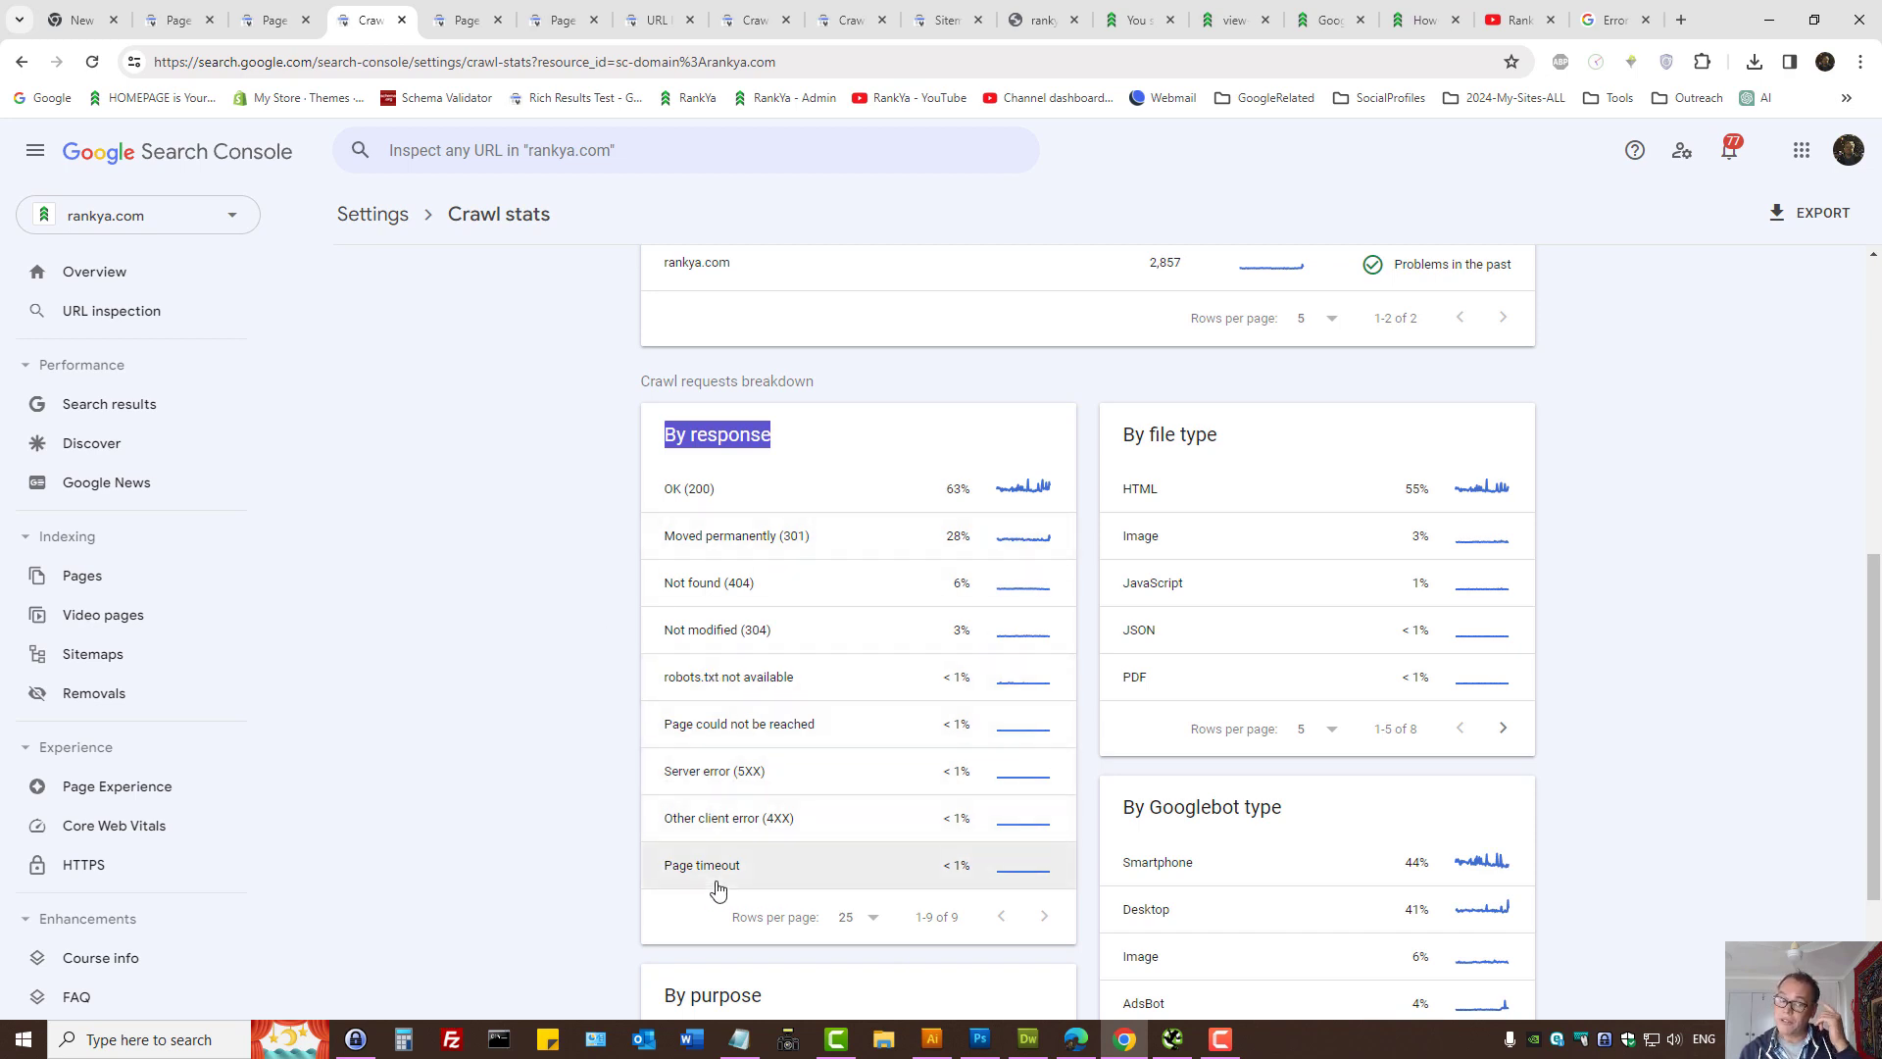
left_click(702, 865)
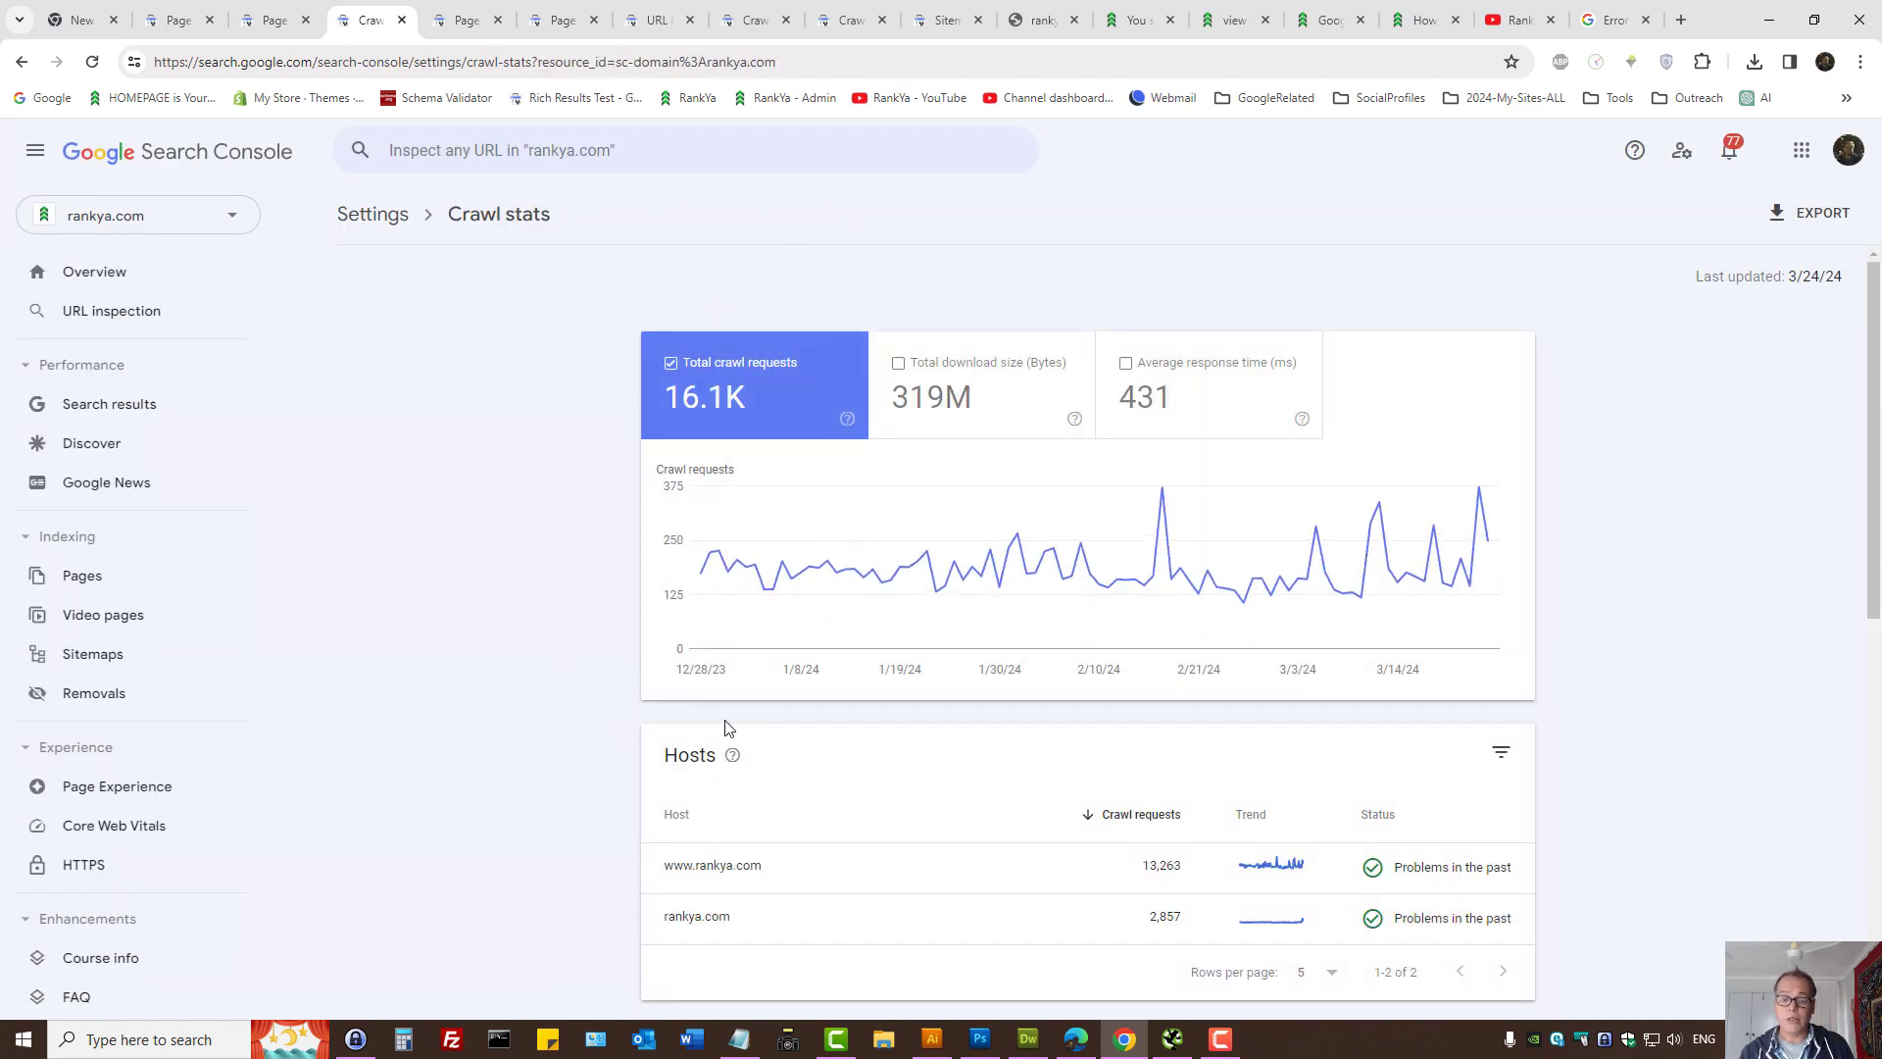
scroll("down", 3)
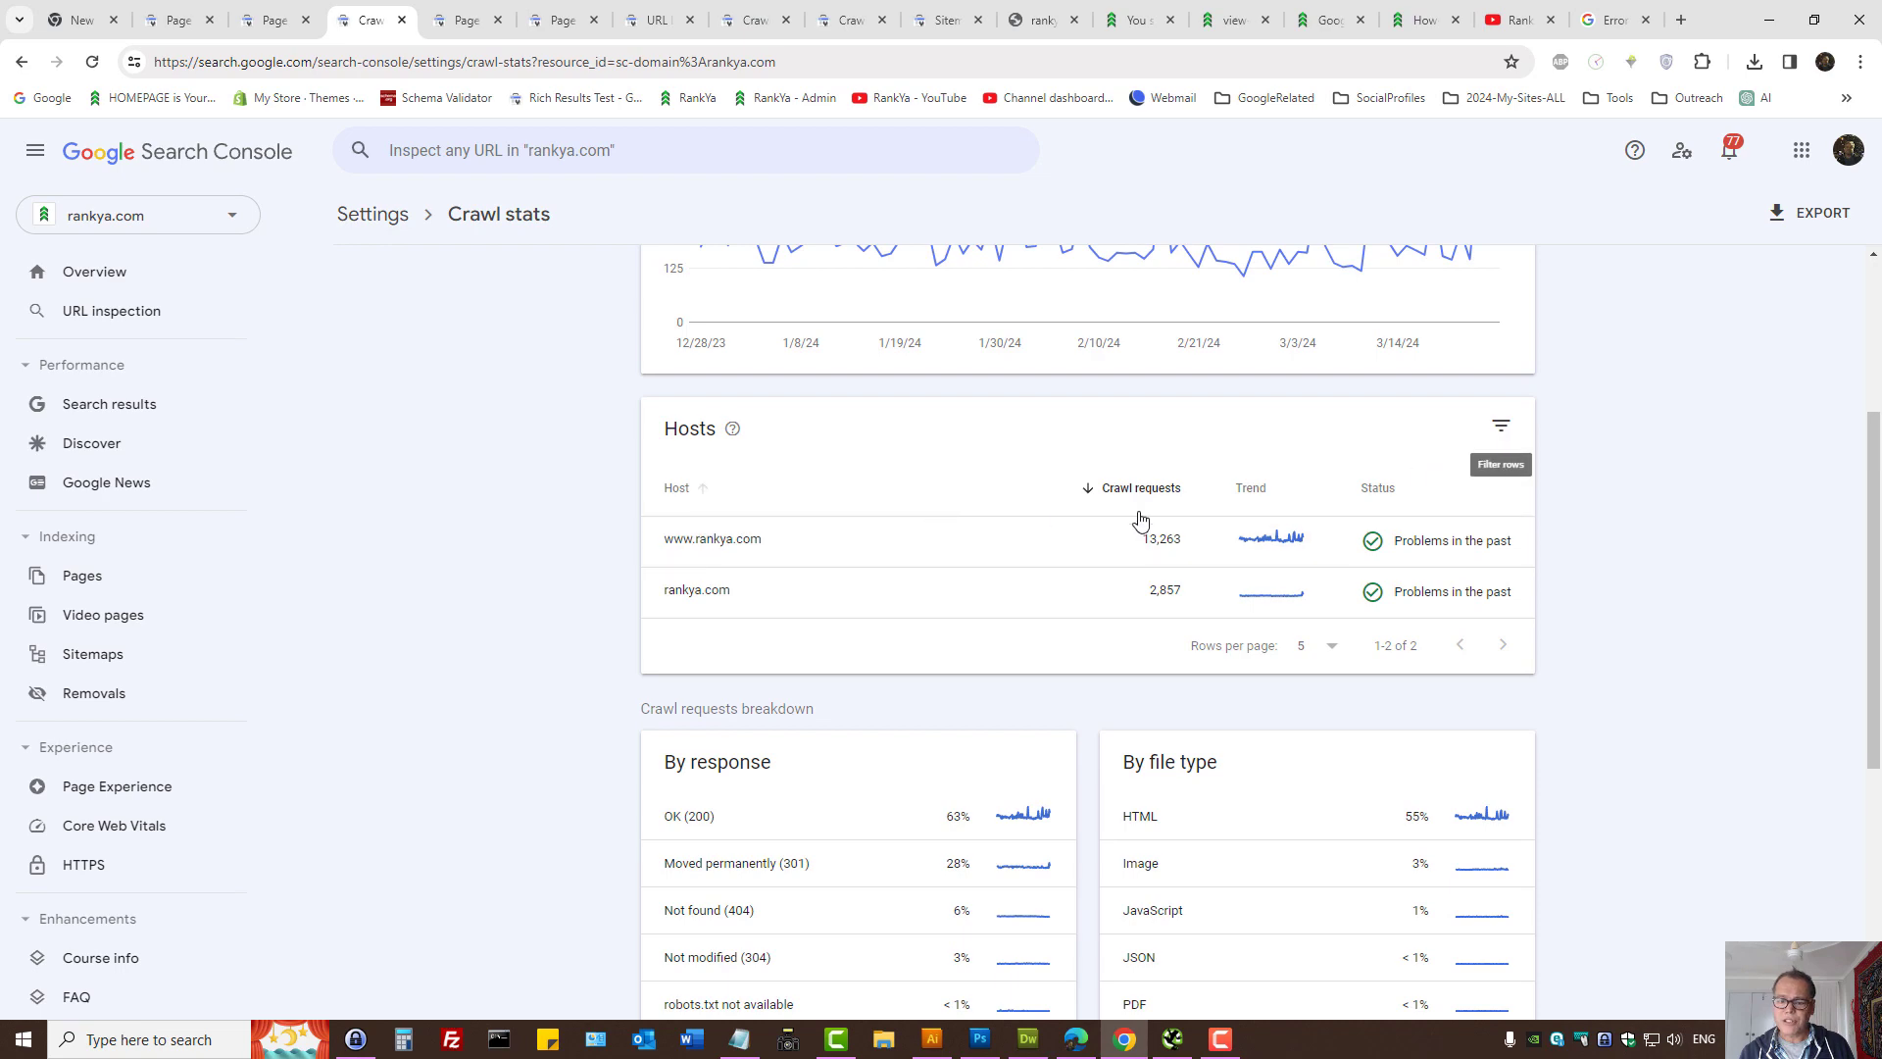
left_click(711, 537)
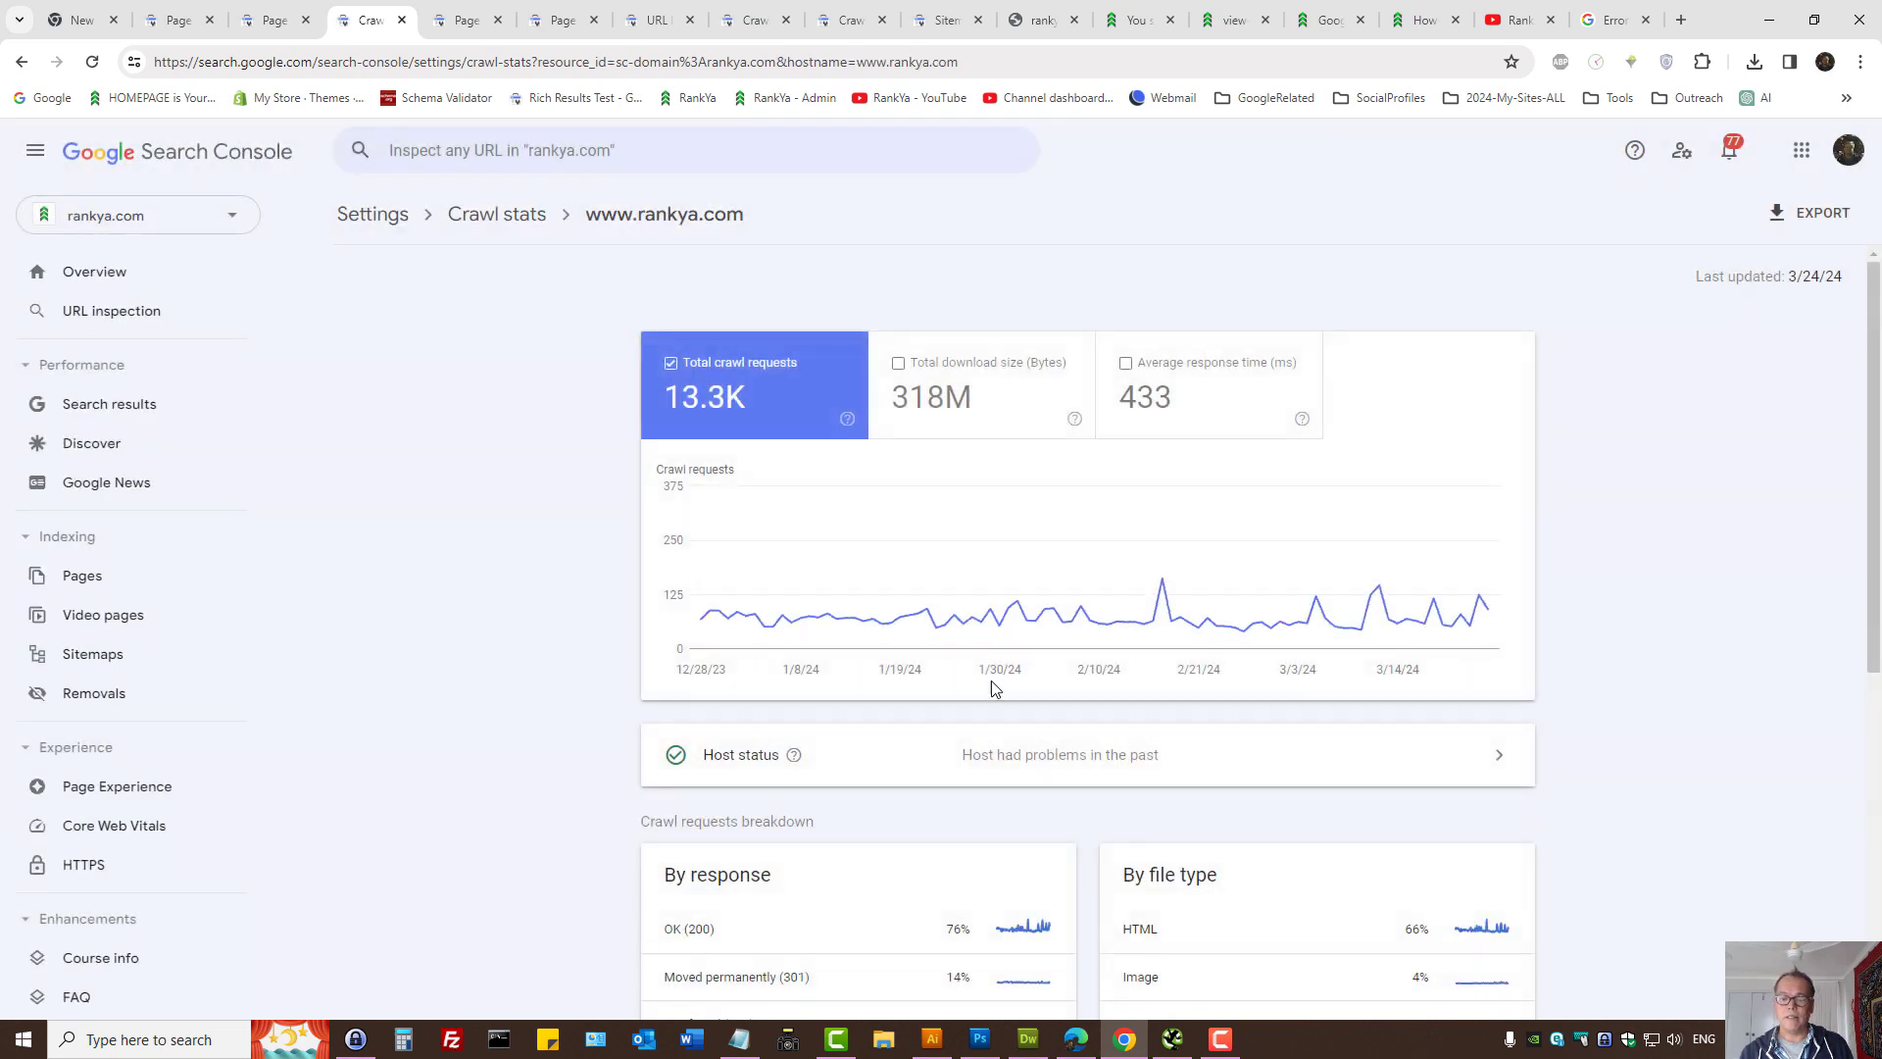
scroll("down", 3)
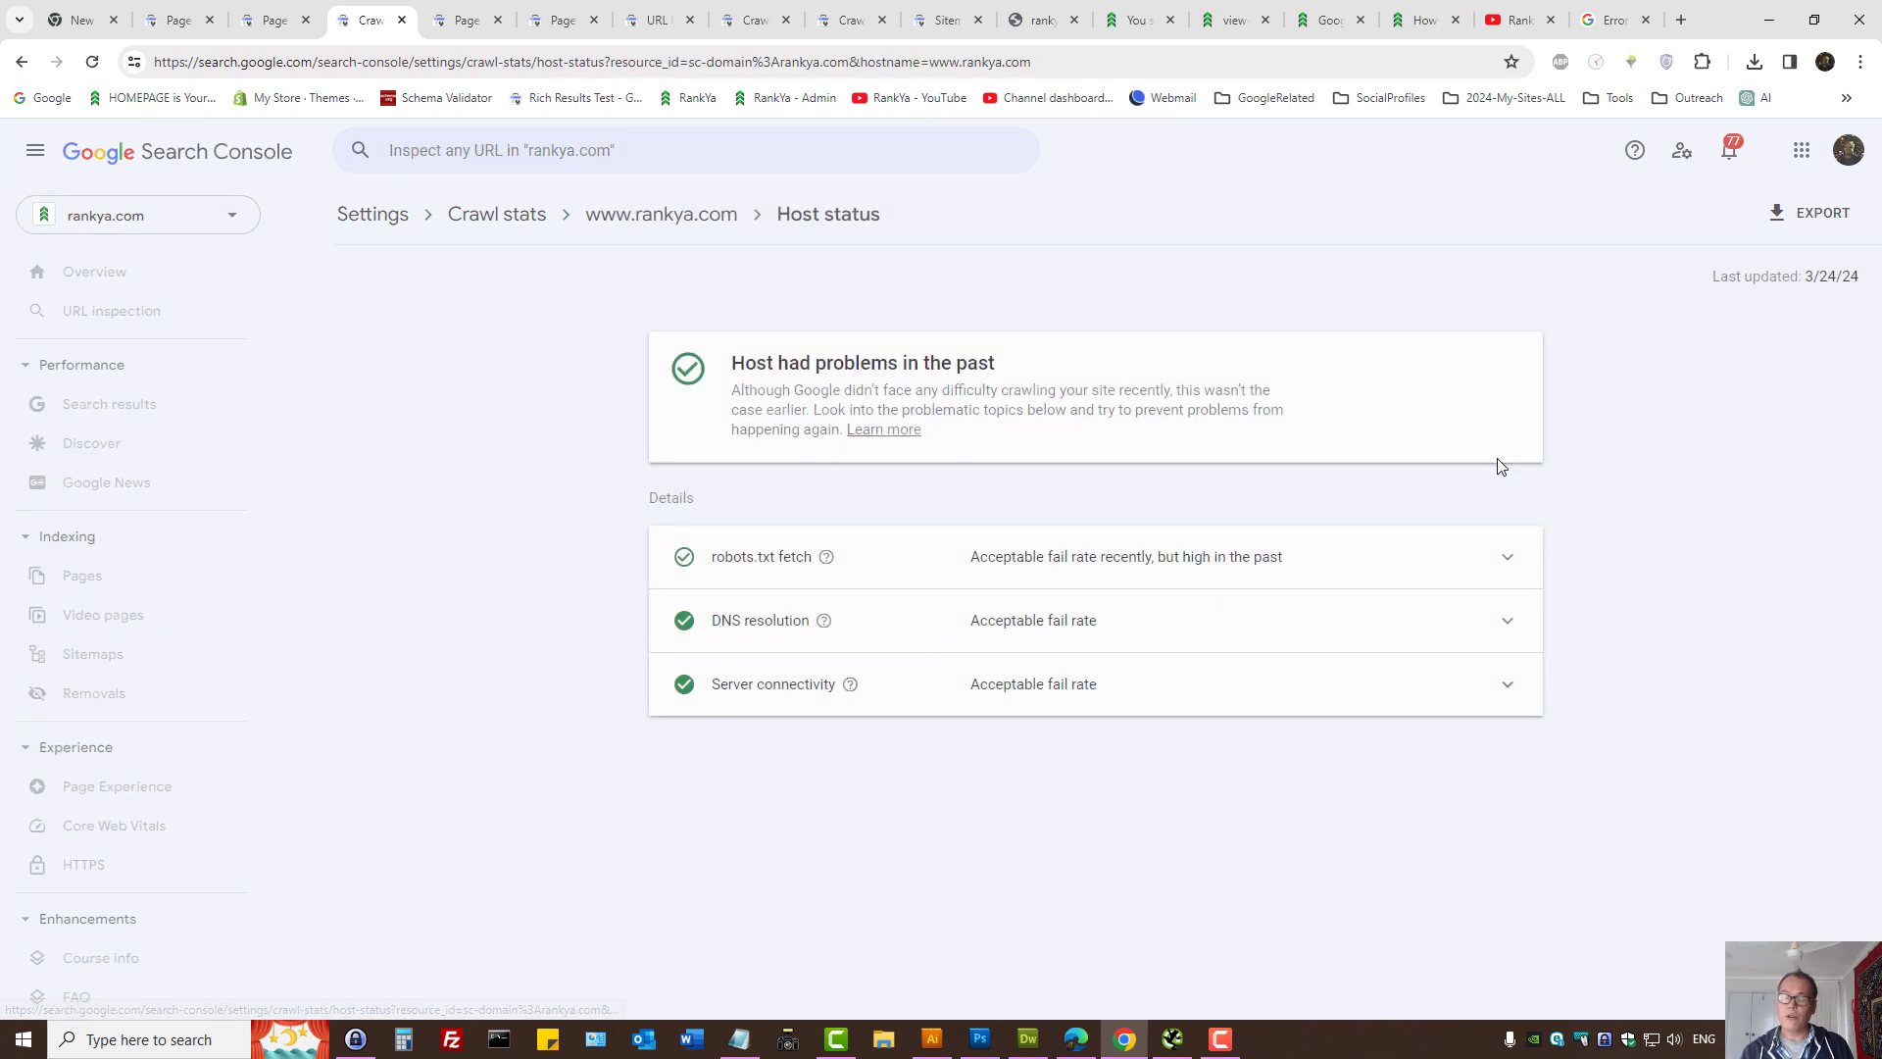
left_click(751, 620)
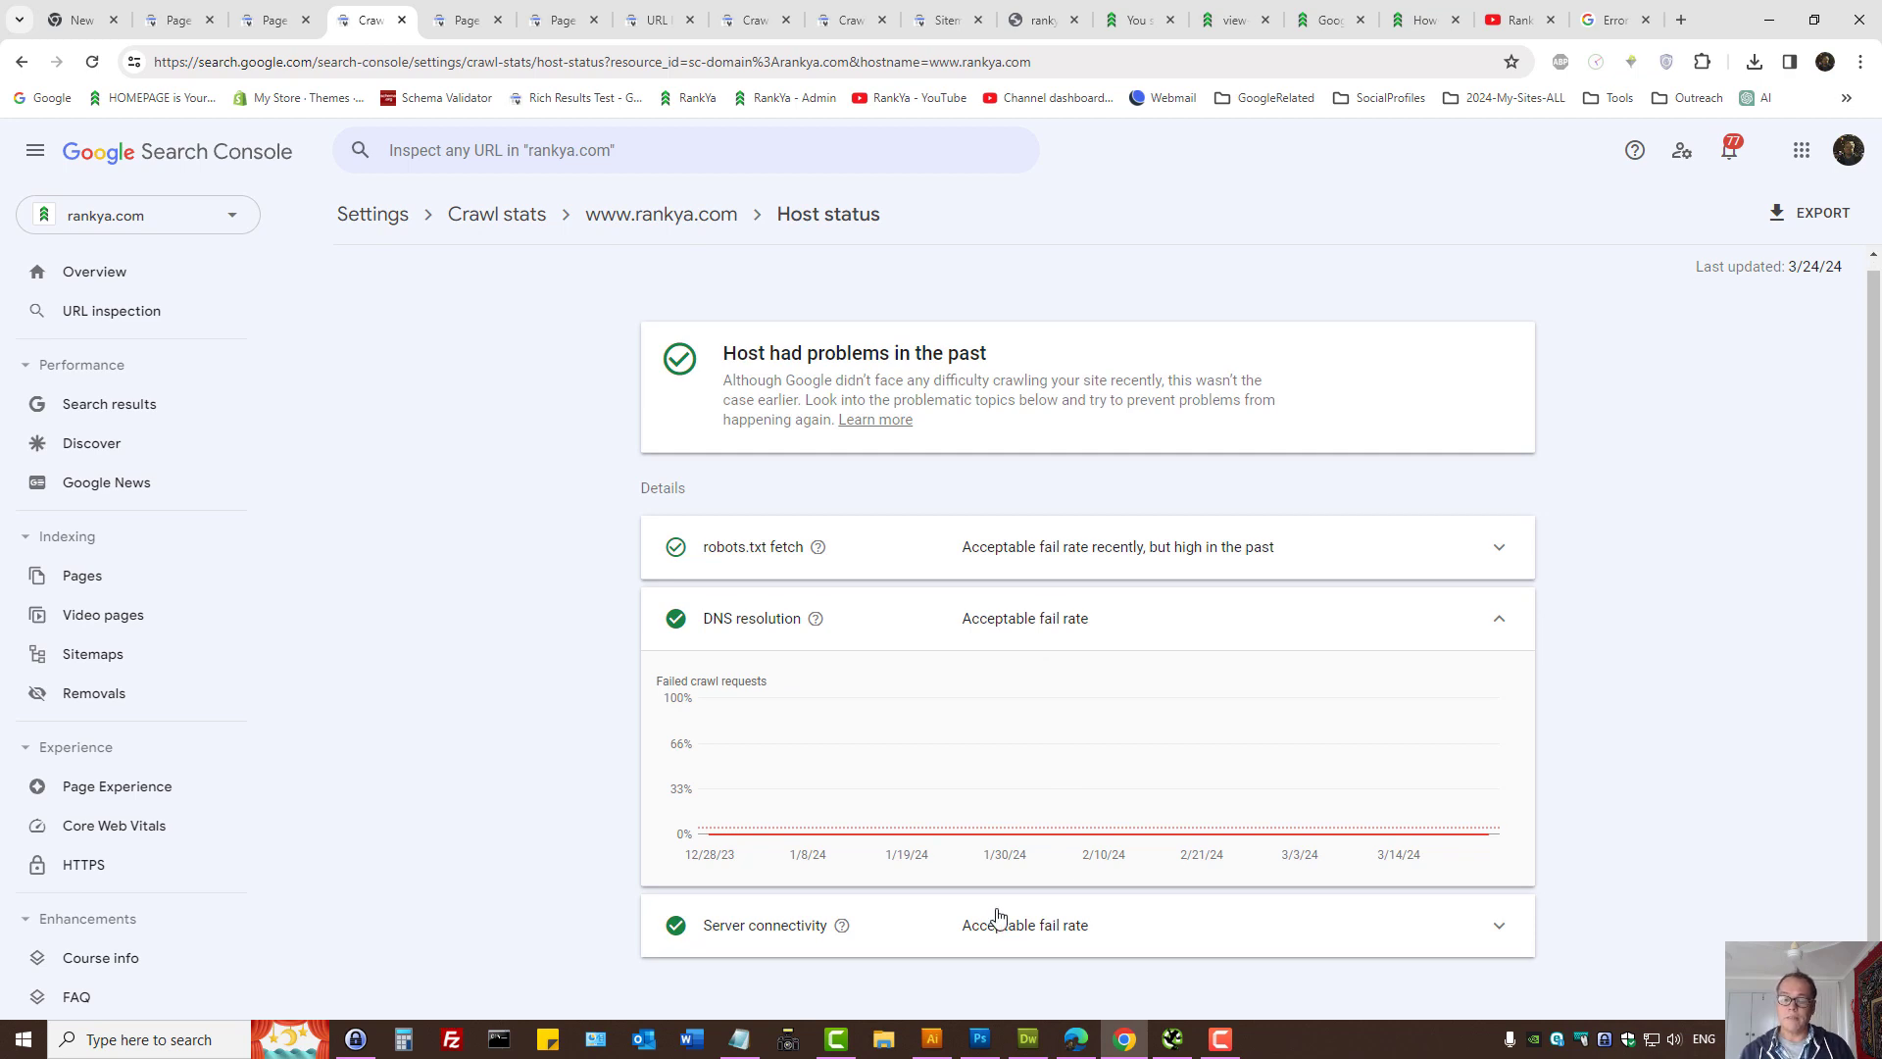
scroll("down", 3)
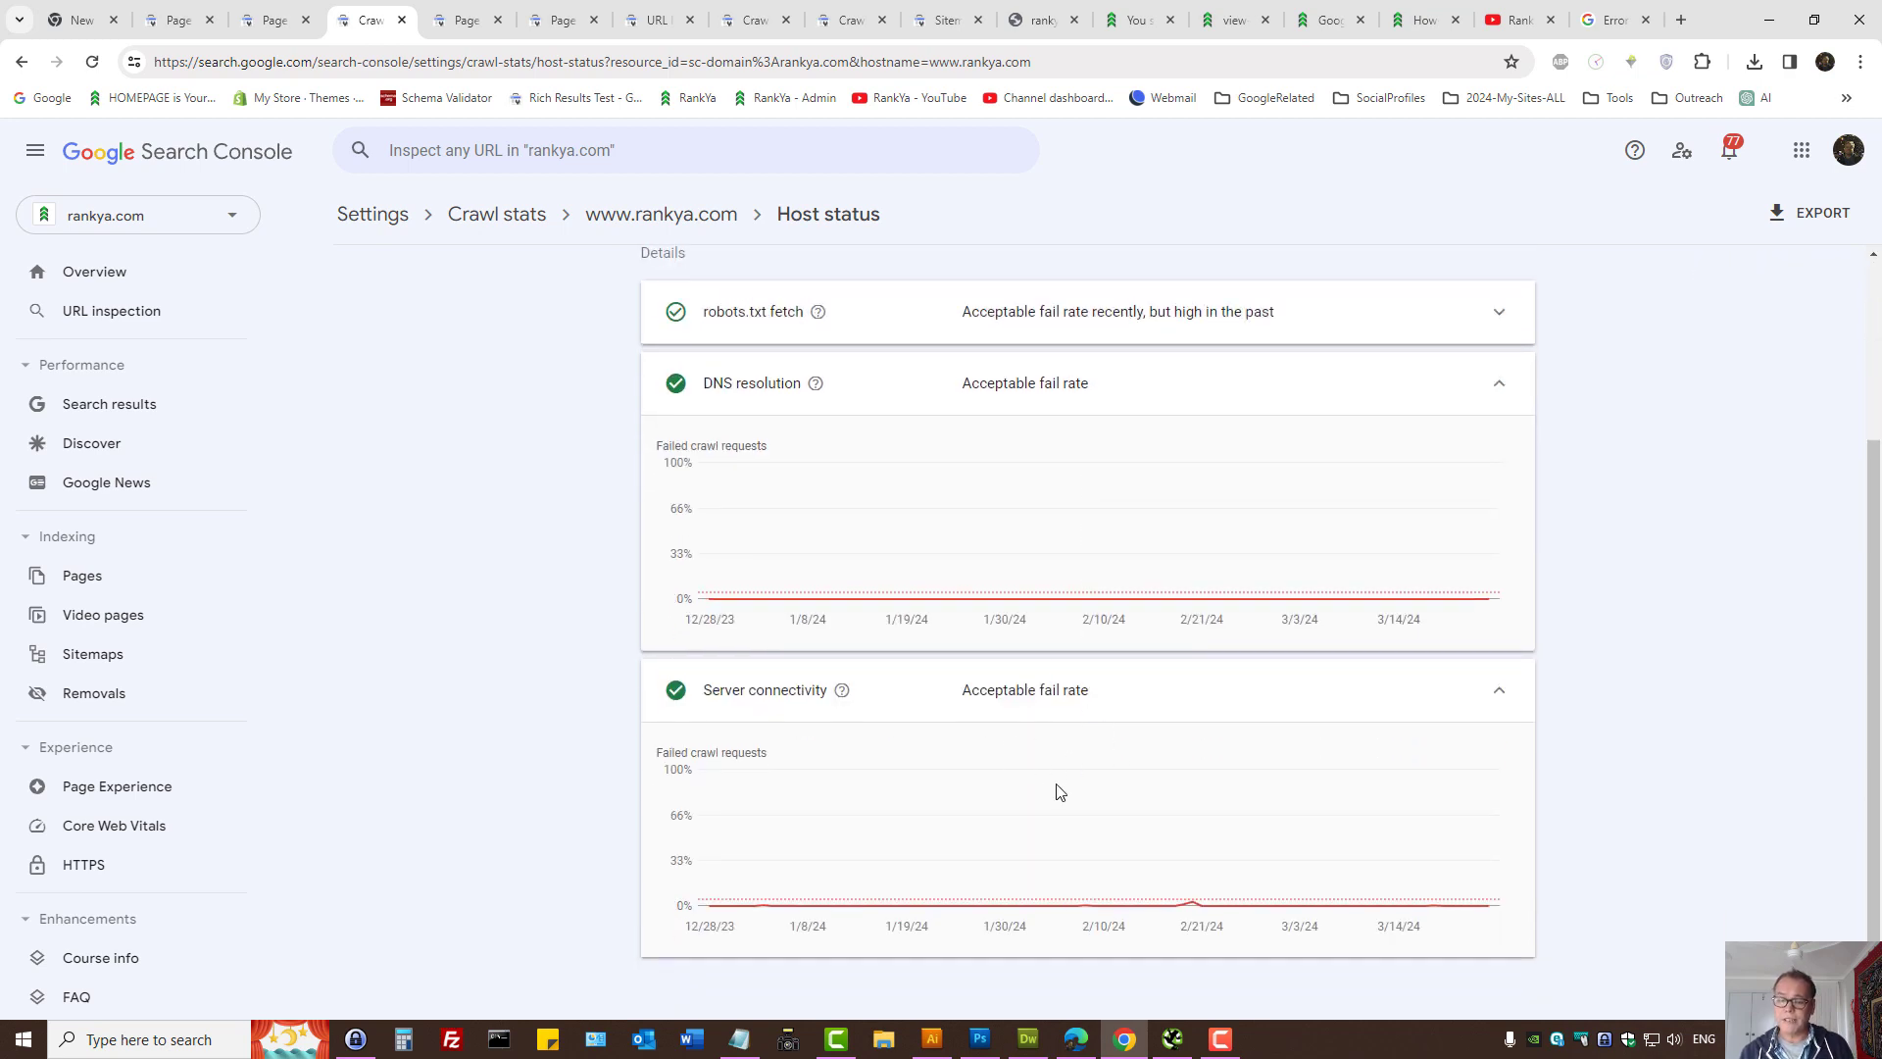
mouse_move(1086, 736)
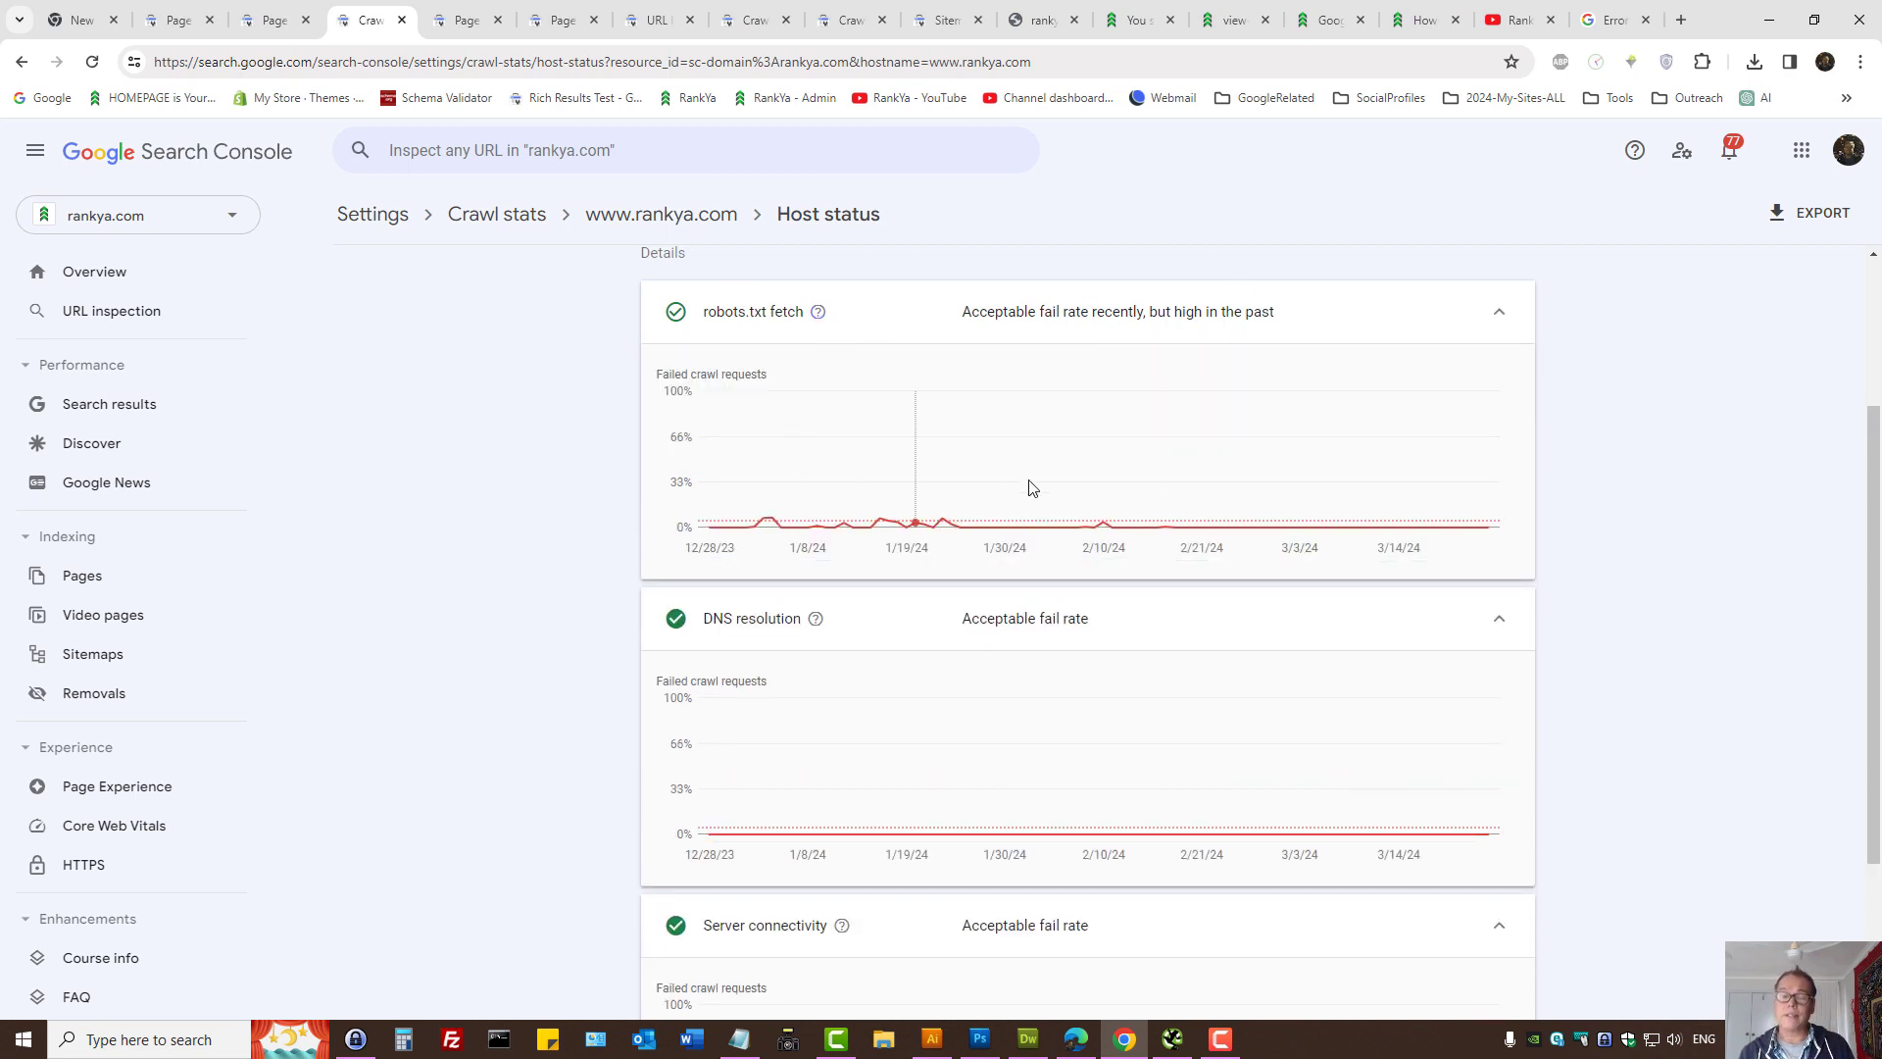
scroll("up", 3)
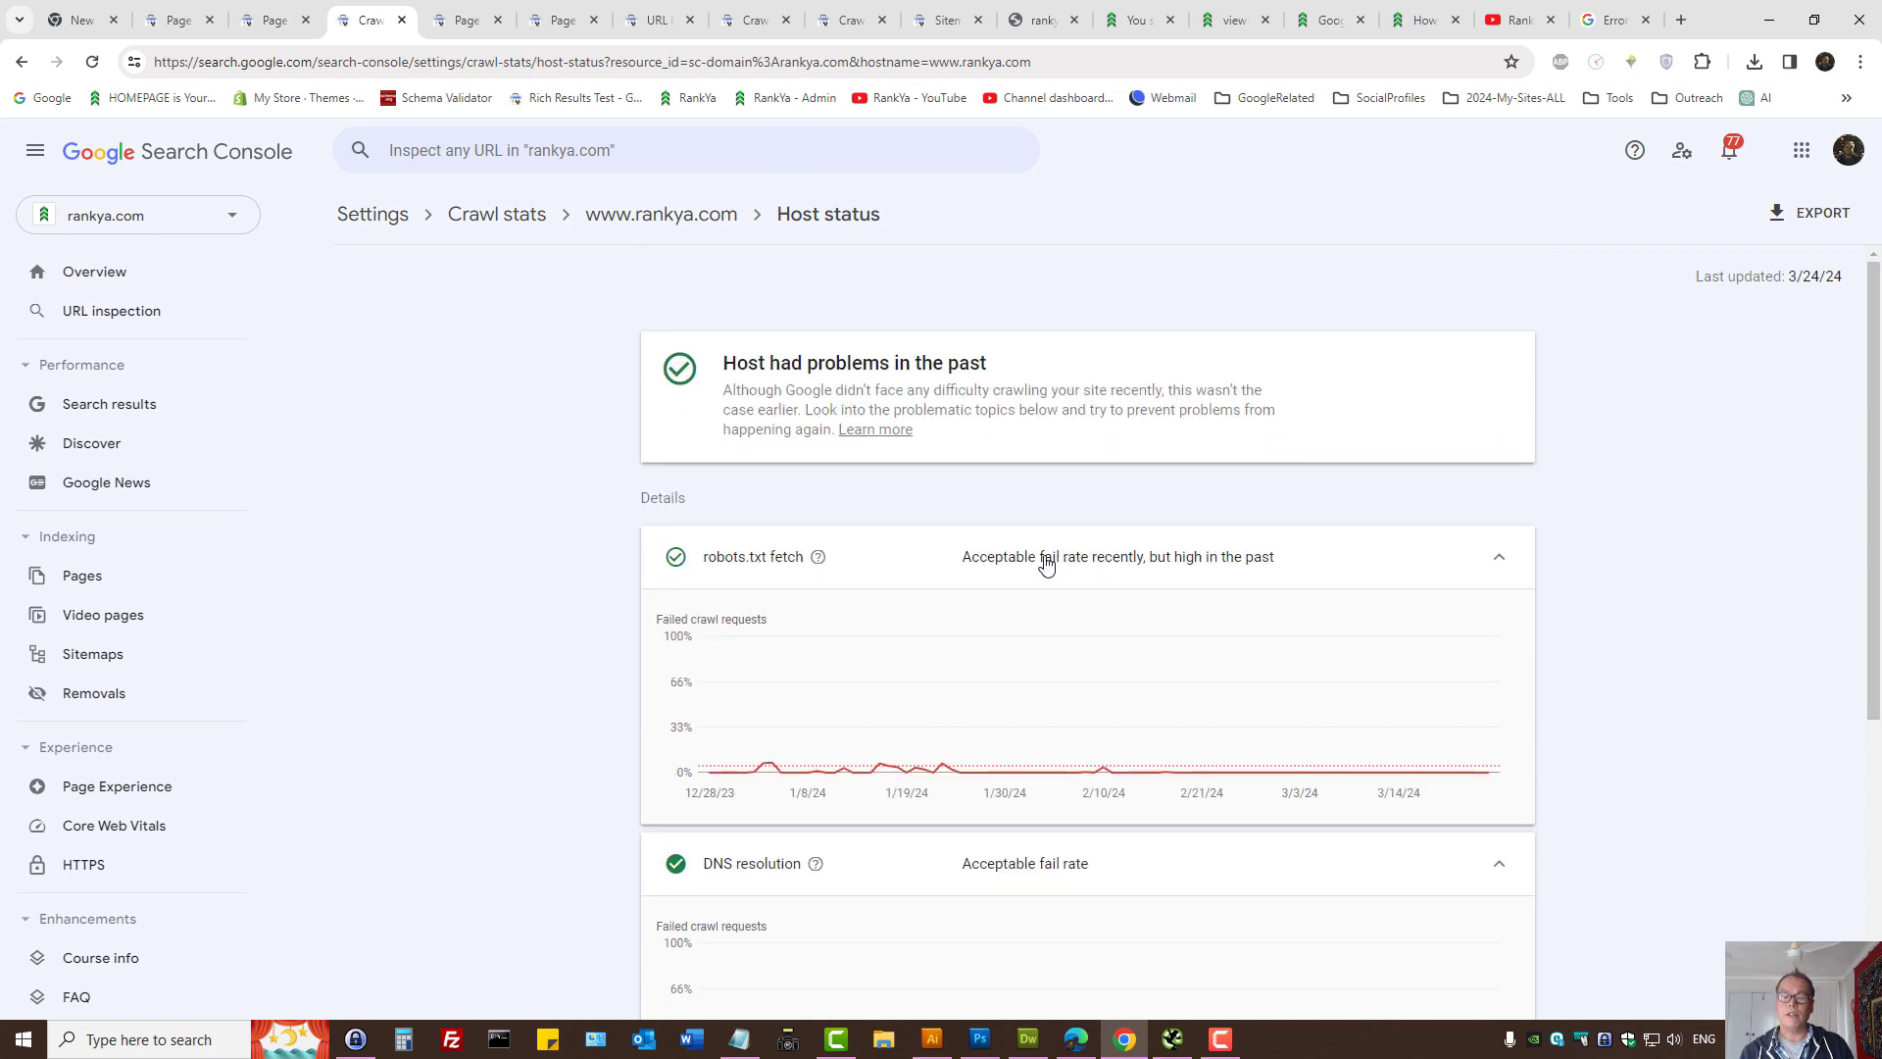
mouse_move(568, 398)
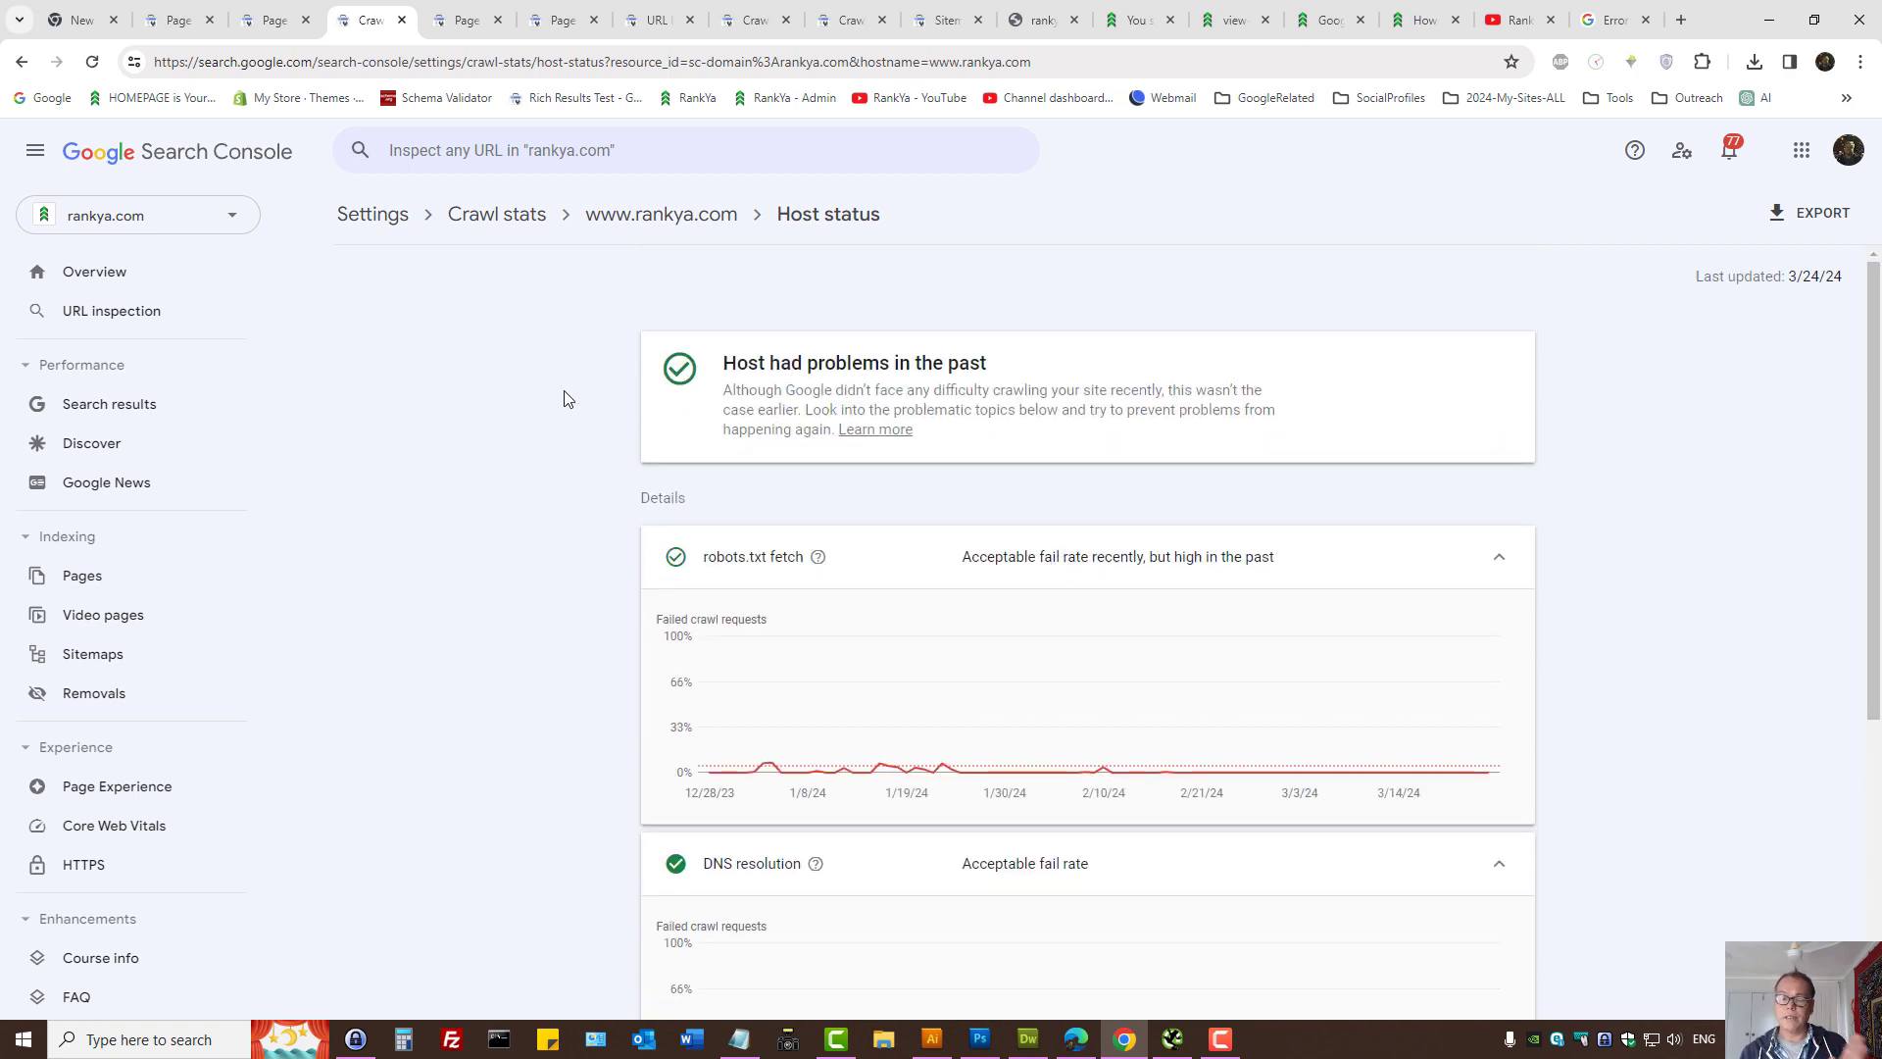
mouse_move(1148, 161)
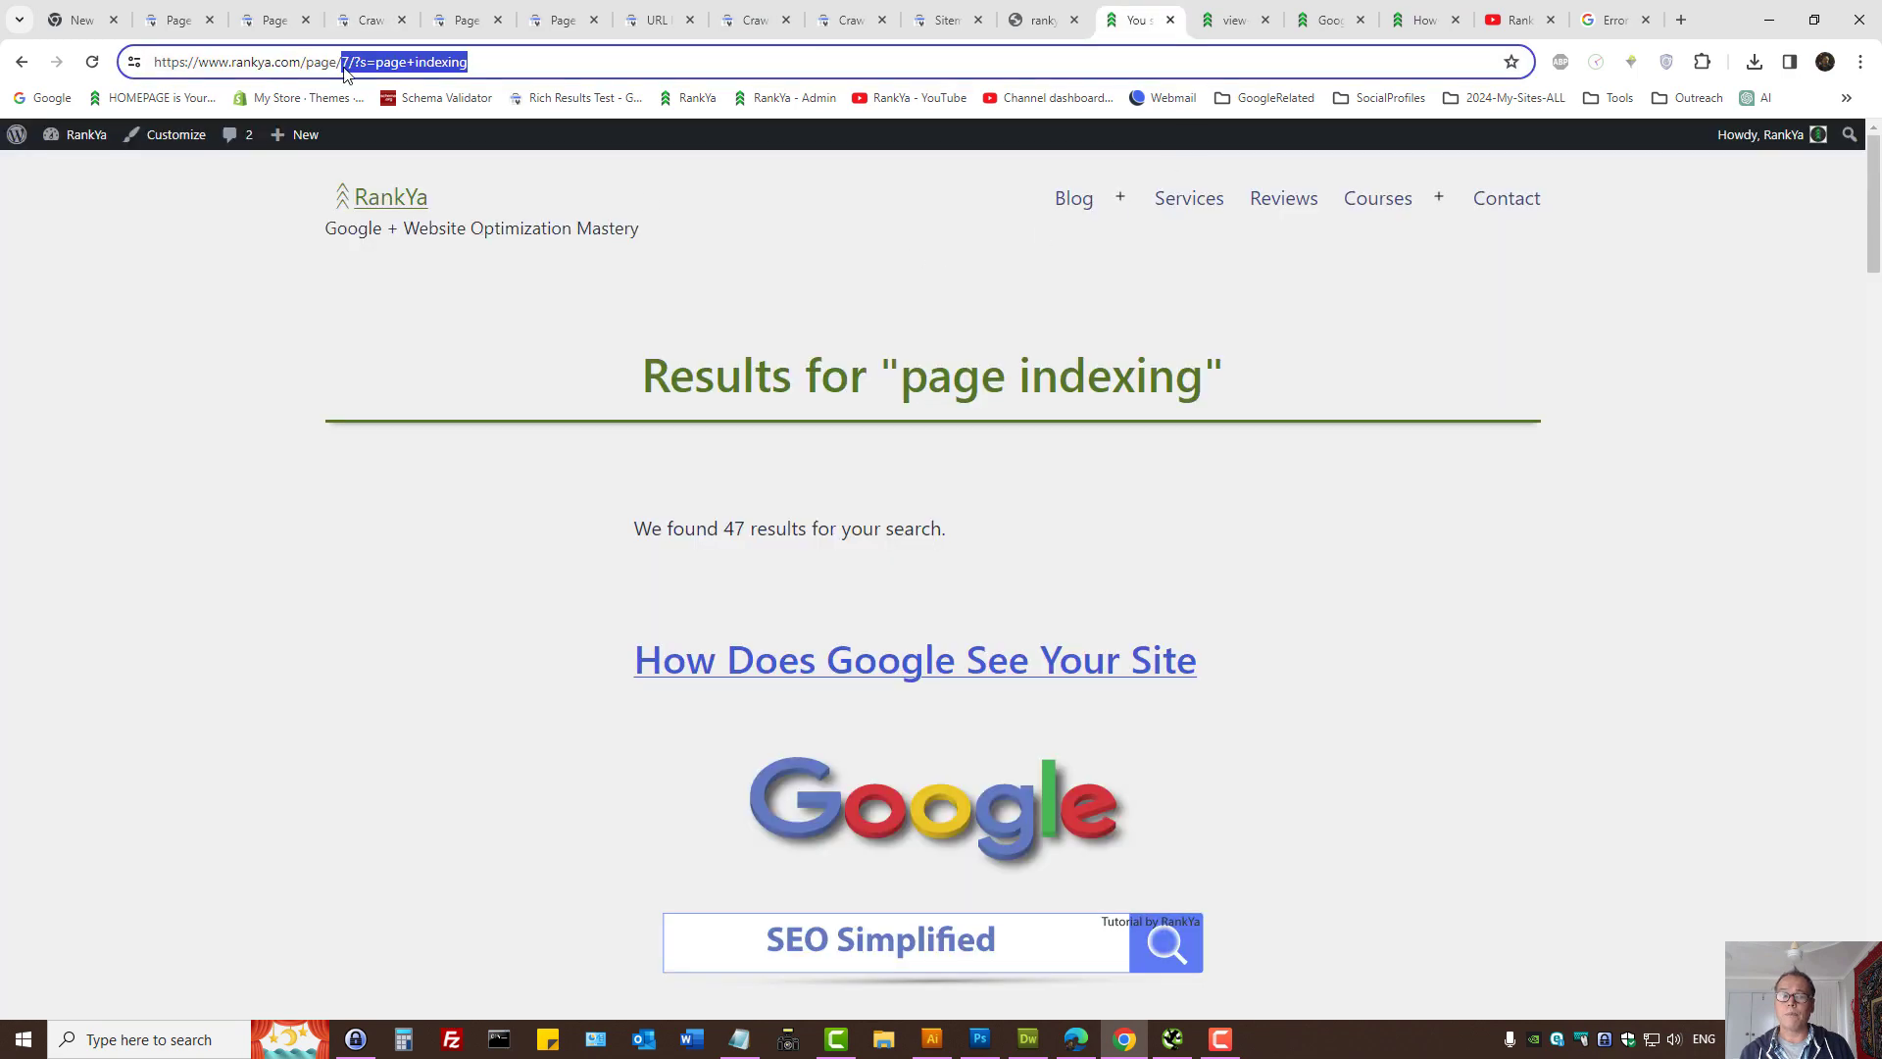
- Show the /page/7/?s= "page indexing" search-results URL and view its HTML source
left_click(345, 61)
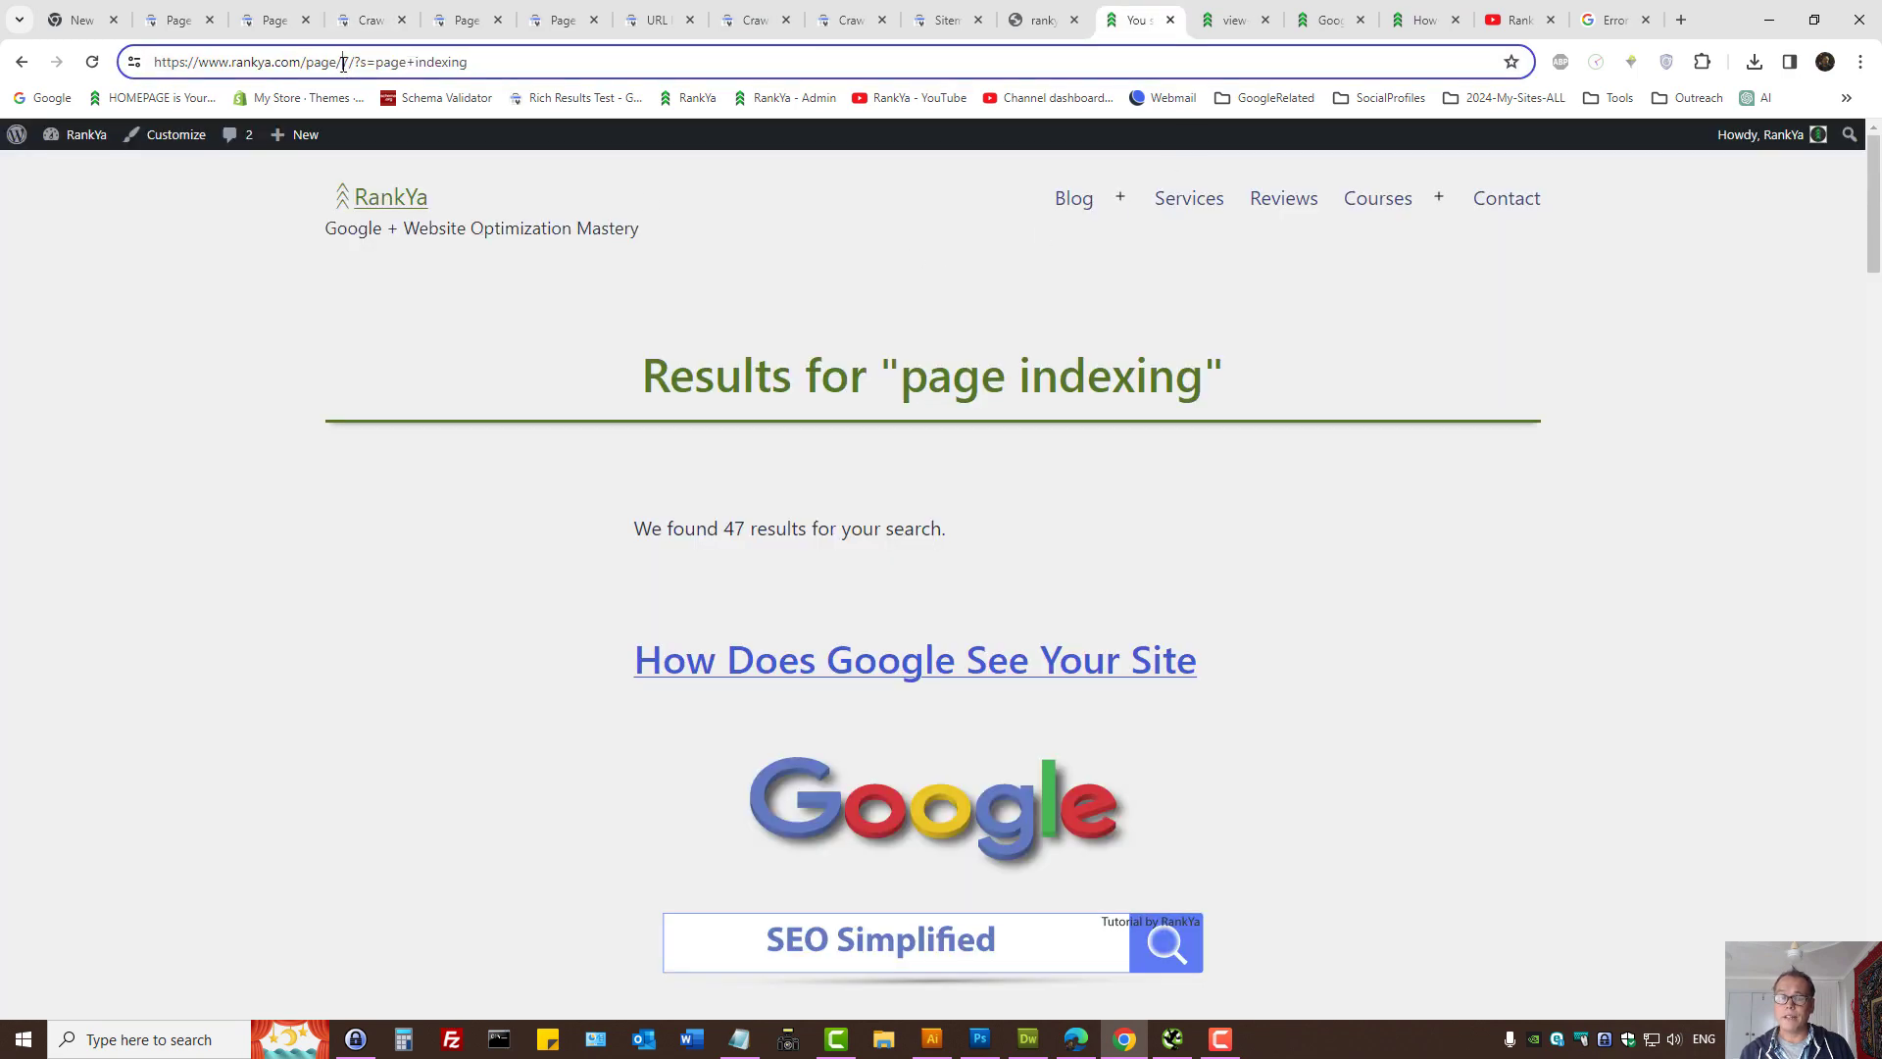
left_click(947, 20)
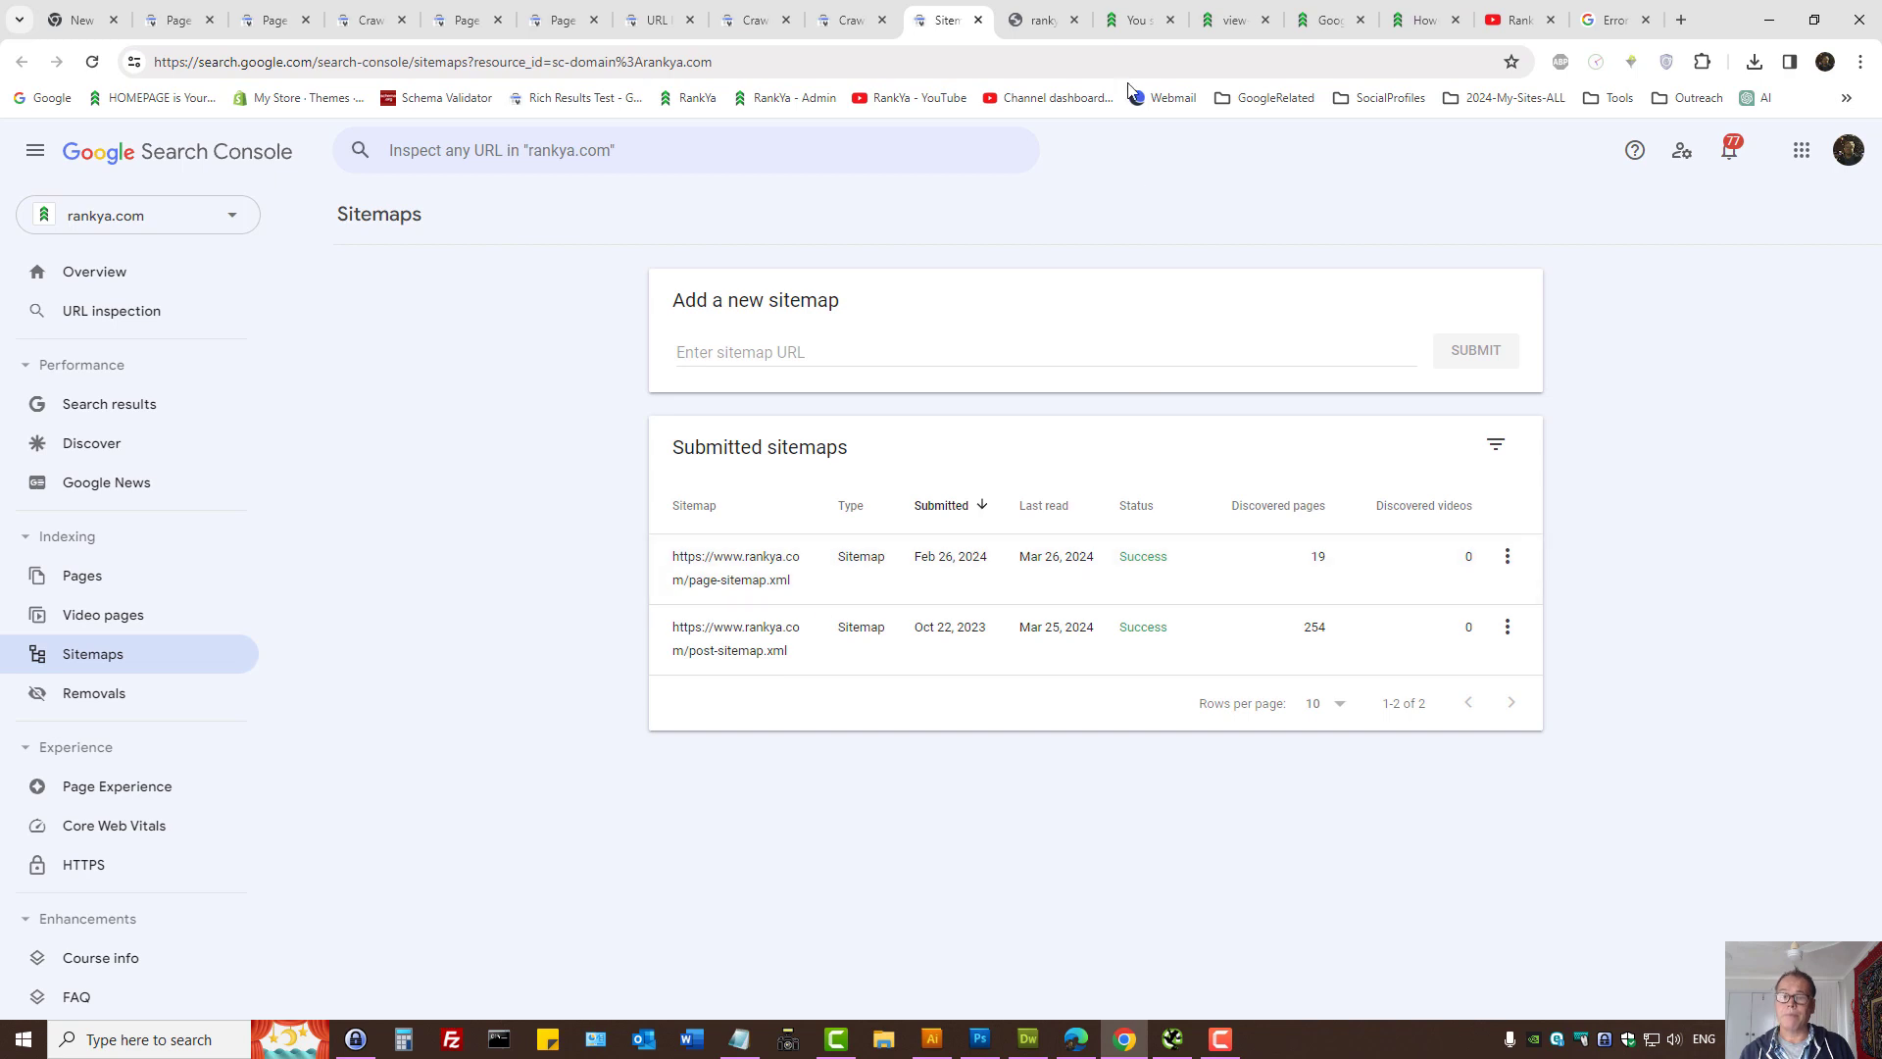
left_click(1135, 19)
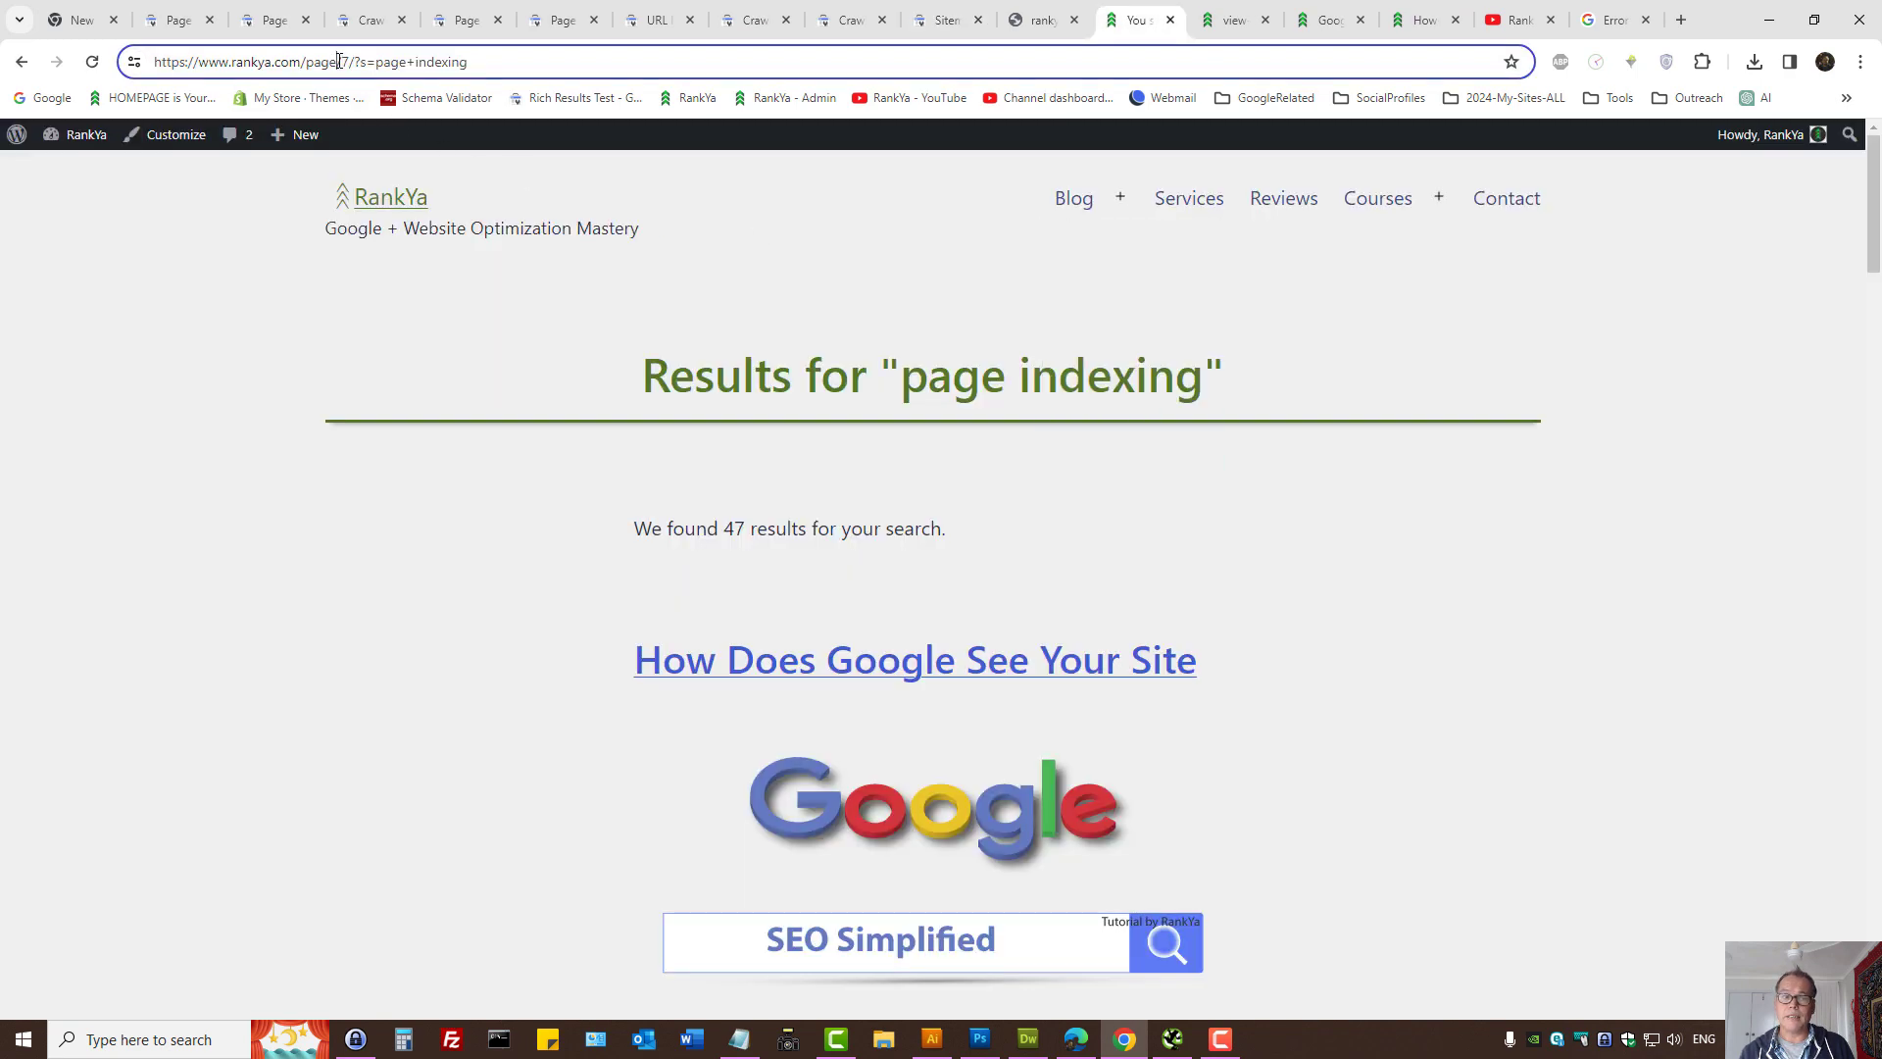
double_click(396, 61)
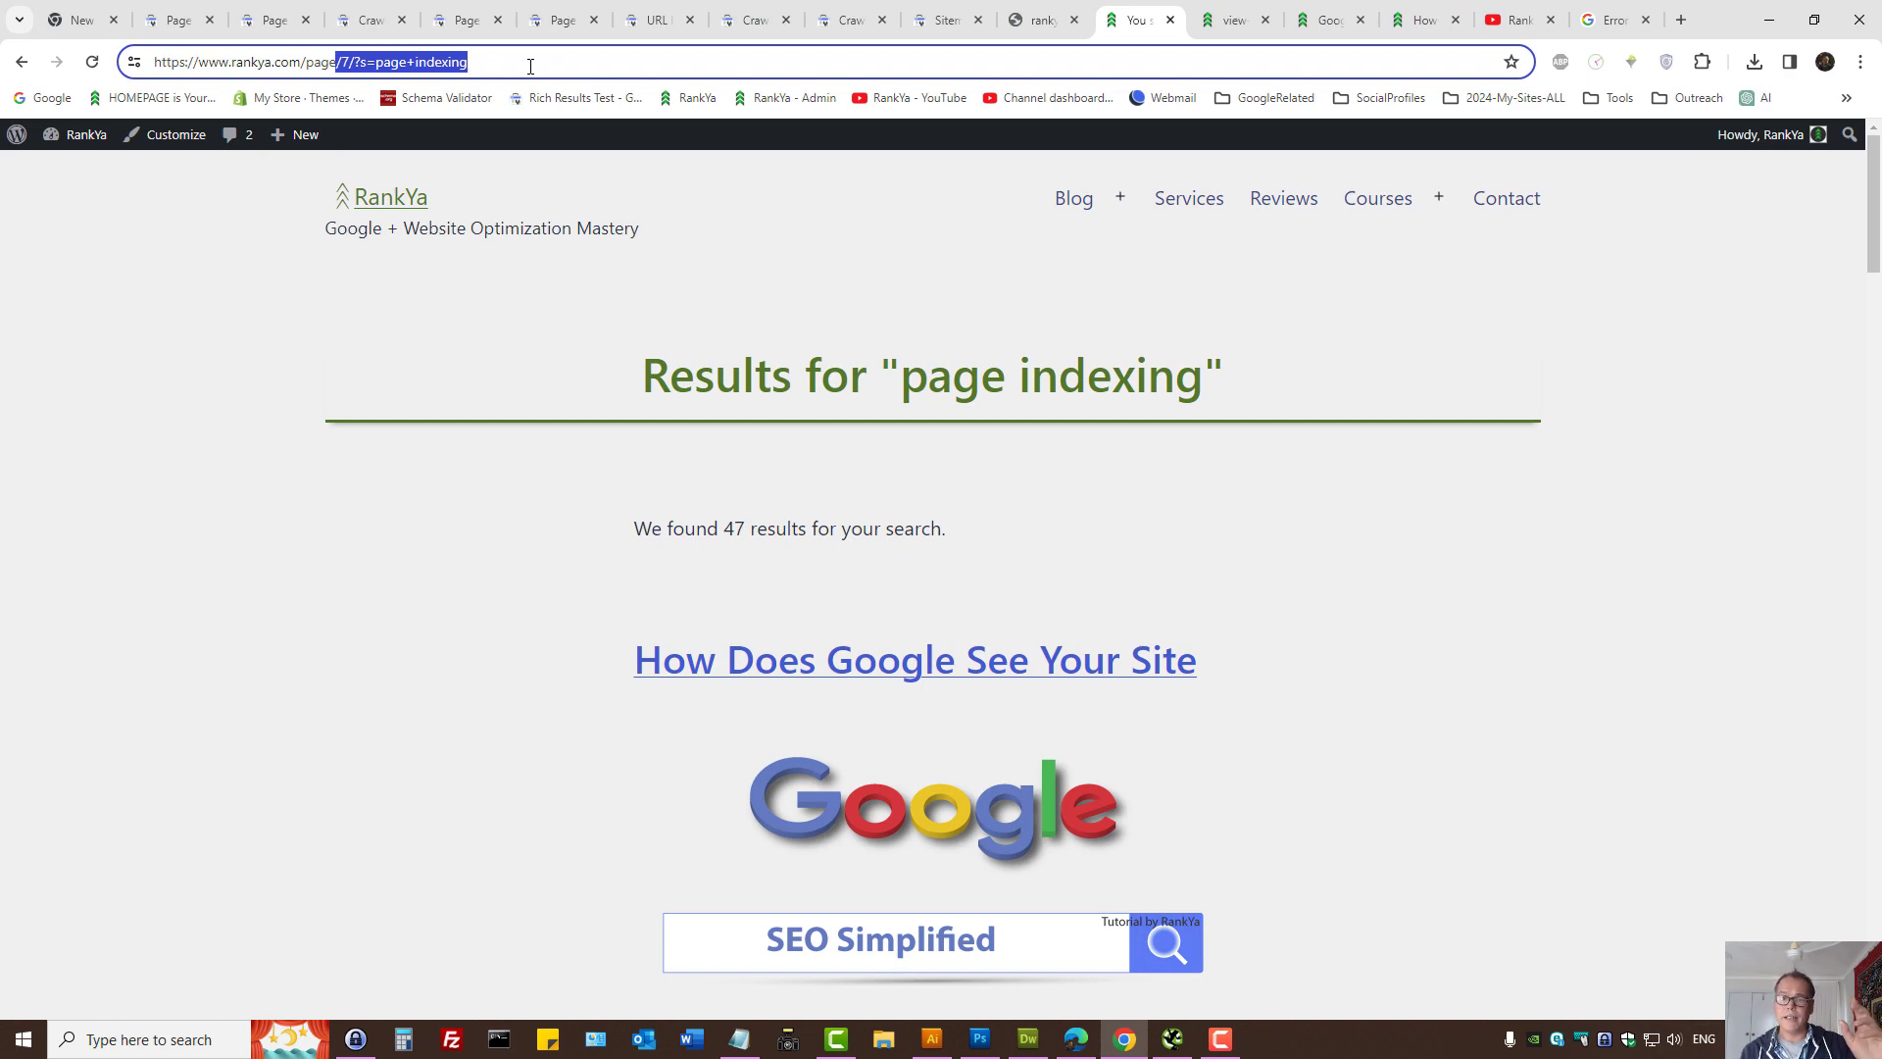
left_click(1038, 19)
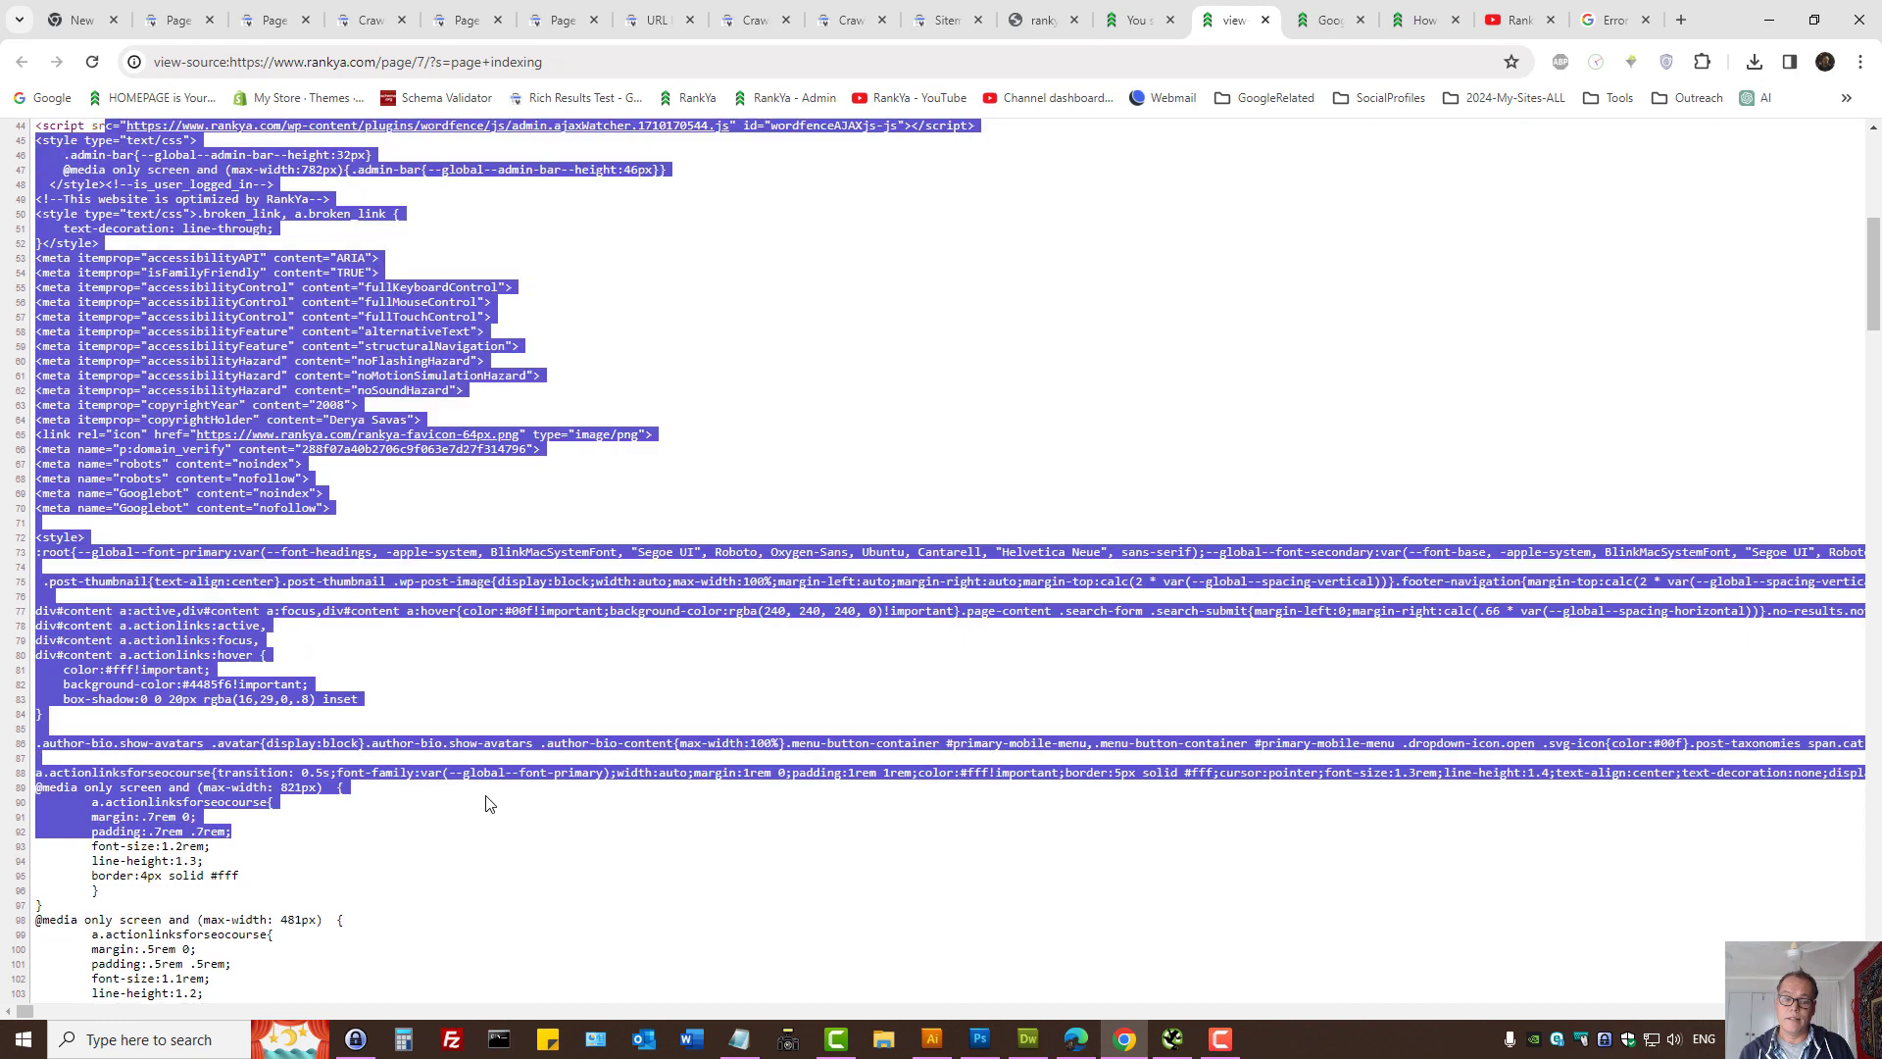
- Check the Googlebot noindex, nofollow meta tag and return to the Discovered report
left_click(487, 803)
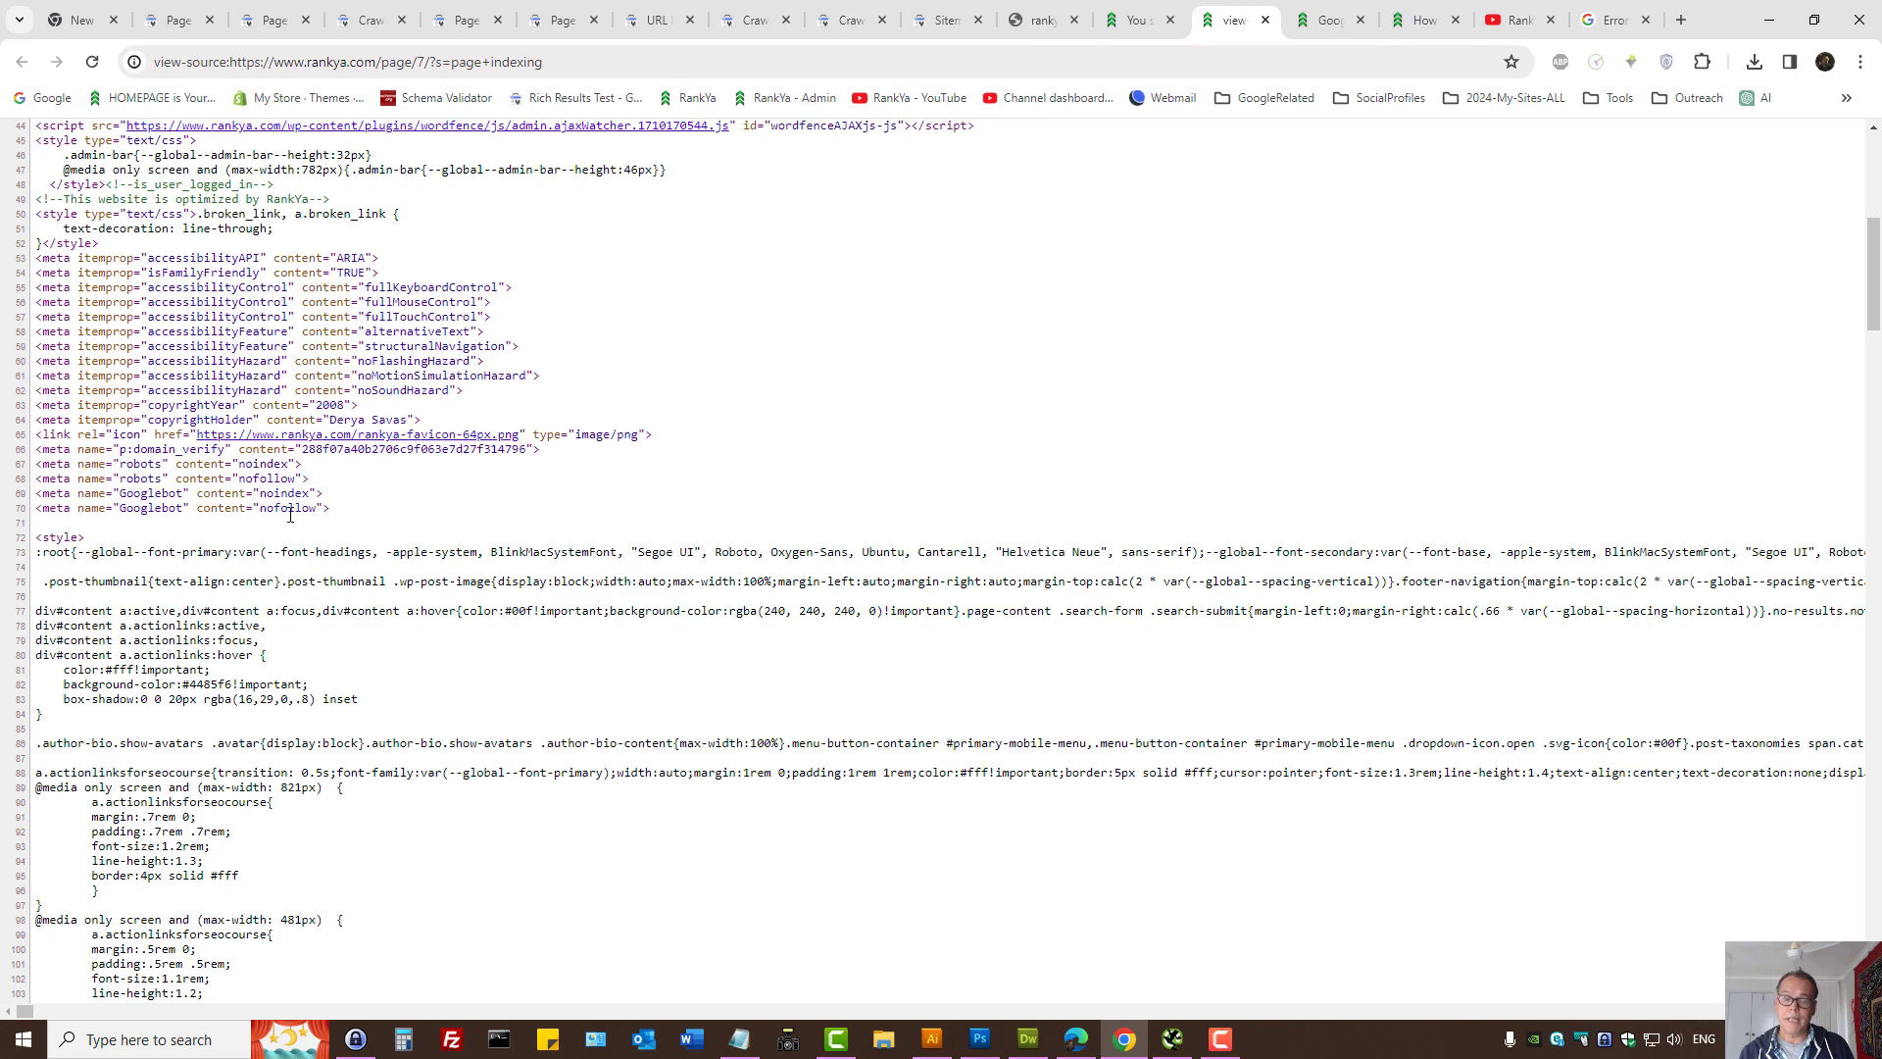
mouse_move(290, 514)
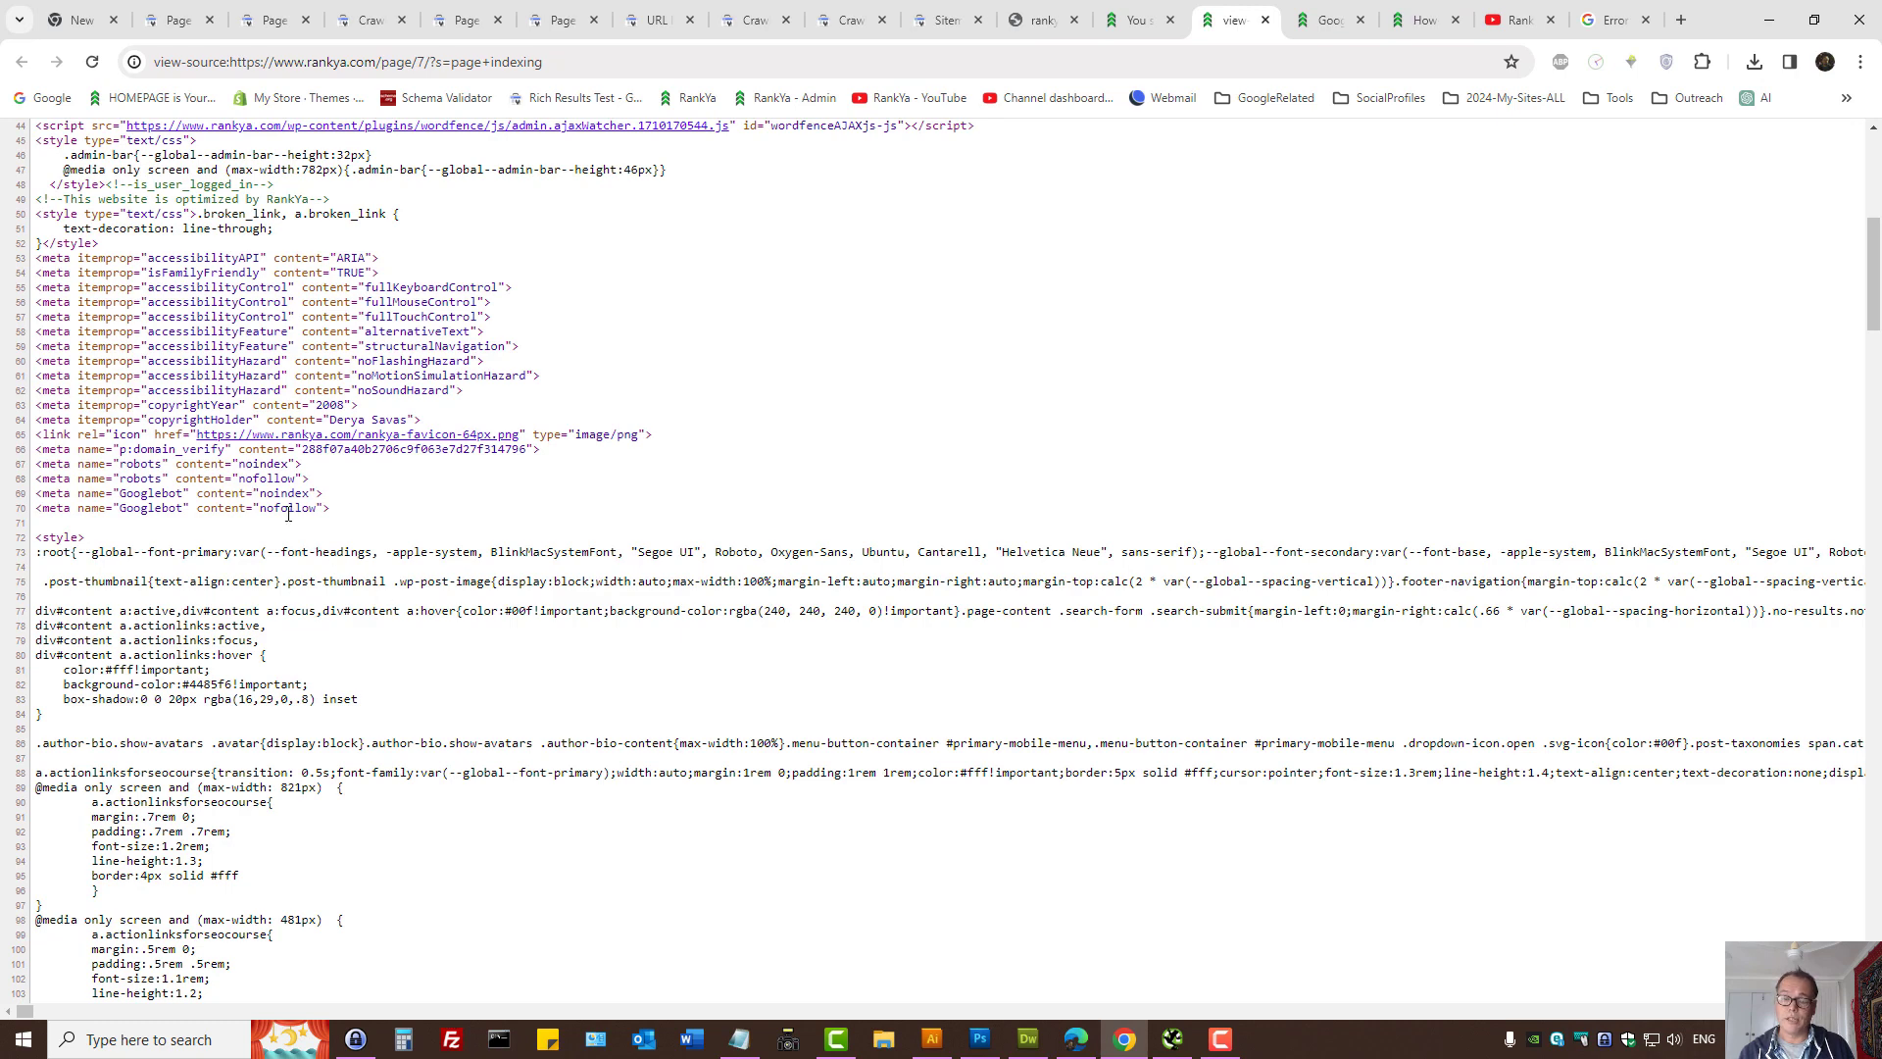
double_click(286, 506)
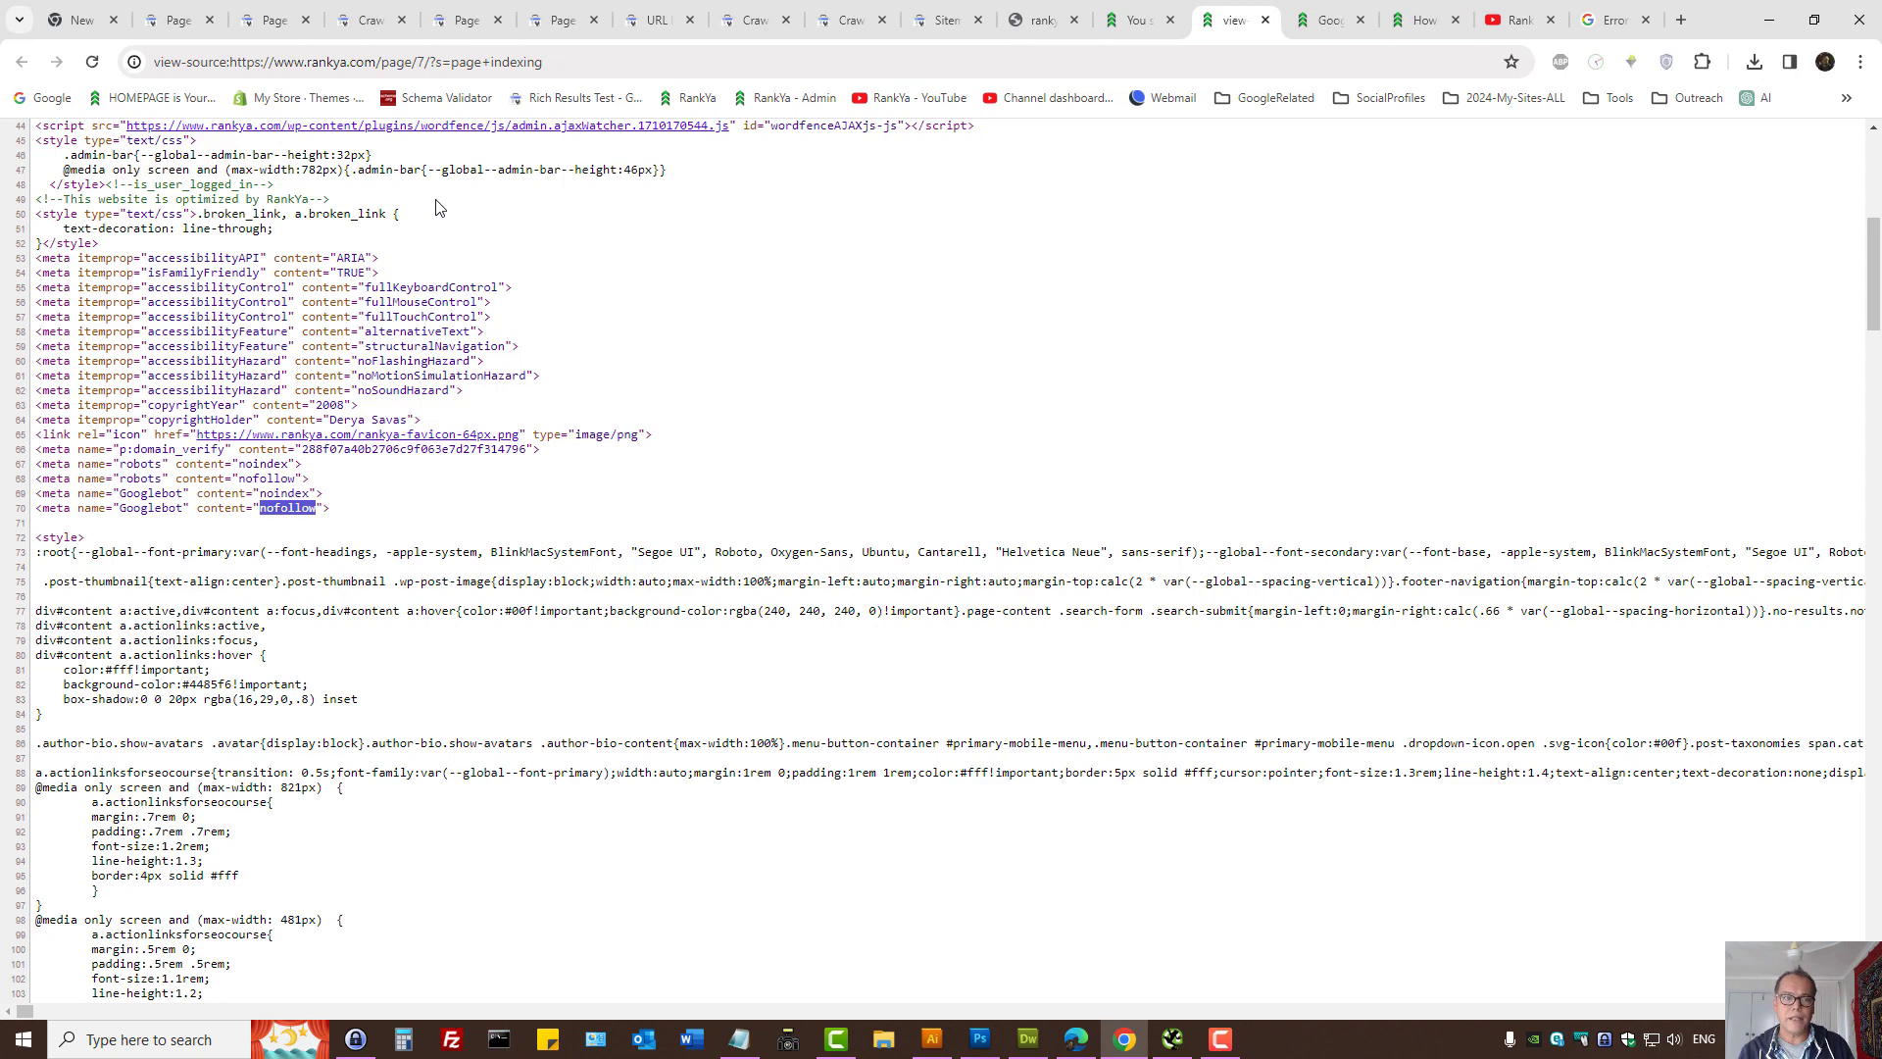
left_click(266, 20)
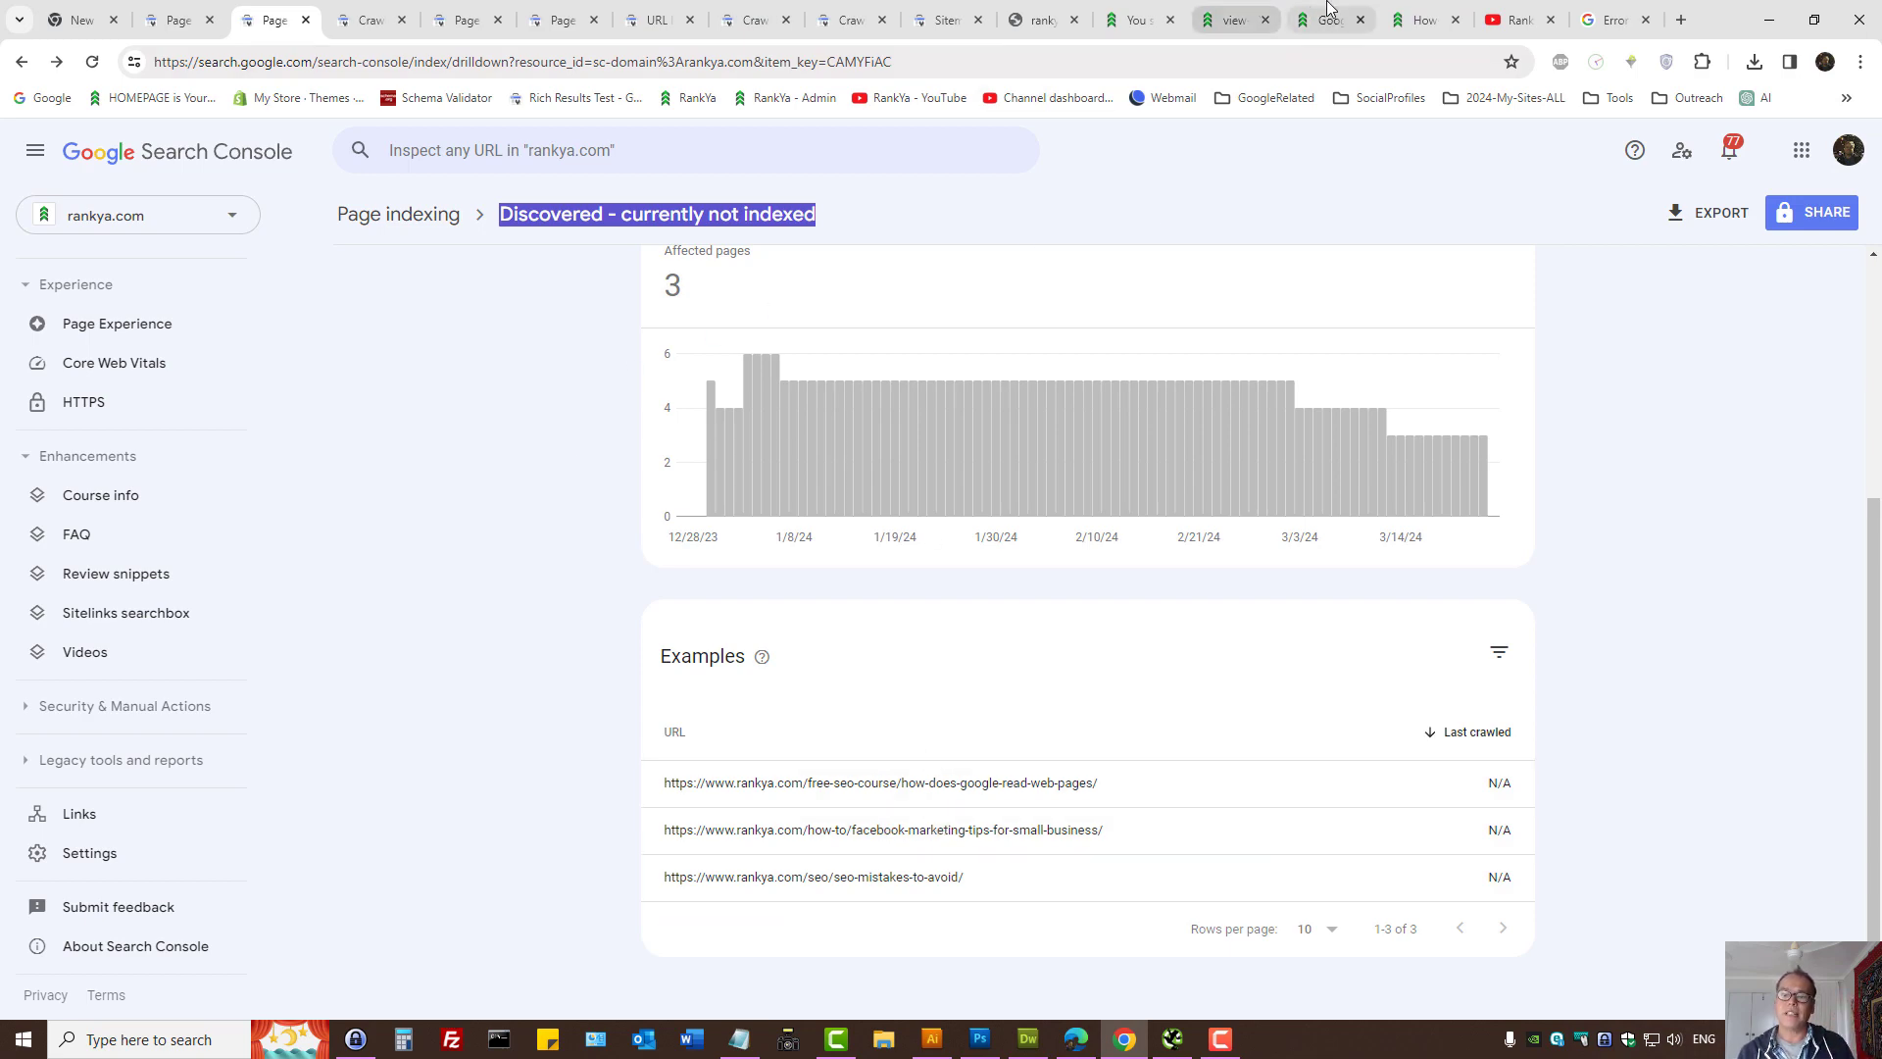
- Go up to the Page indexing overview and review the Why pages aren't indexed table
left_click(1329, 20)
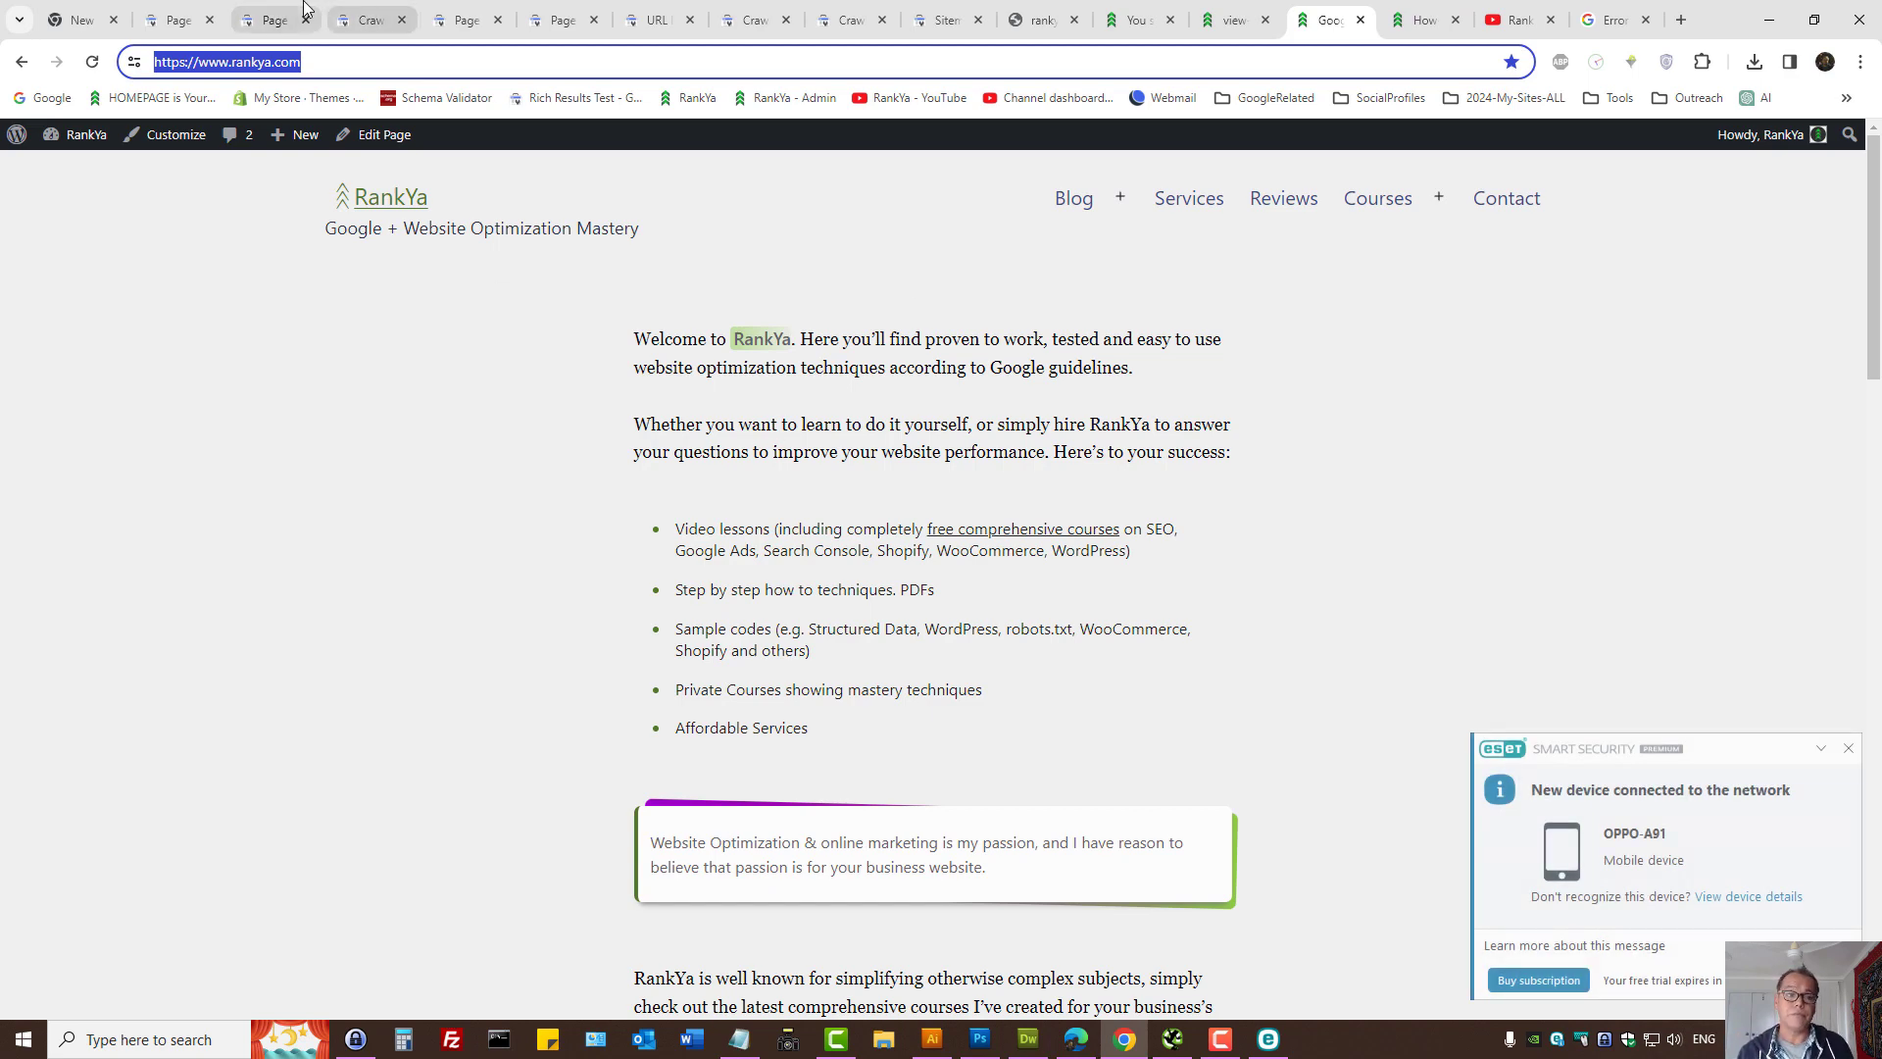
left_click(259, 19)
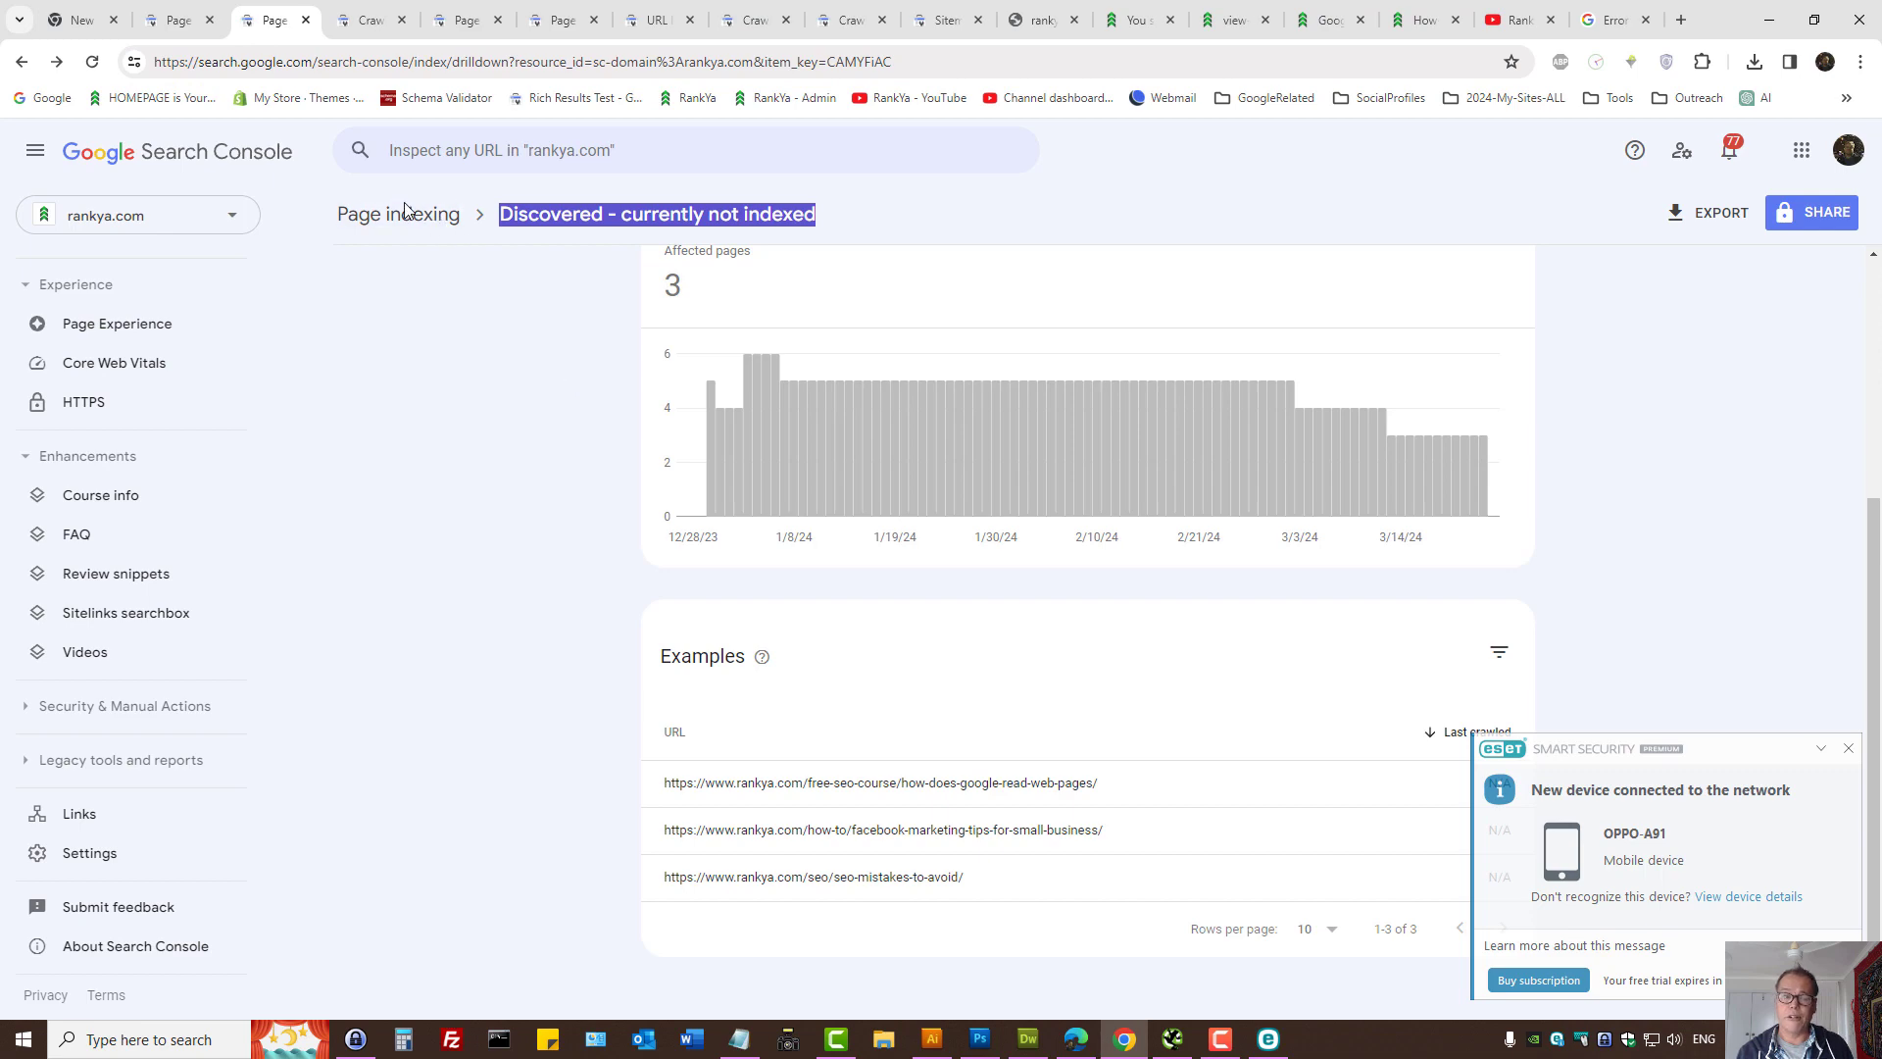
left_click(398, 213)
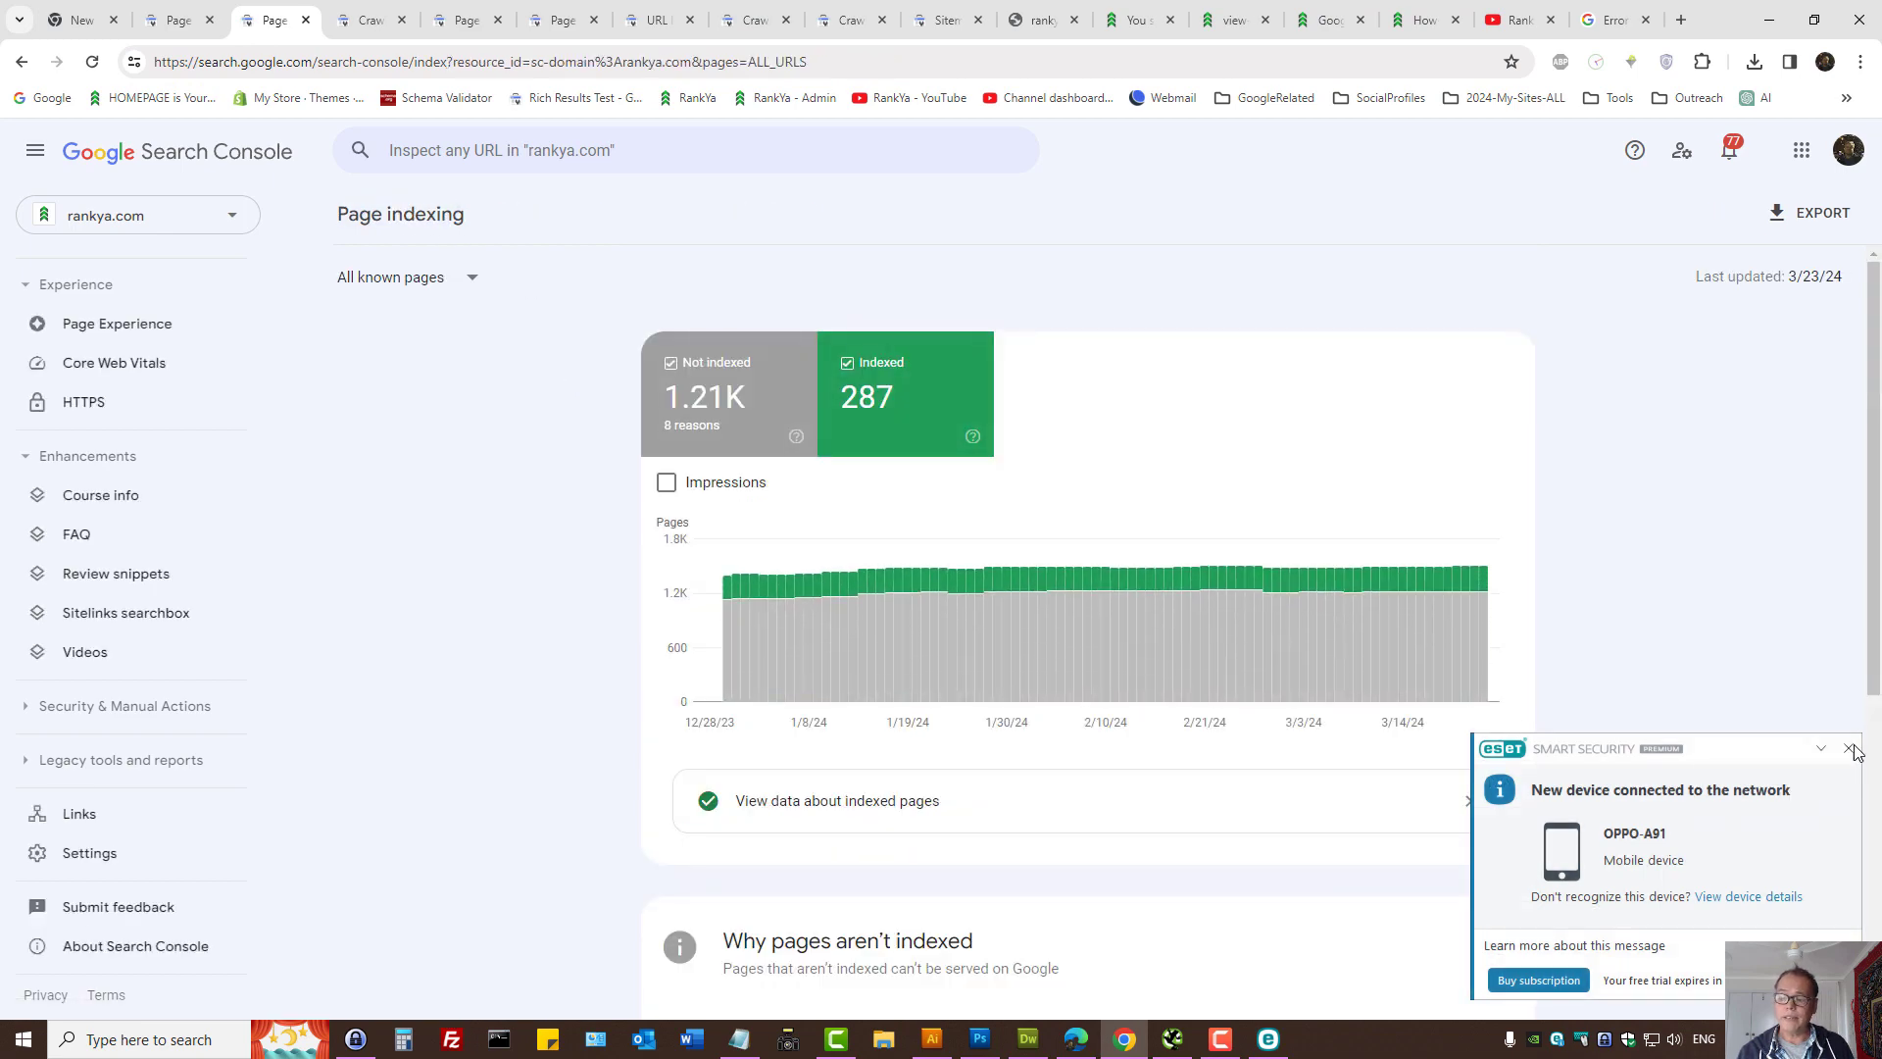
scroll("down", 3)
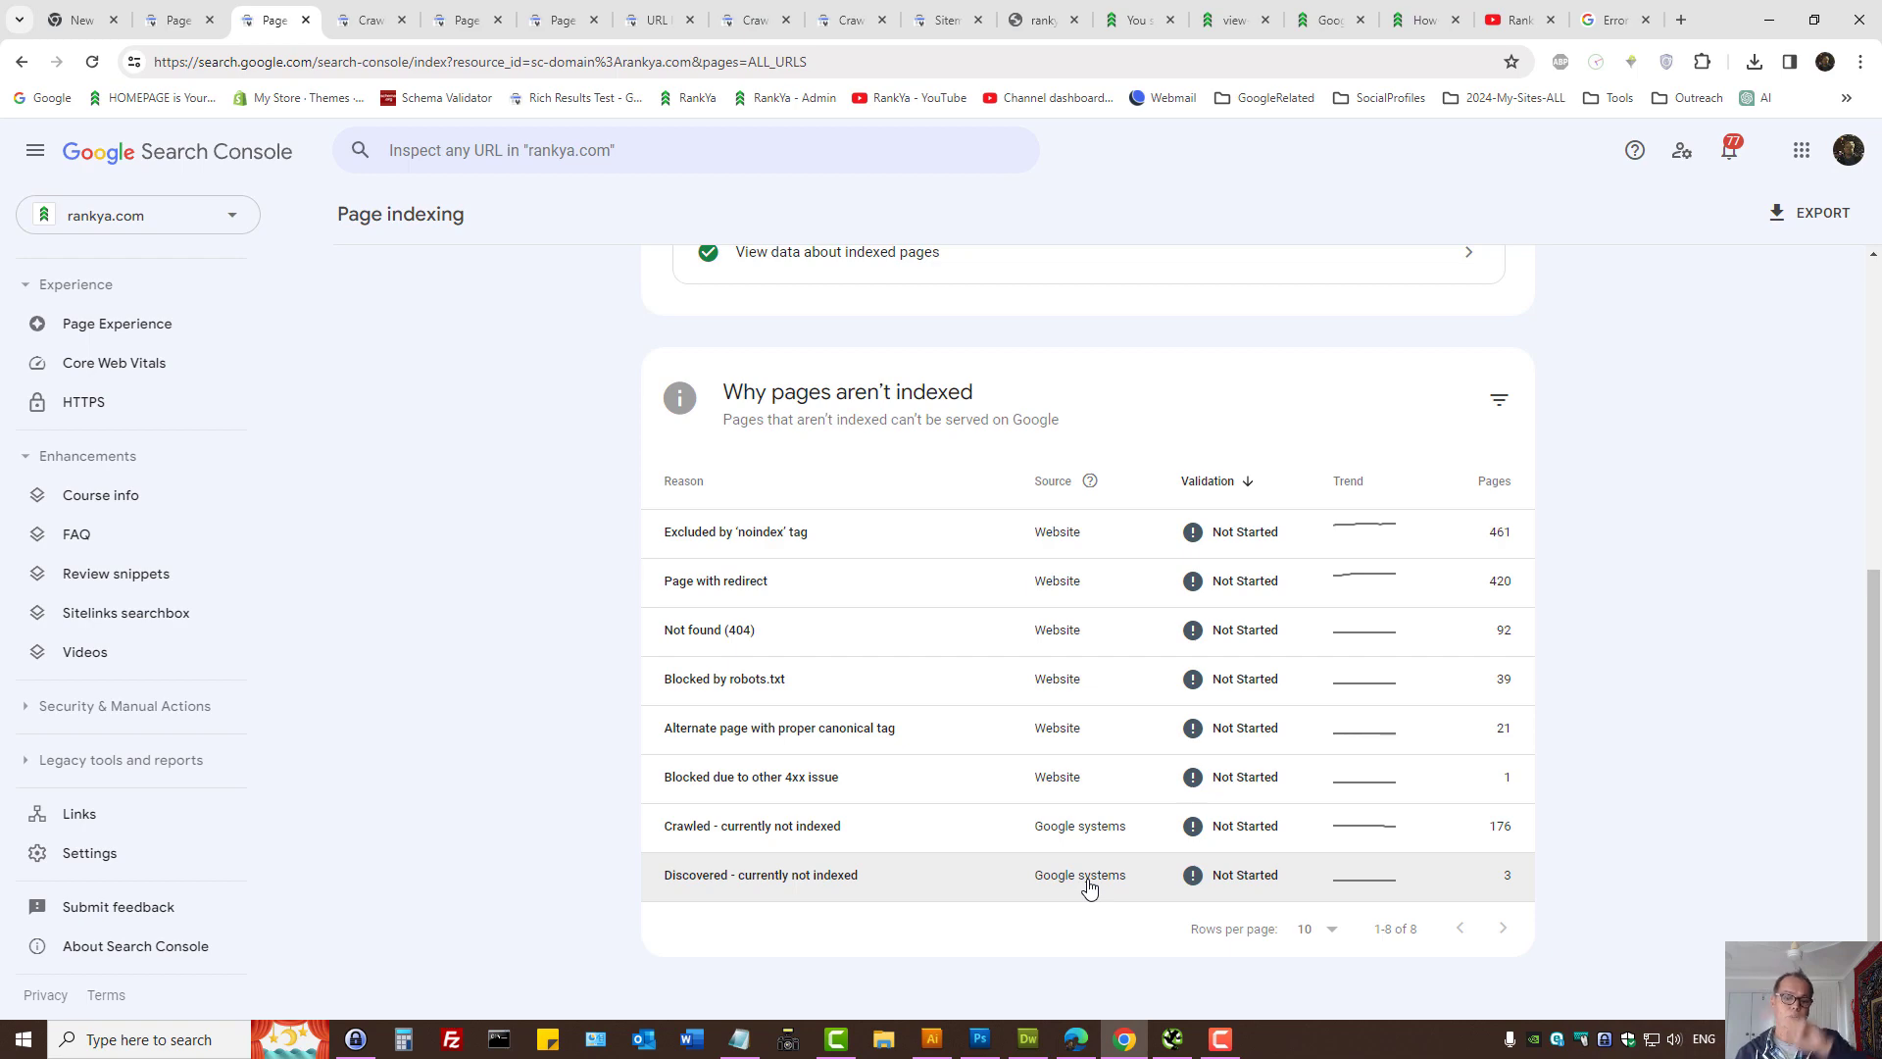
left_click(1329, 20)
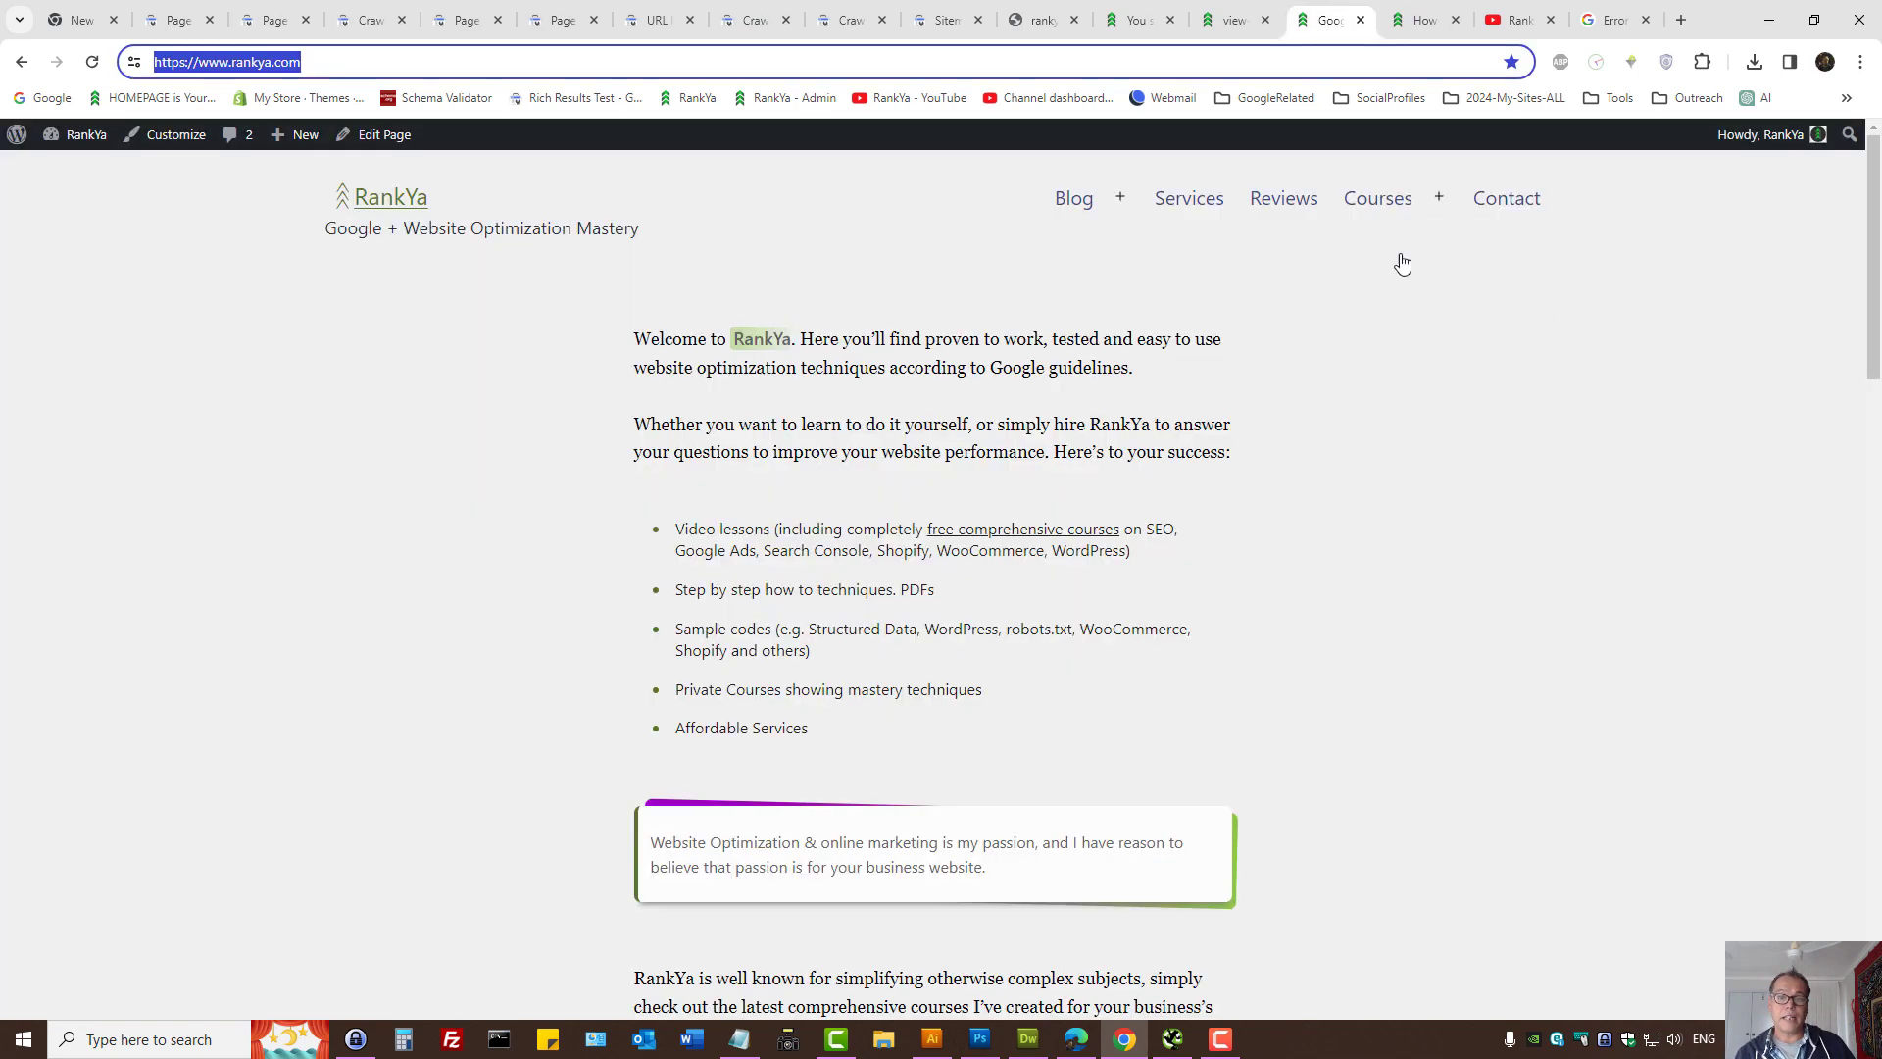
mouse_move(1262, 545)
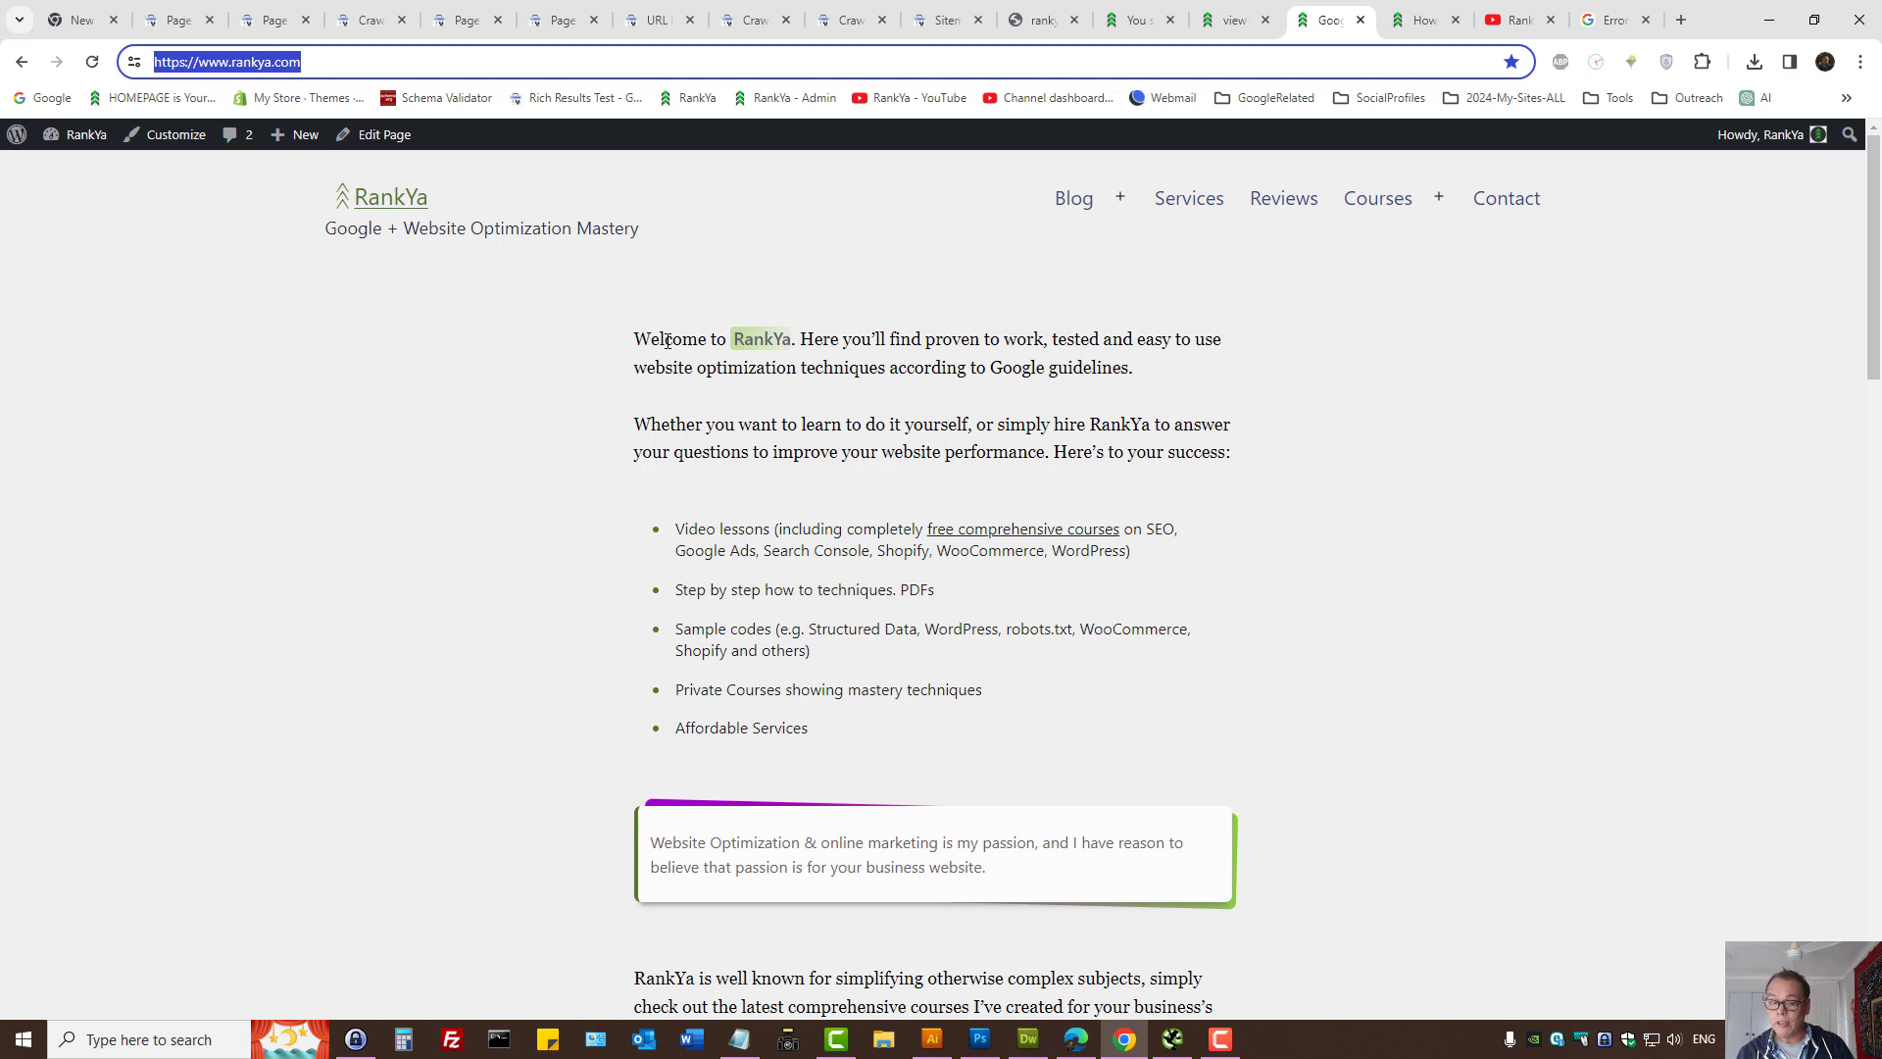
mouse_move(1200, 392)
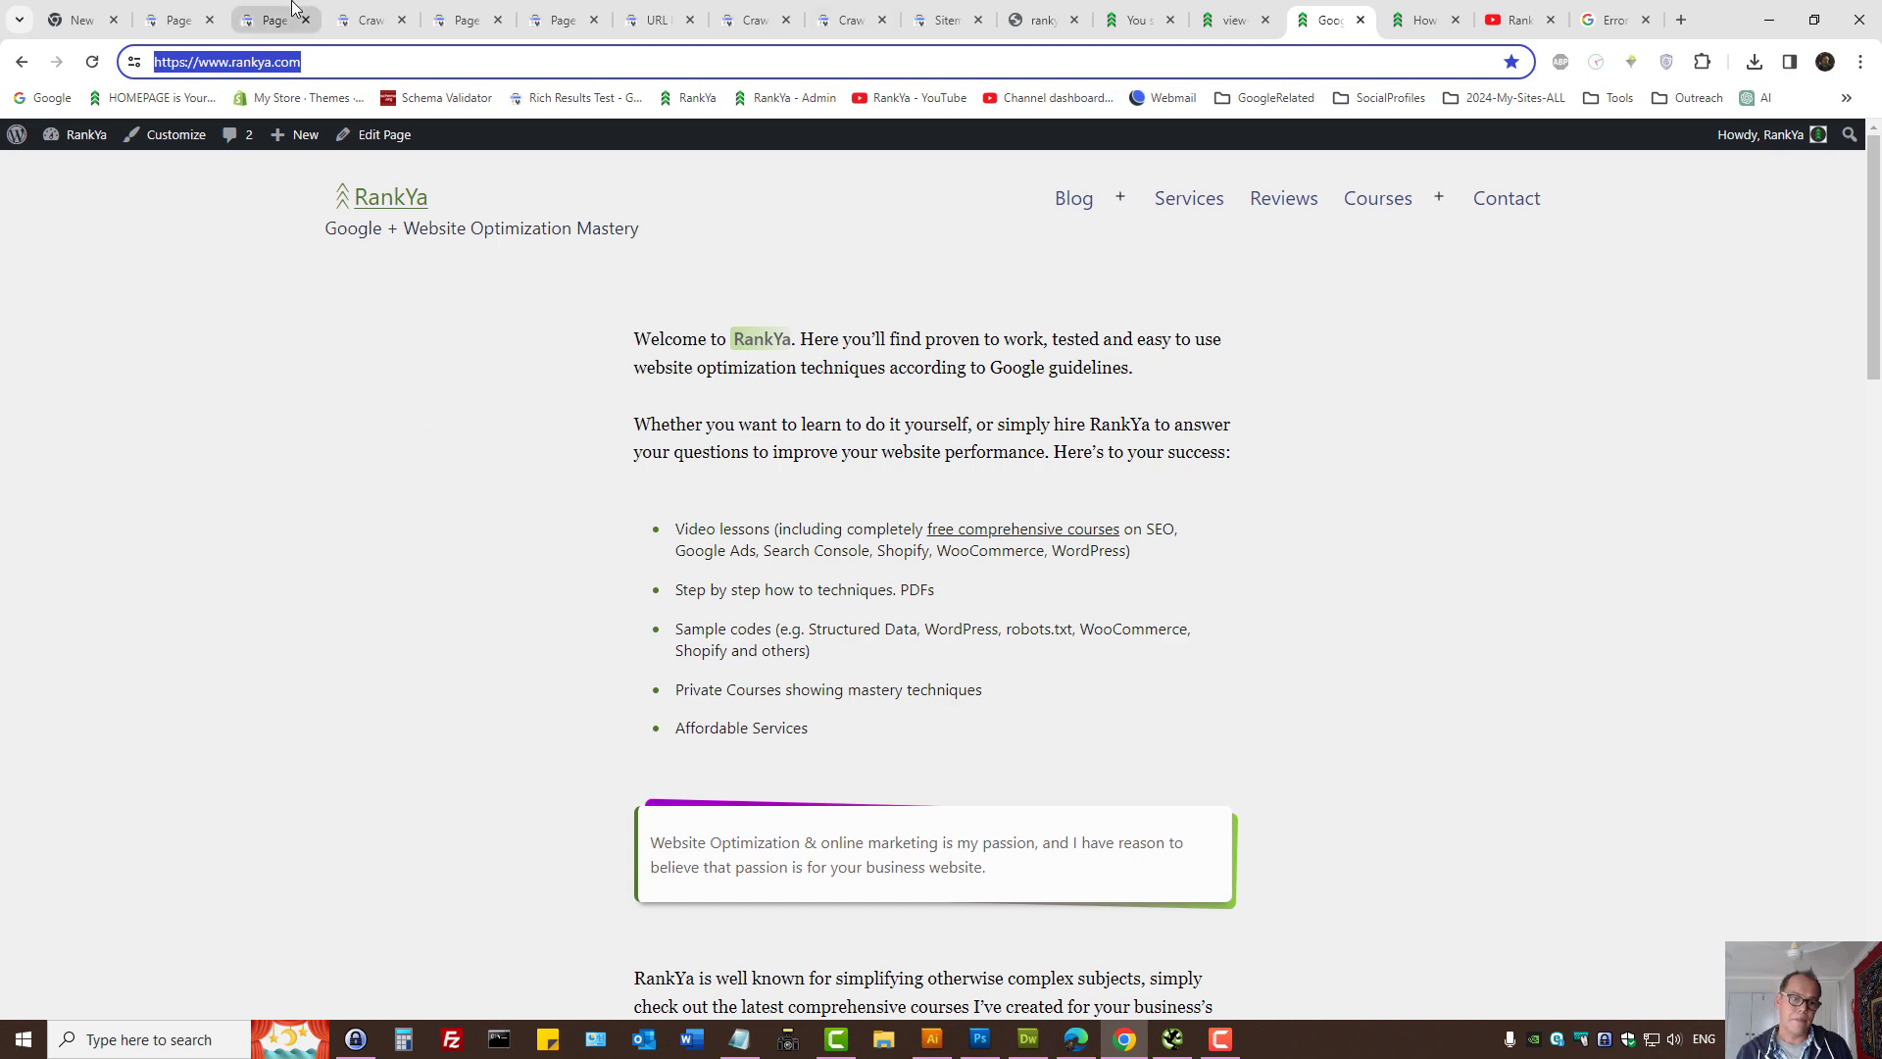
left_click(273, 20)
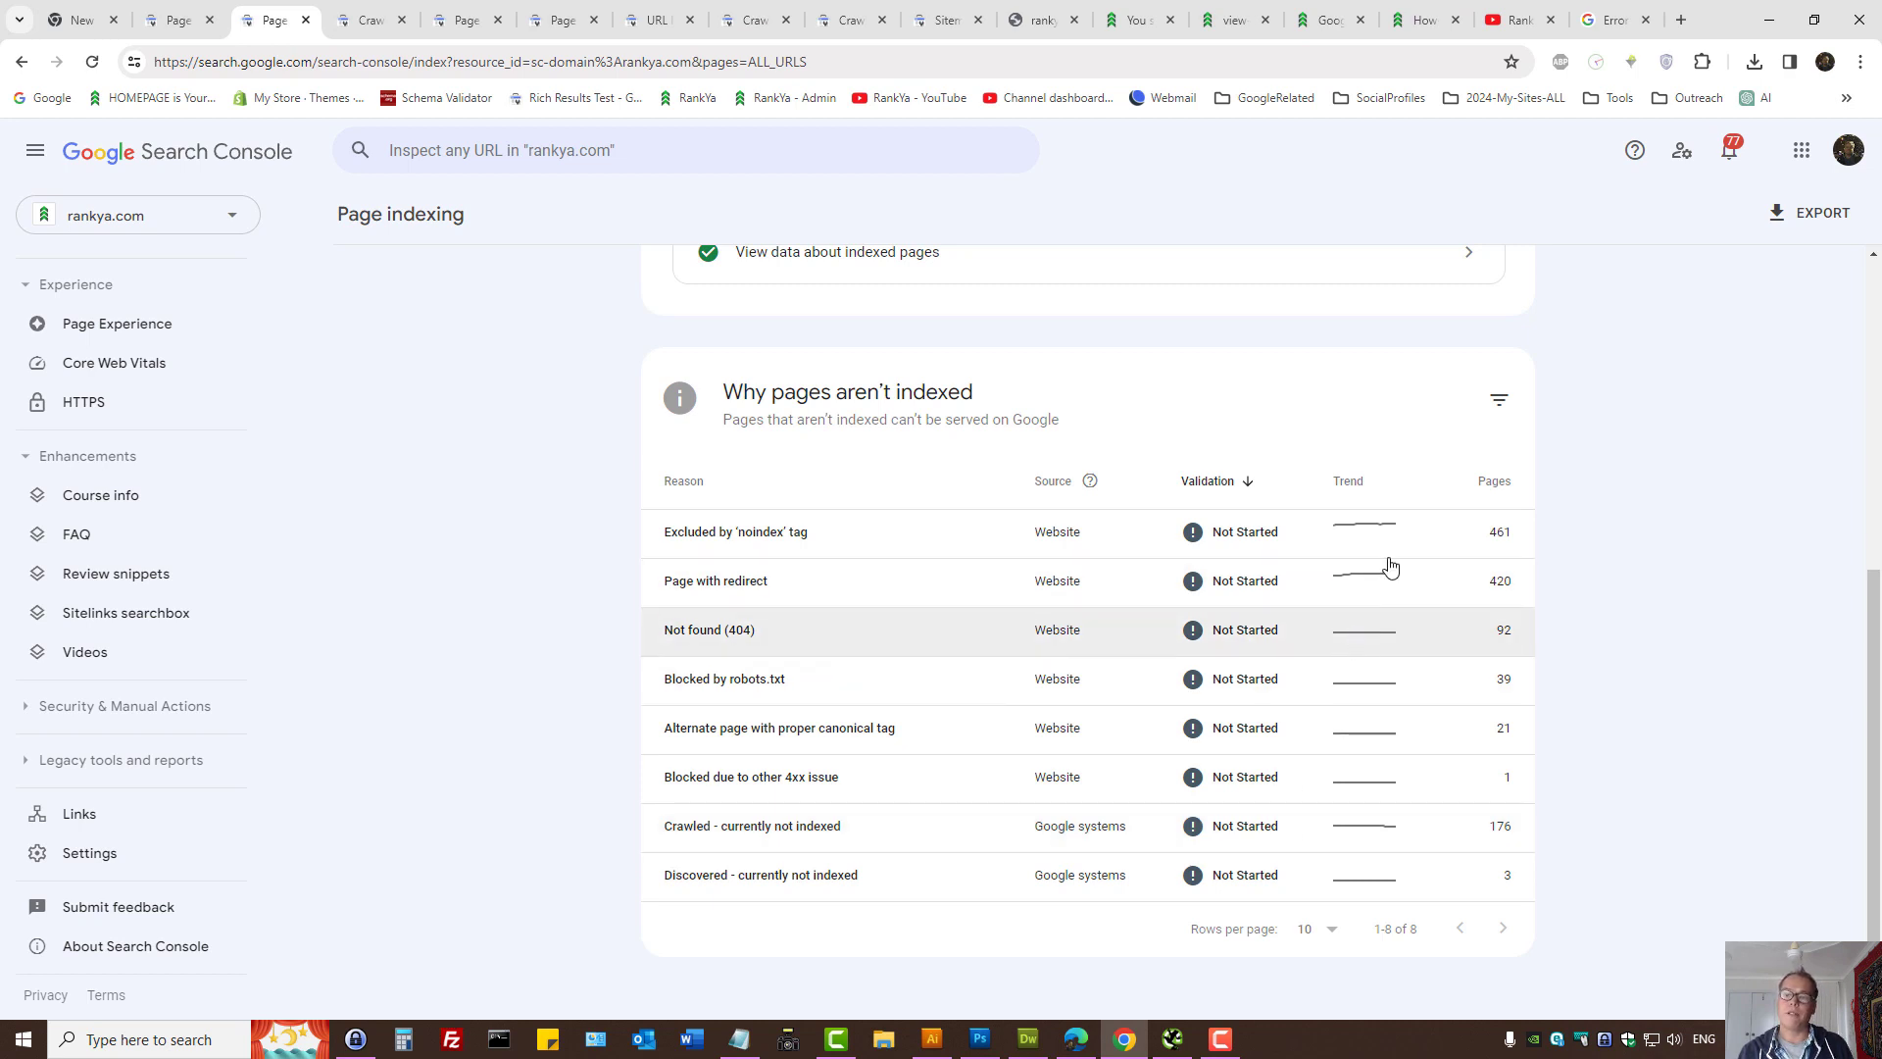
mouse_move(1582, 268)
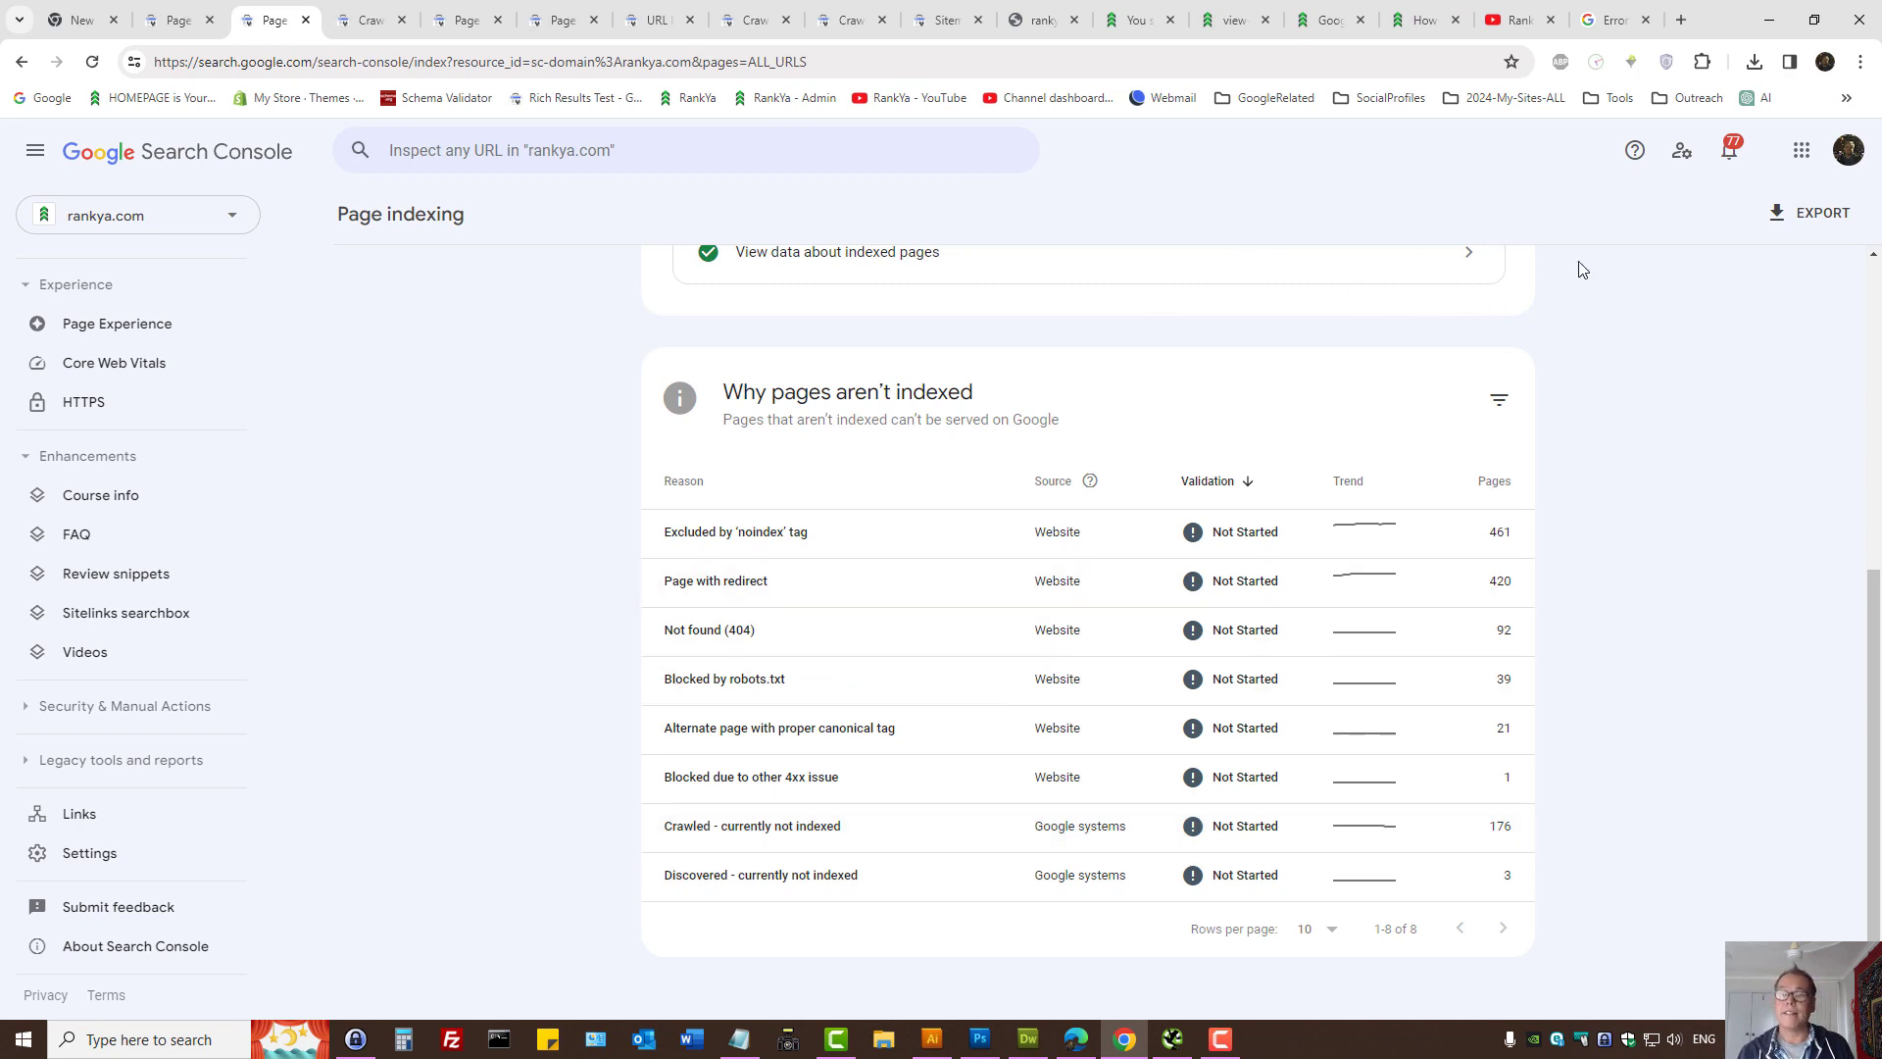
- View Google's SEO guide for web developers from the guidelines bookmarks, then switch to the YouTube channel
left_click(1270, 98)
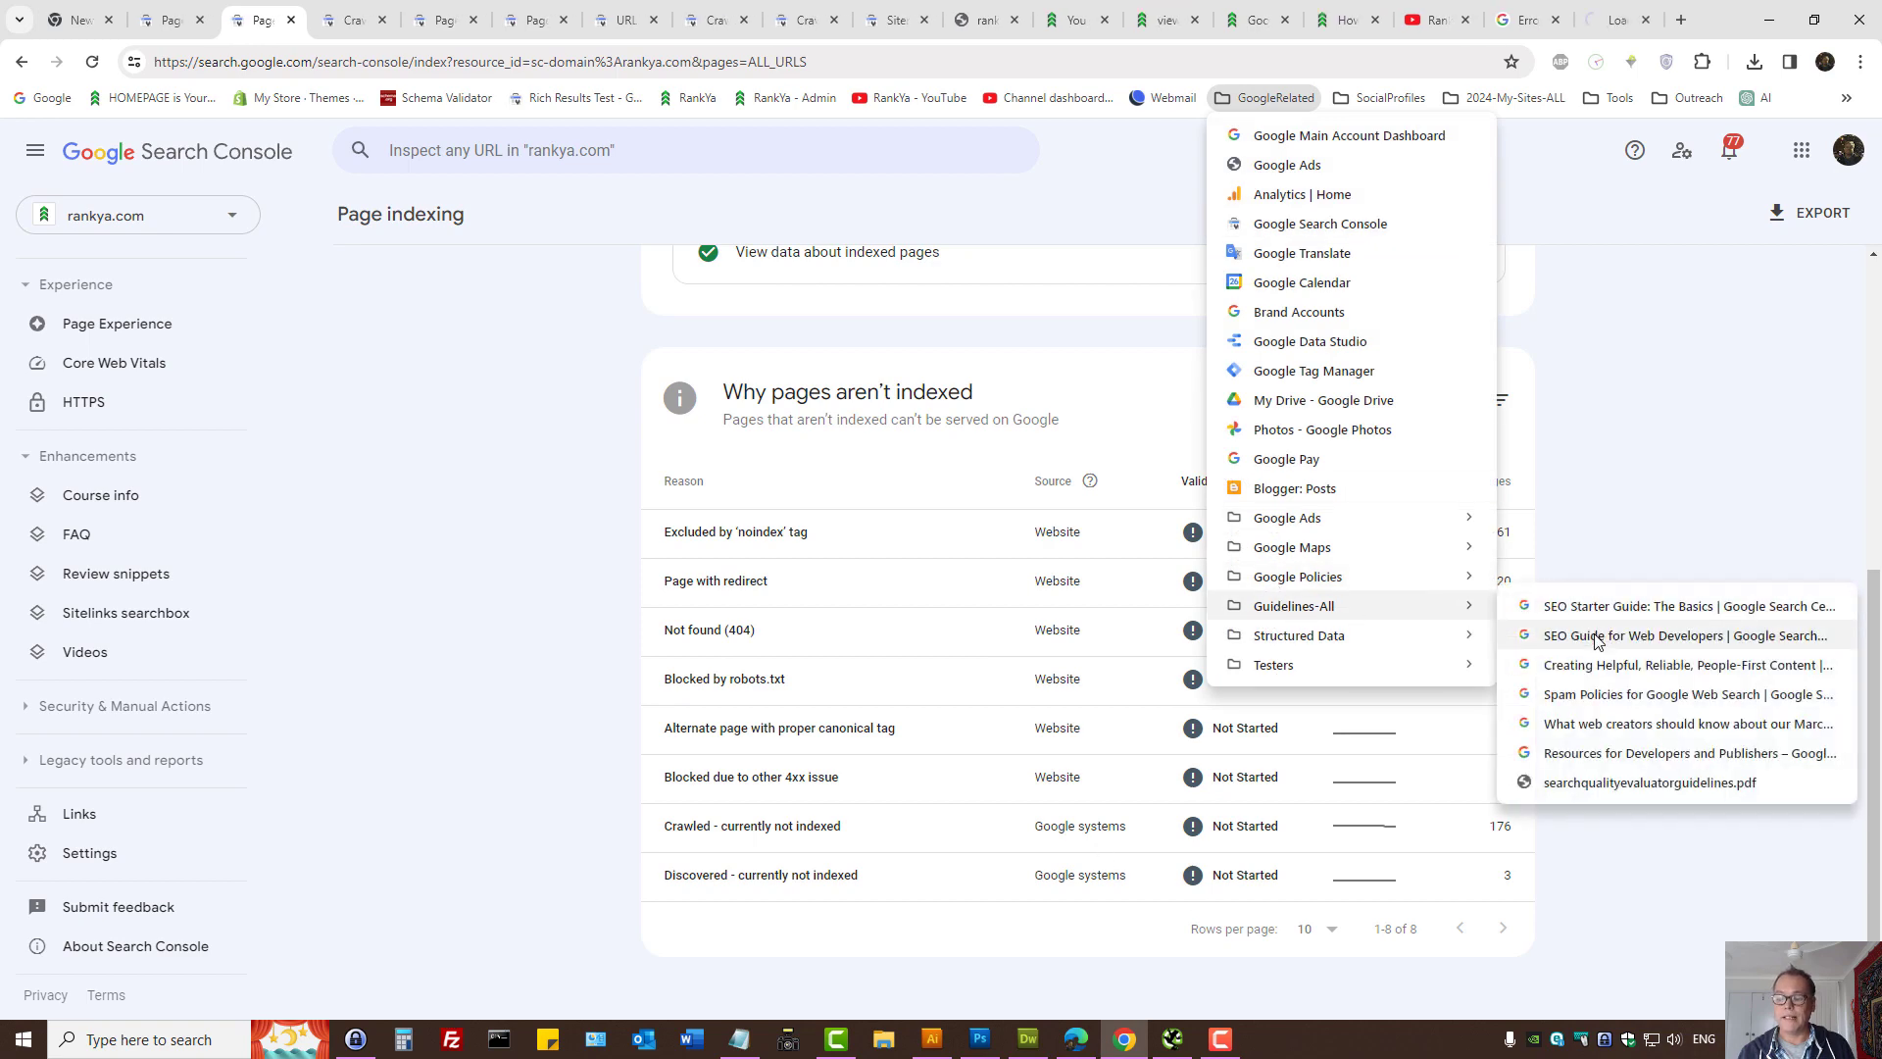
left_click(1688, 635)
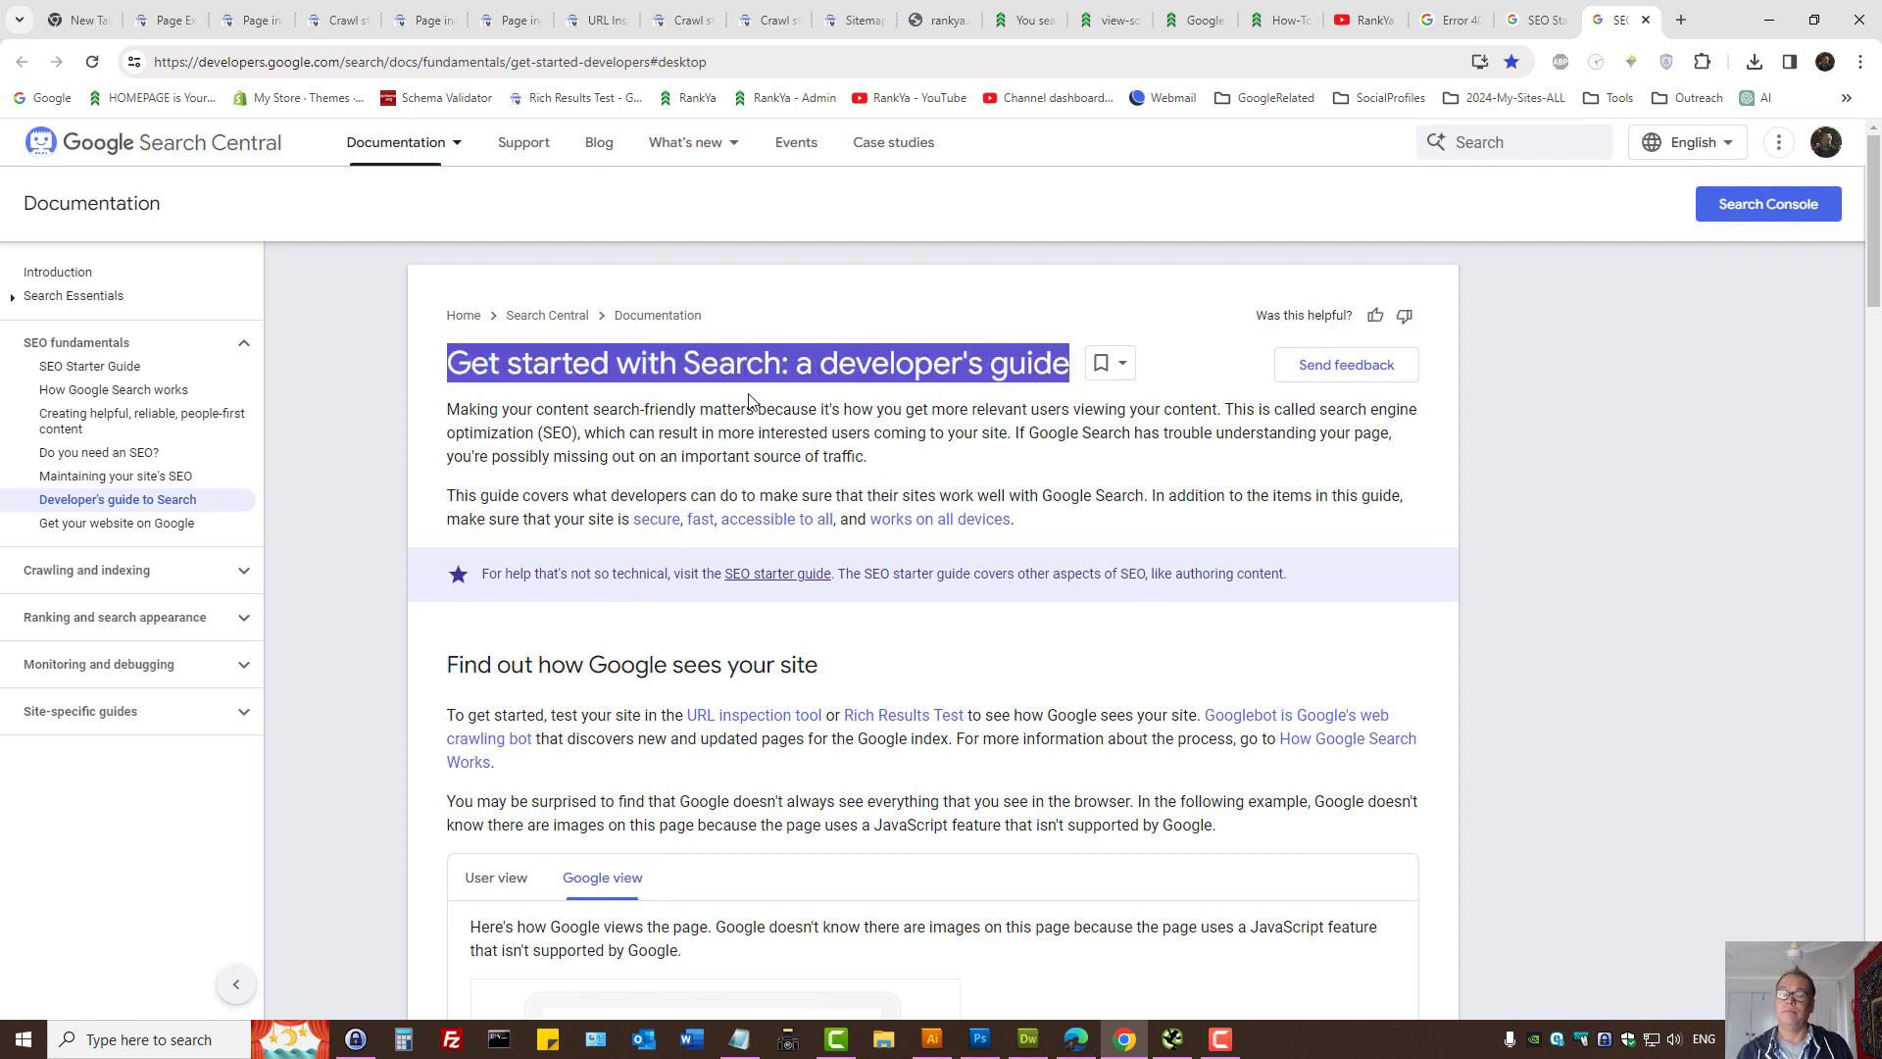
scroll("down", 3)
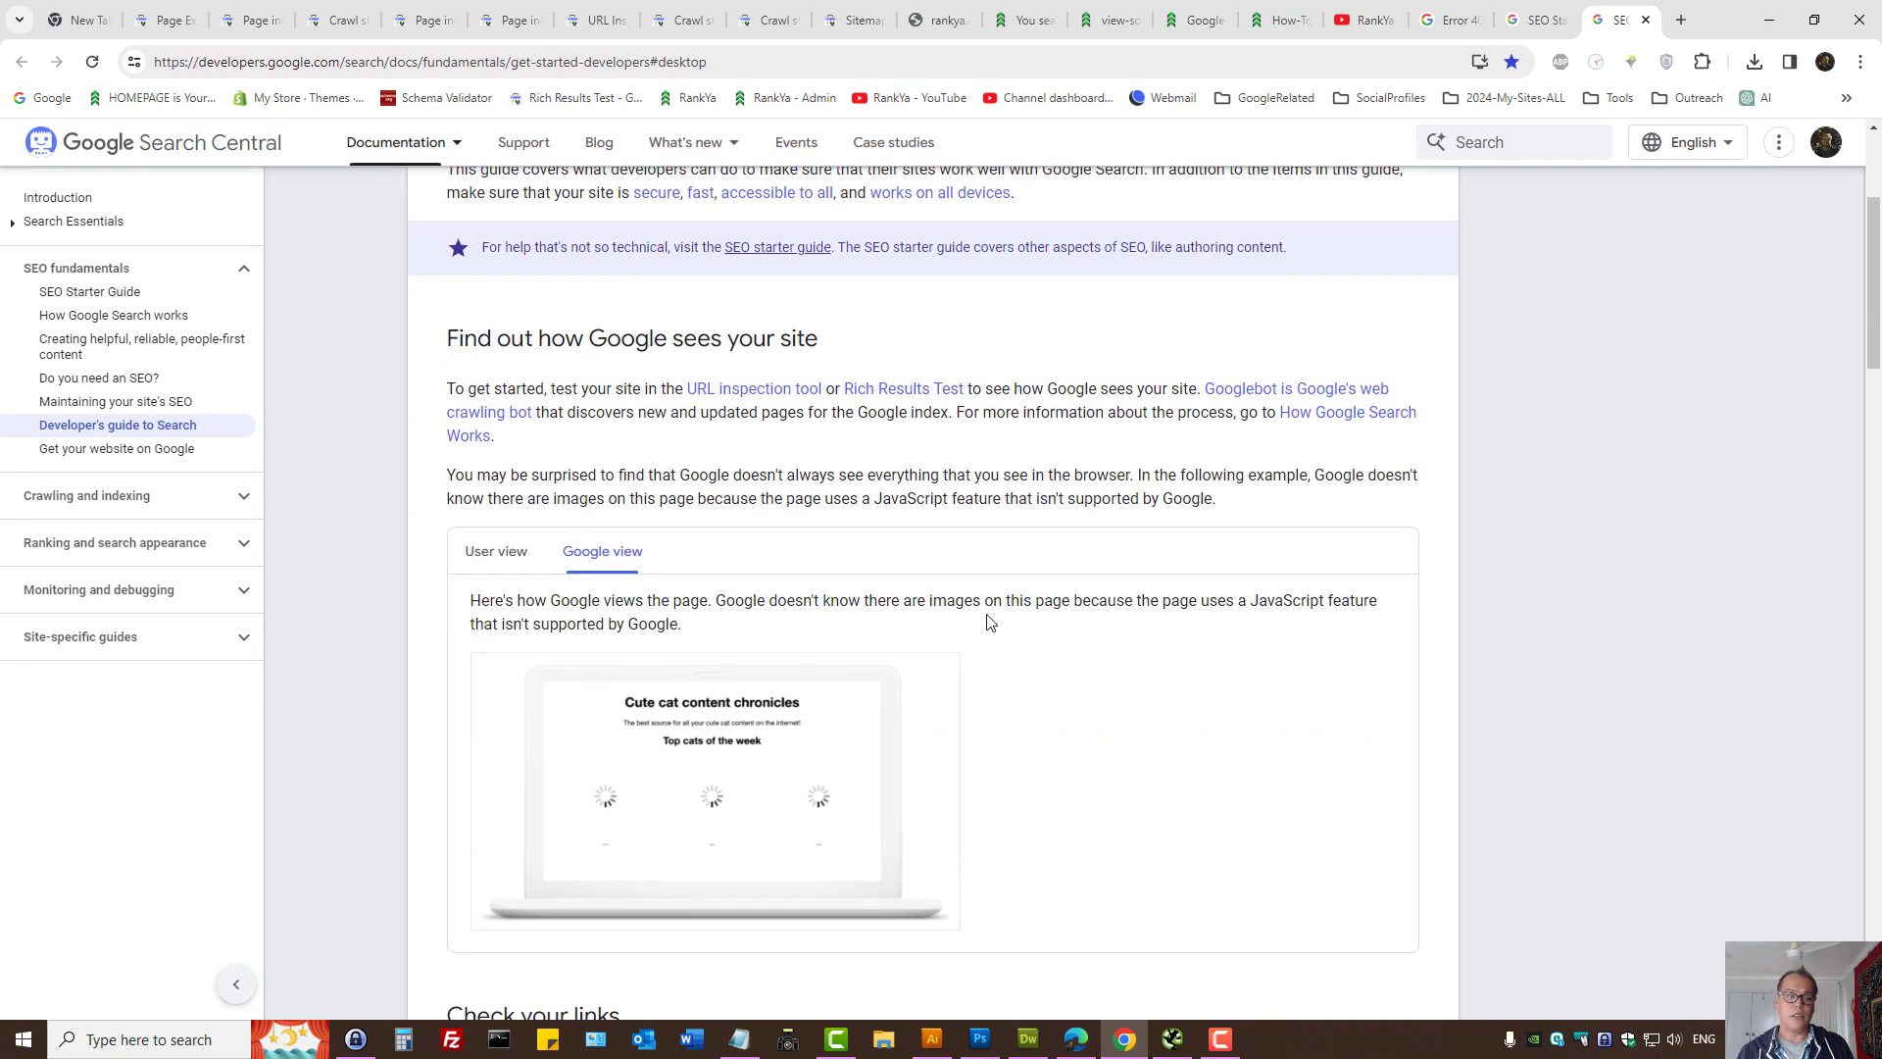
mouse_move(592, 345)
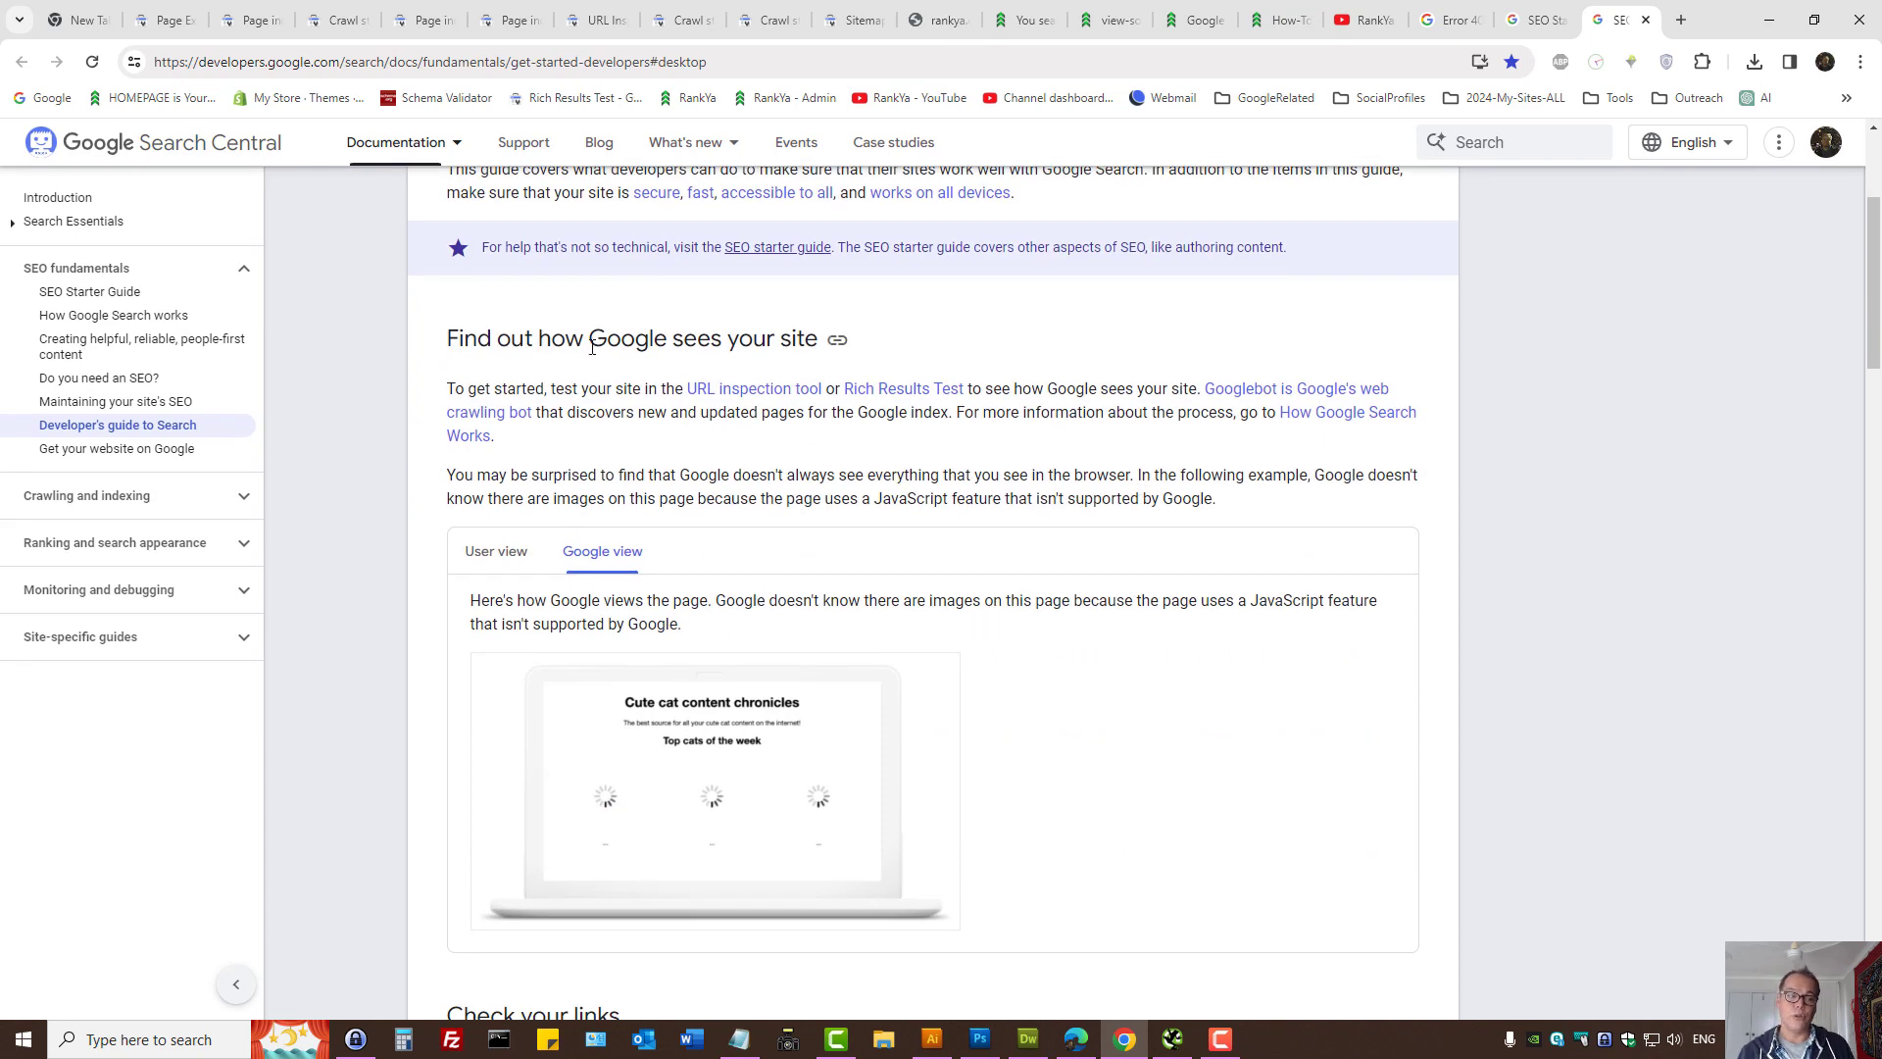
left_click(1356, 20)
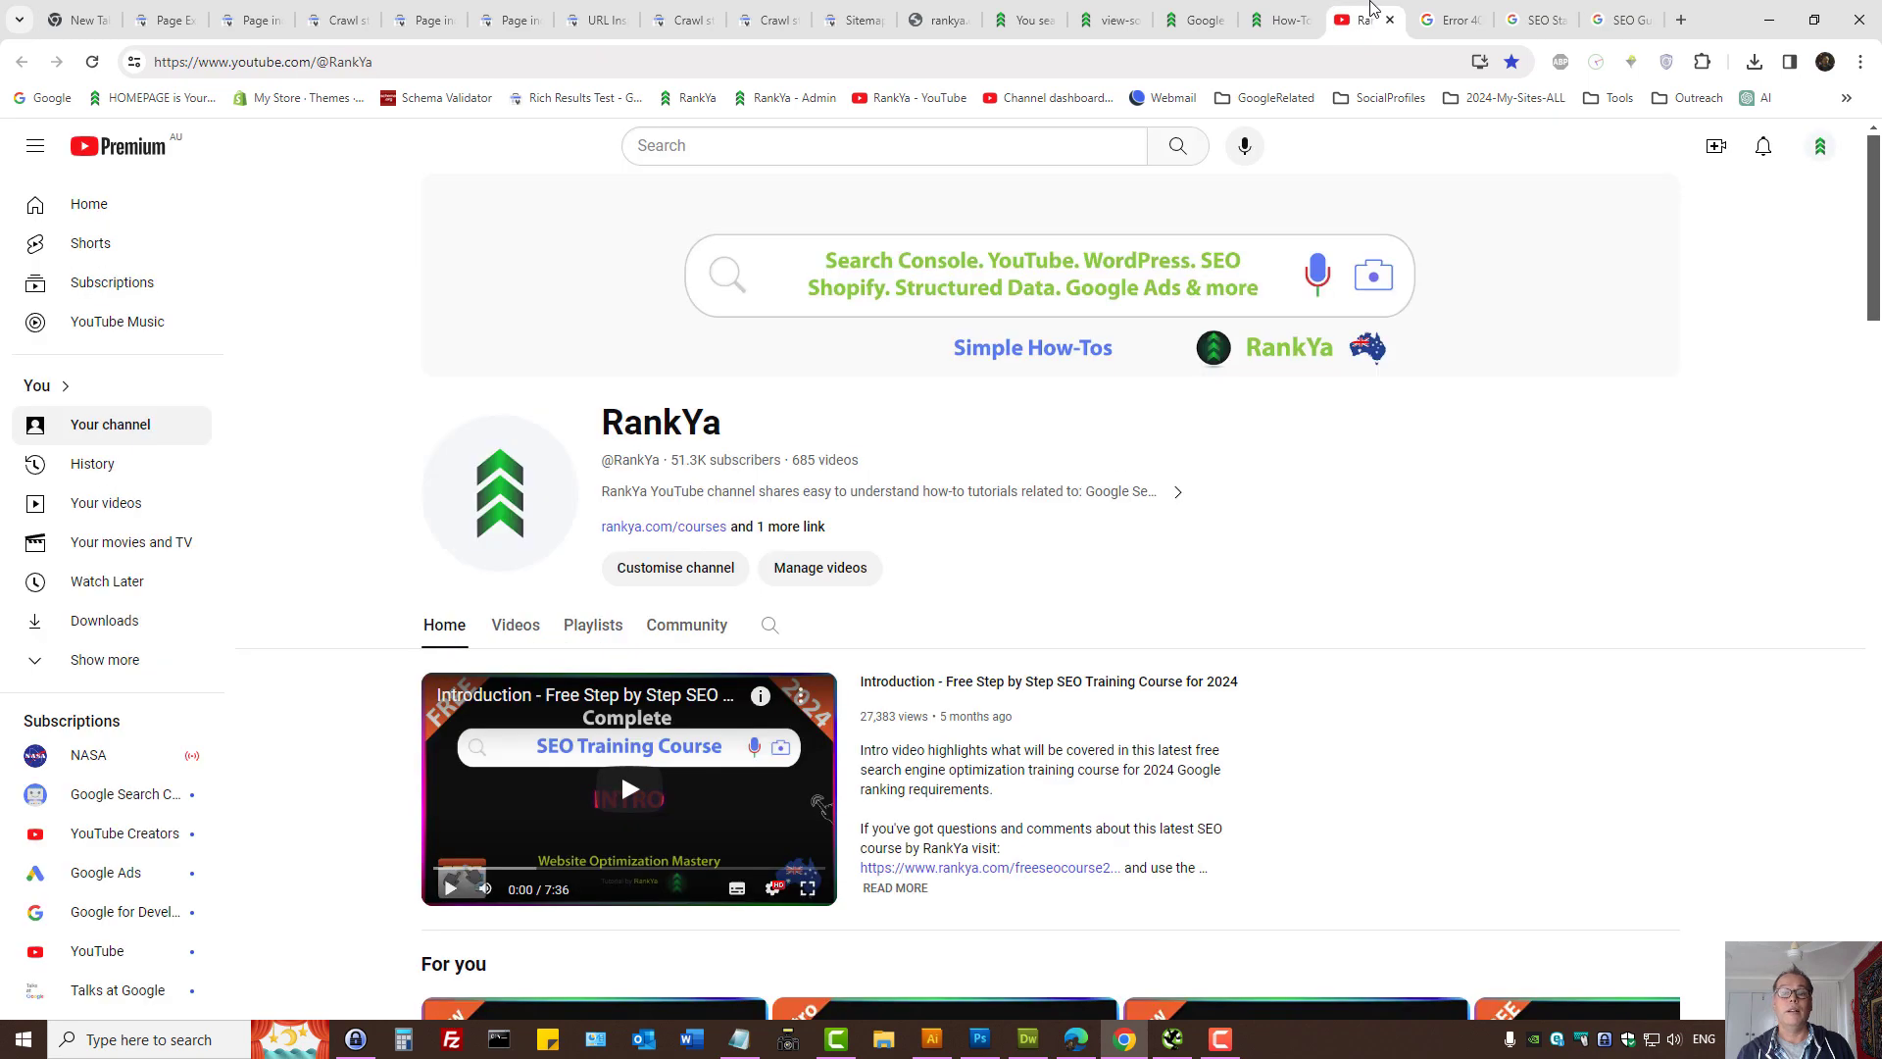
mouse_move(1219, 569)
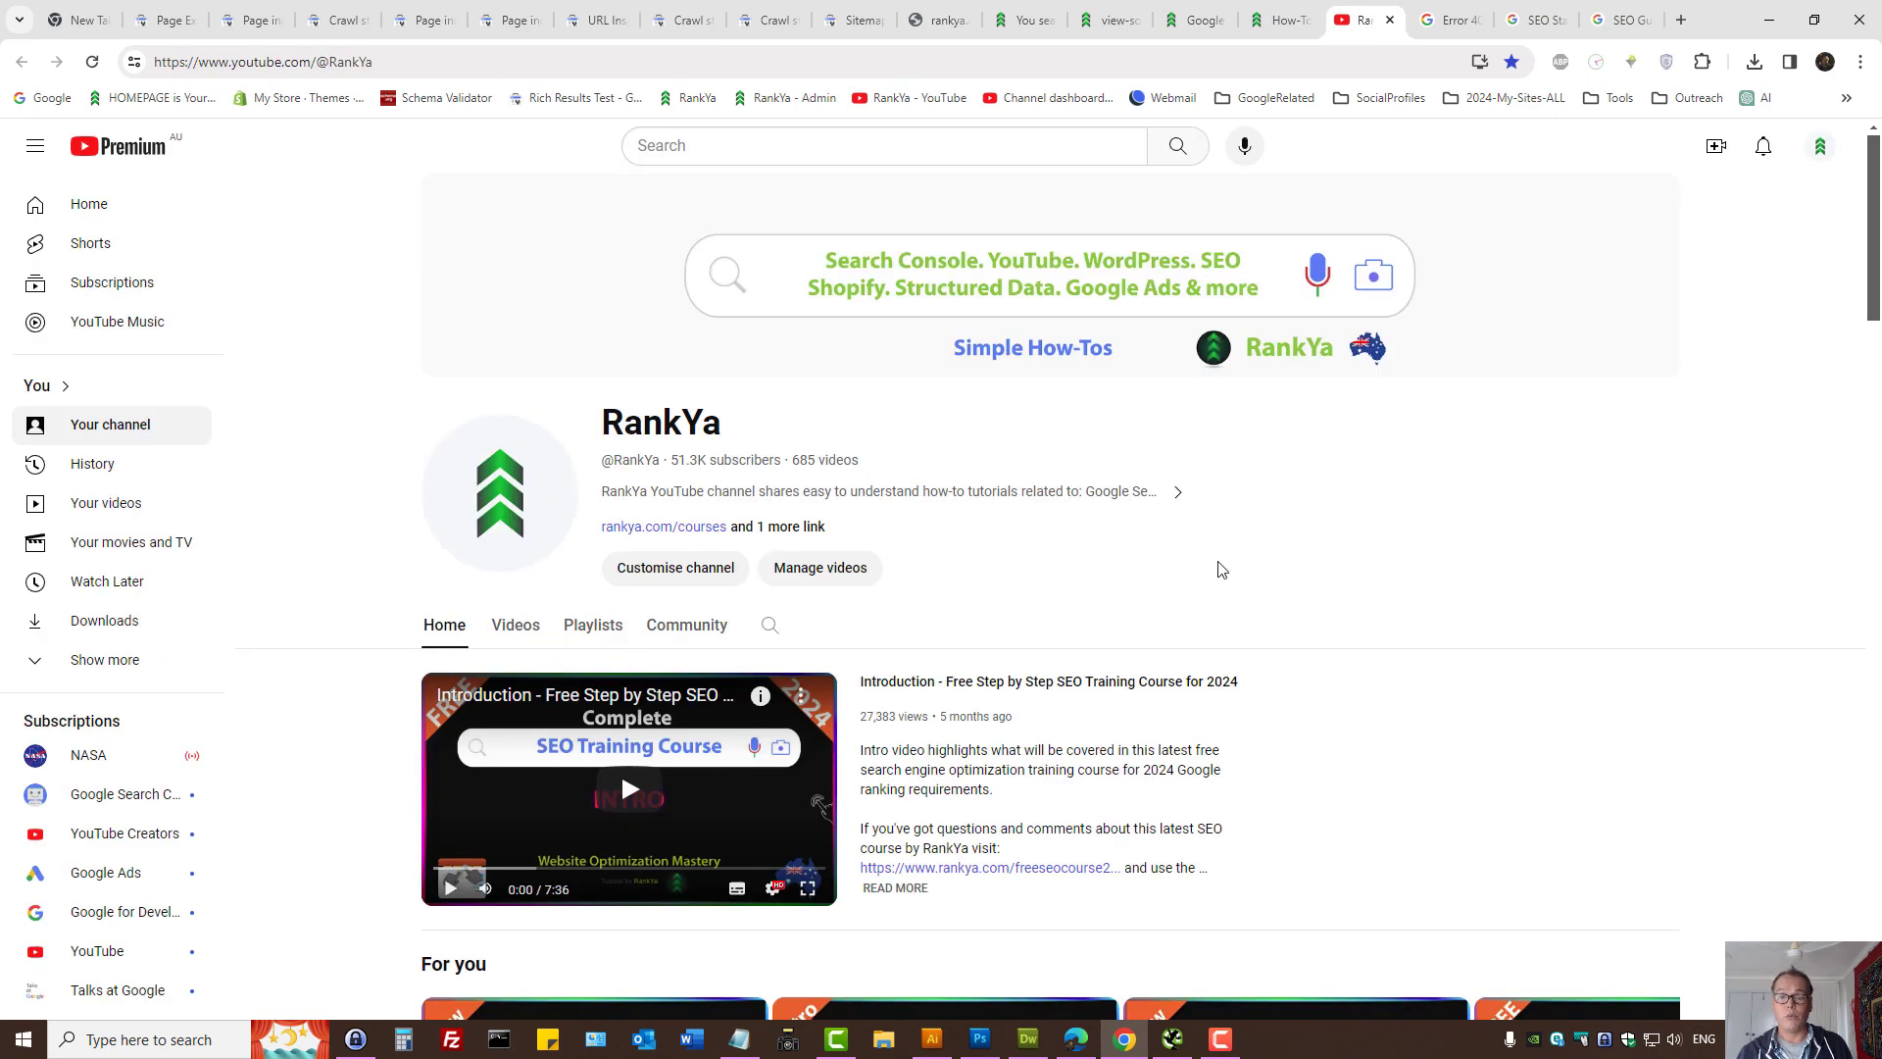